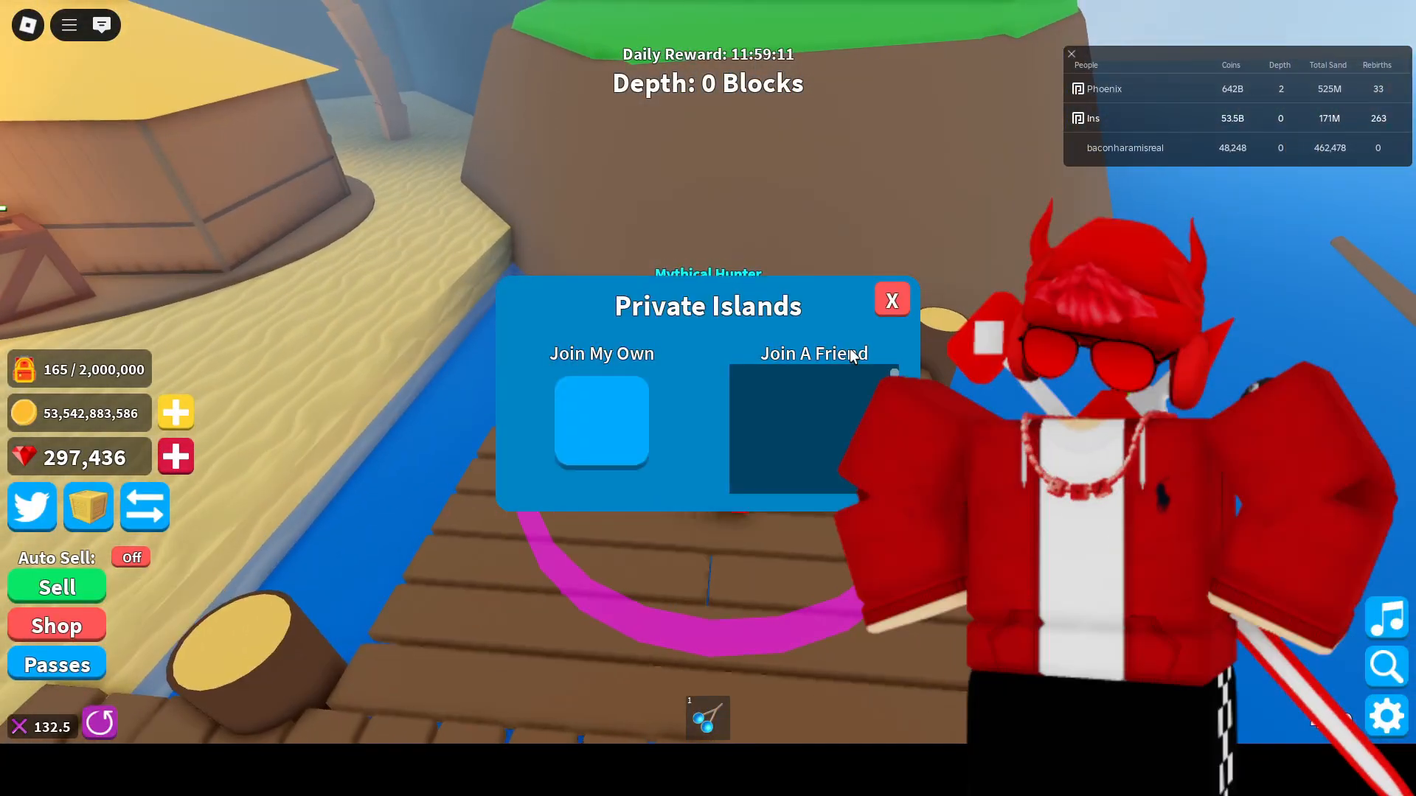
Step: Leave the in-game private islands menu and return to the roblox.com home page
click(601, 422)
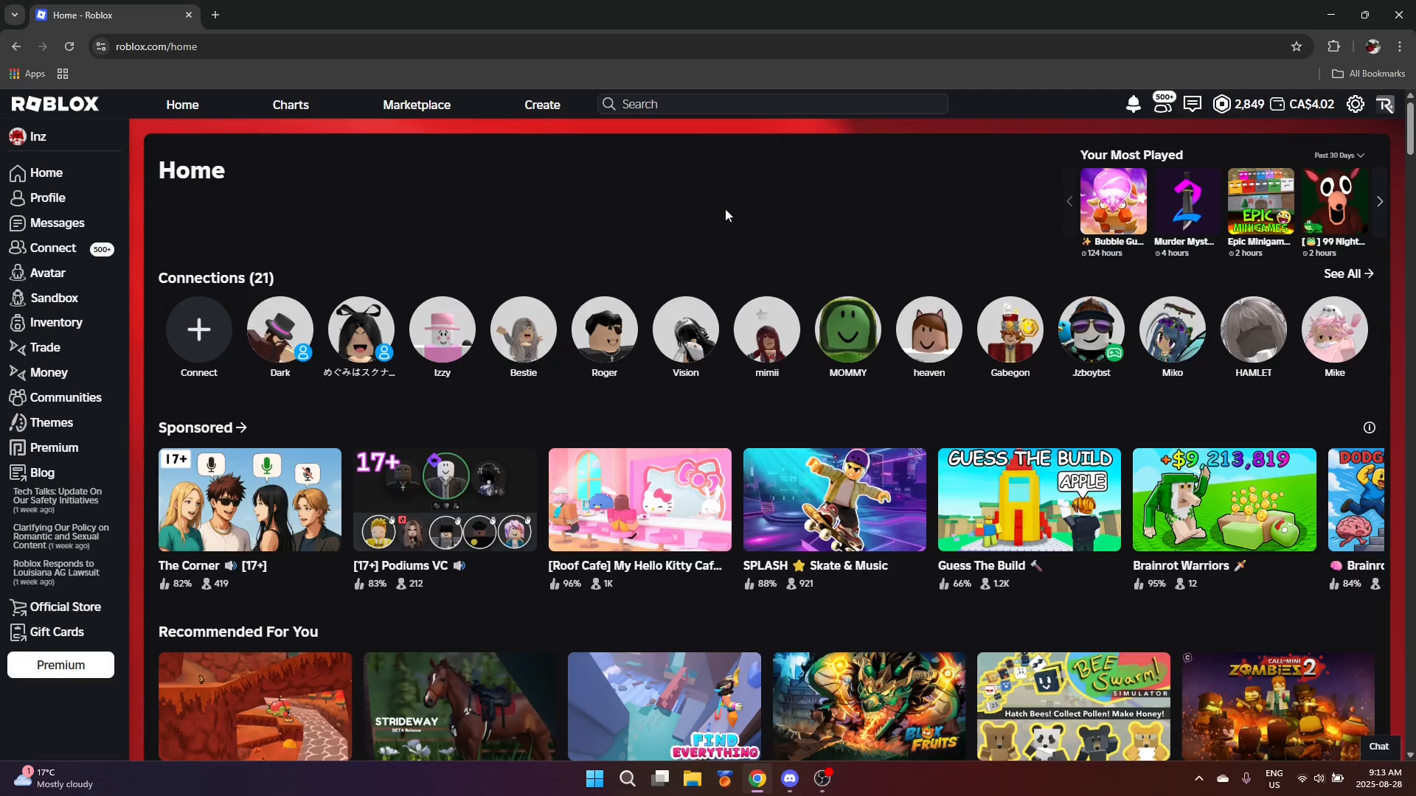
Step: Open and close the gear dropdown, then reopen the account and settings options
click(1356, 103)
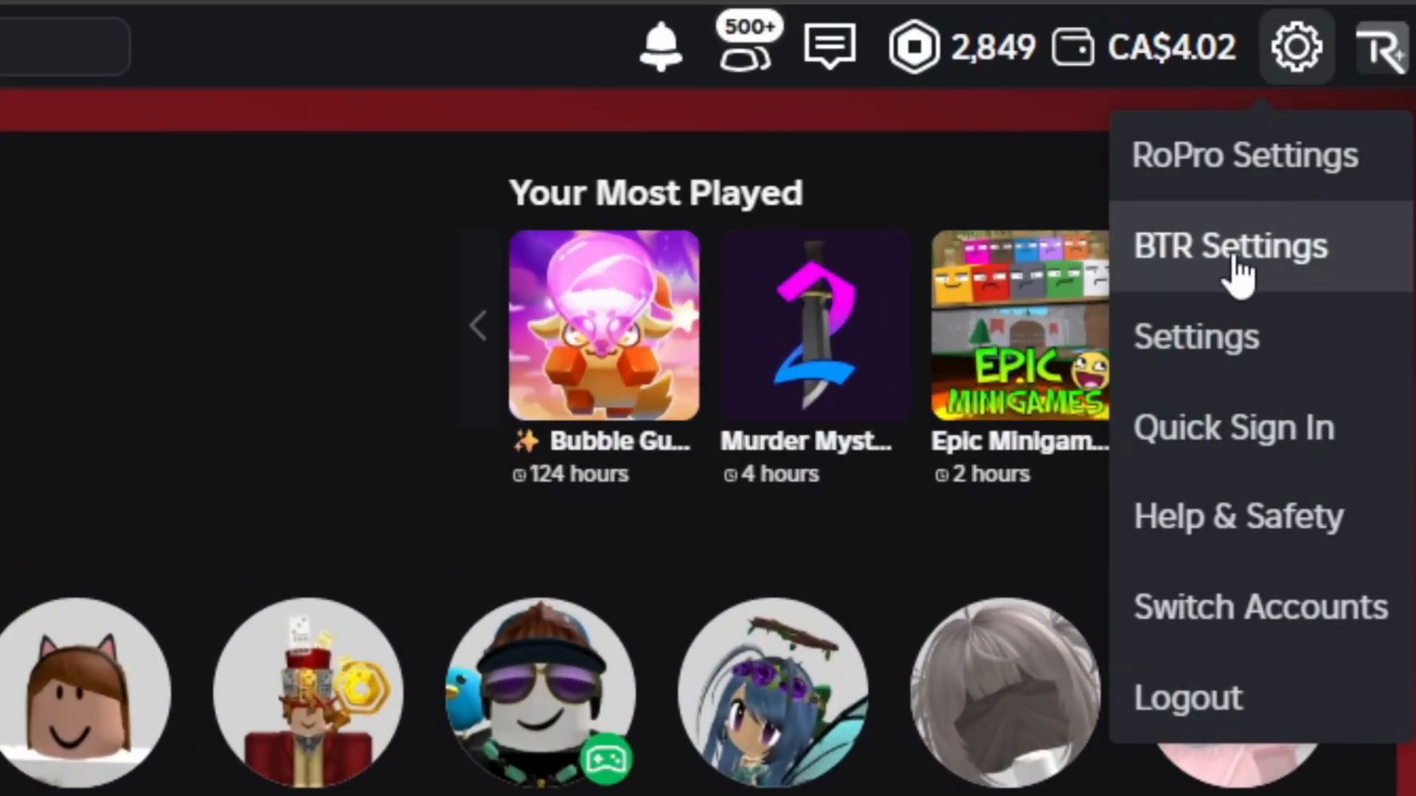
mouse_move(1368, 266)
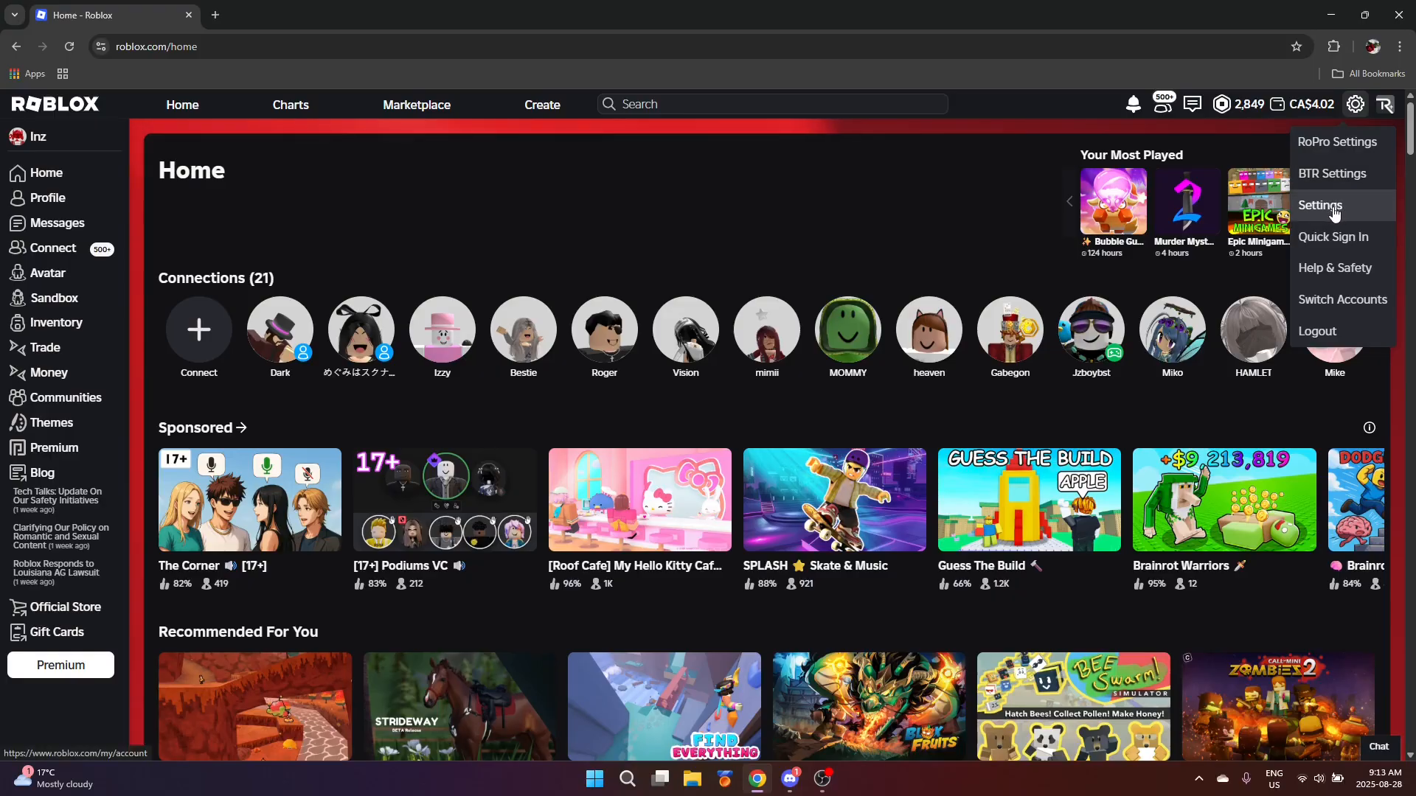
mouse_move(1345, 167)
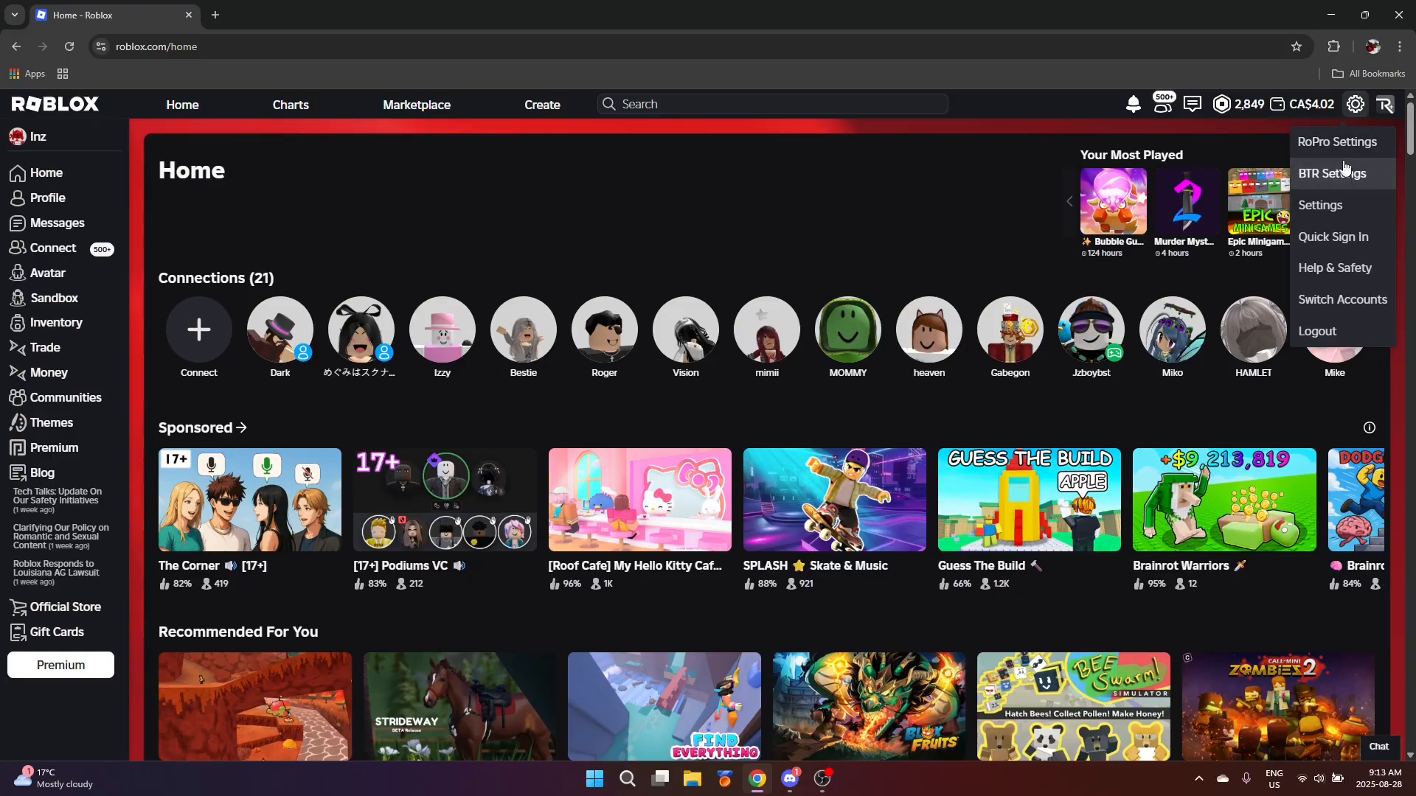
click(1332, 174)
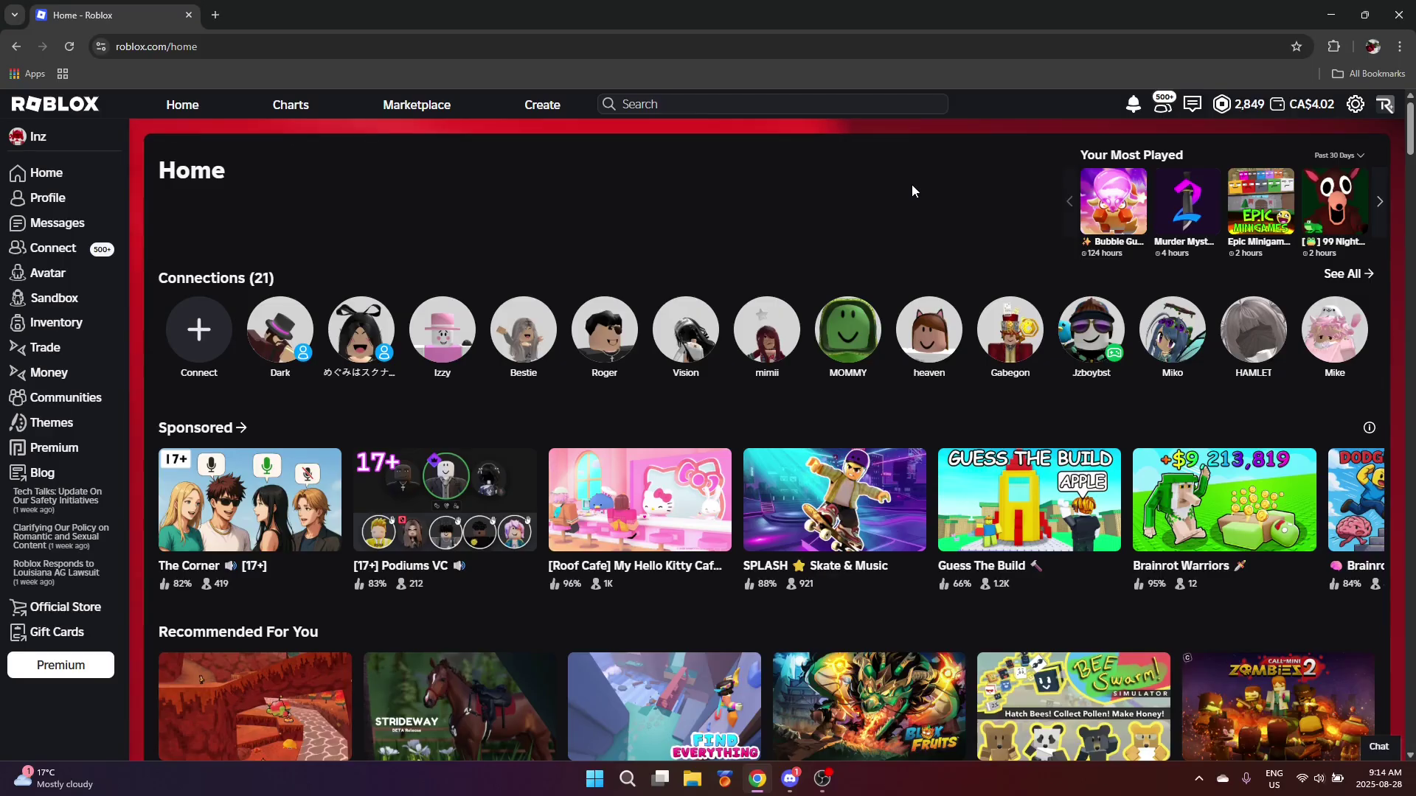
click(1365, 15)
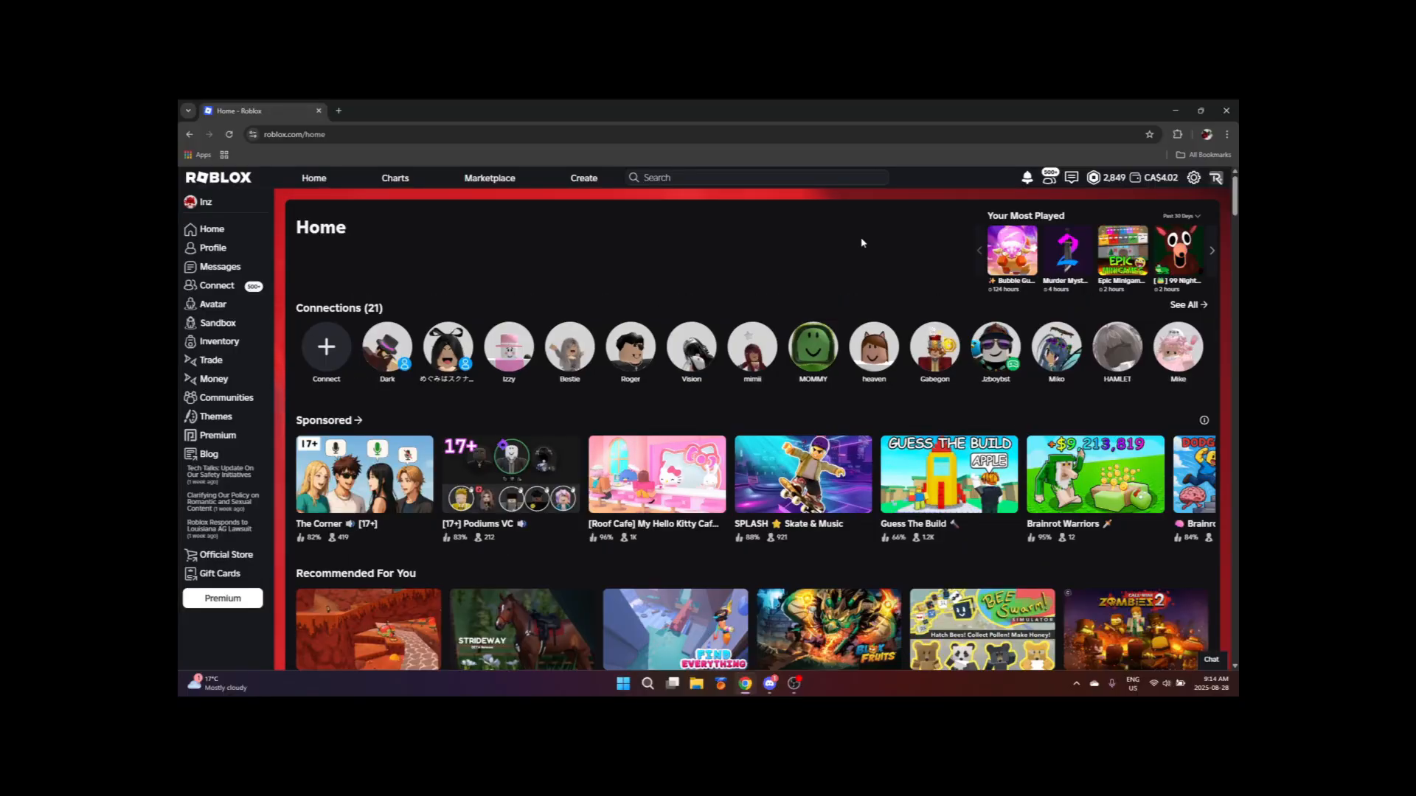
click(1201, 111)
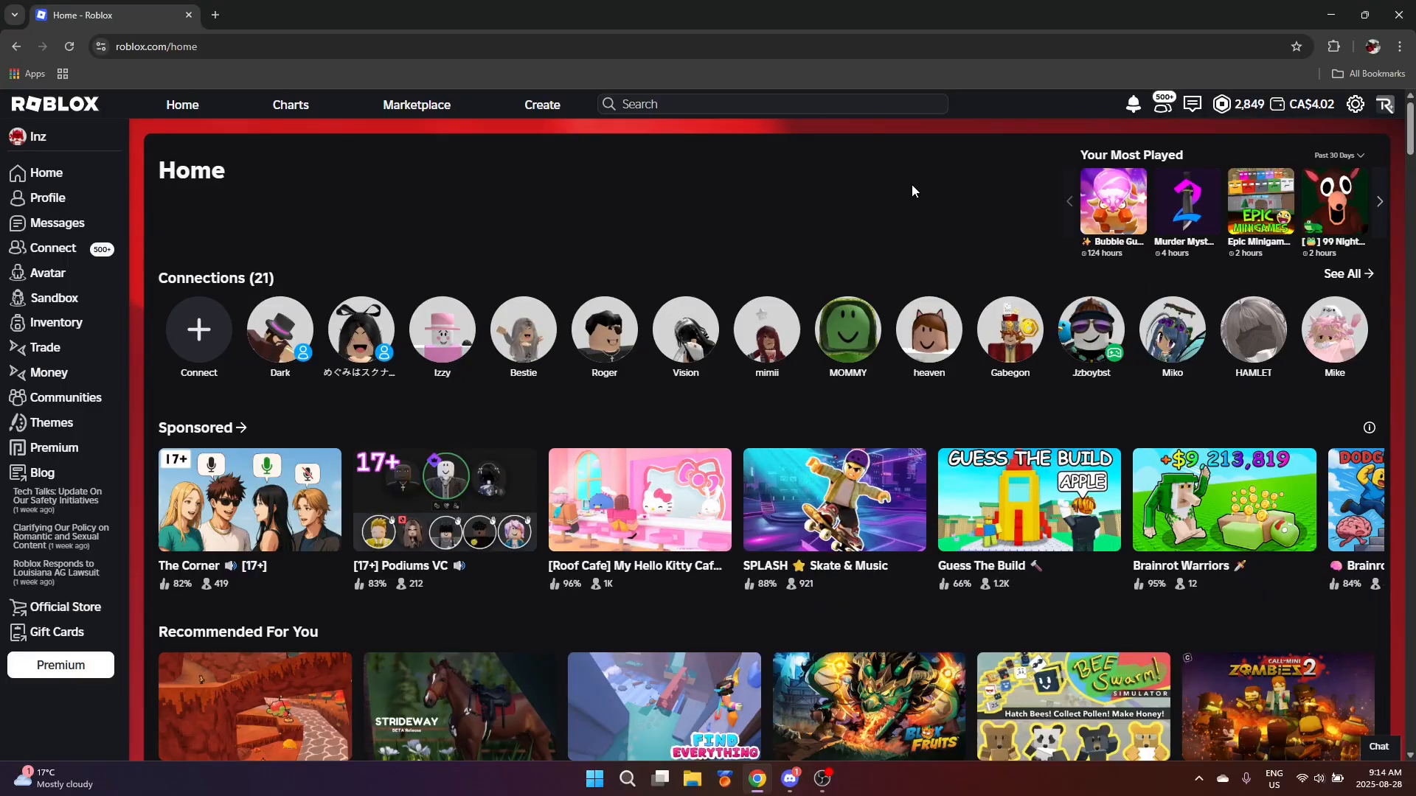
mouse_move(932, 129)
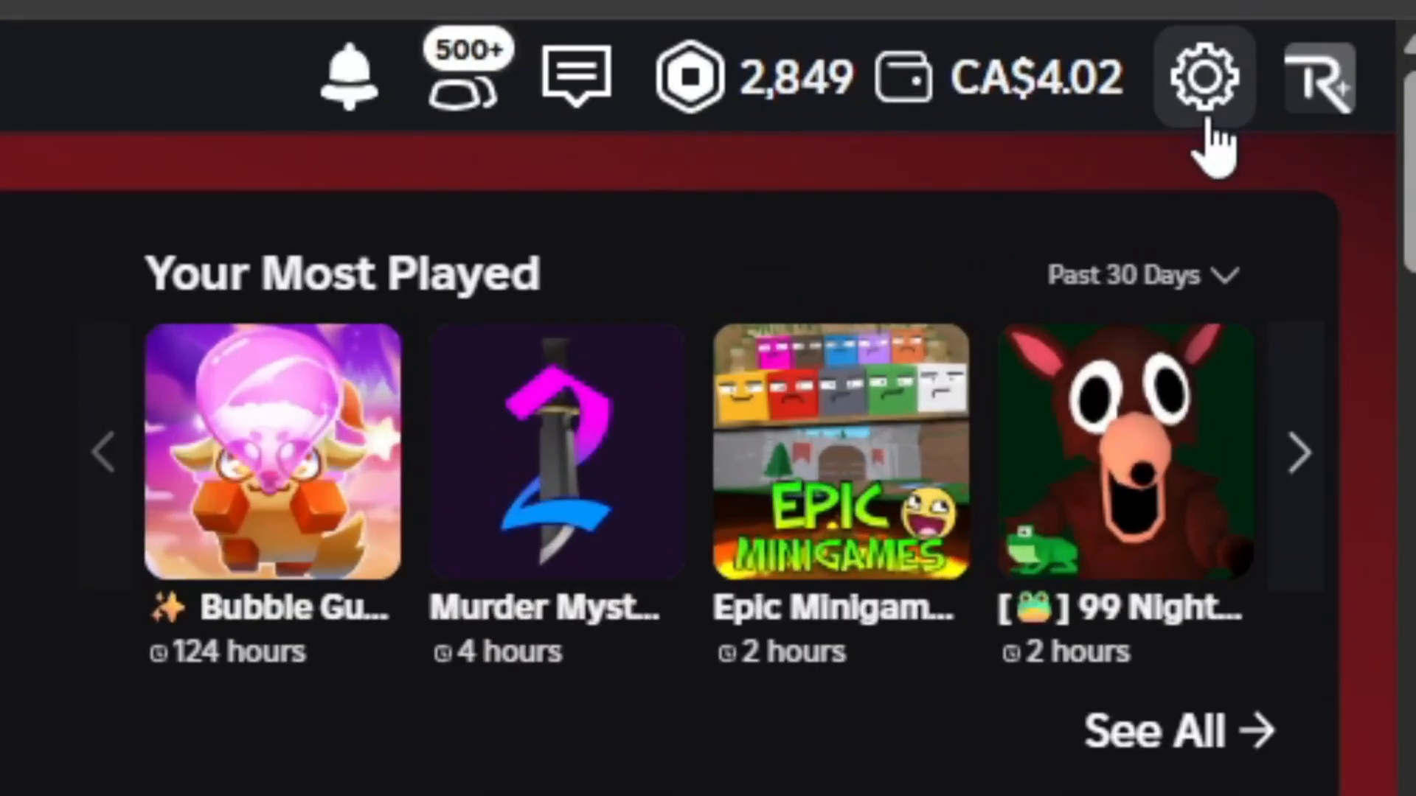
click(1201, 77)
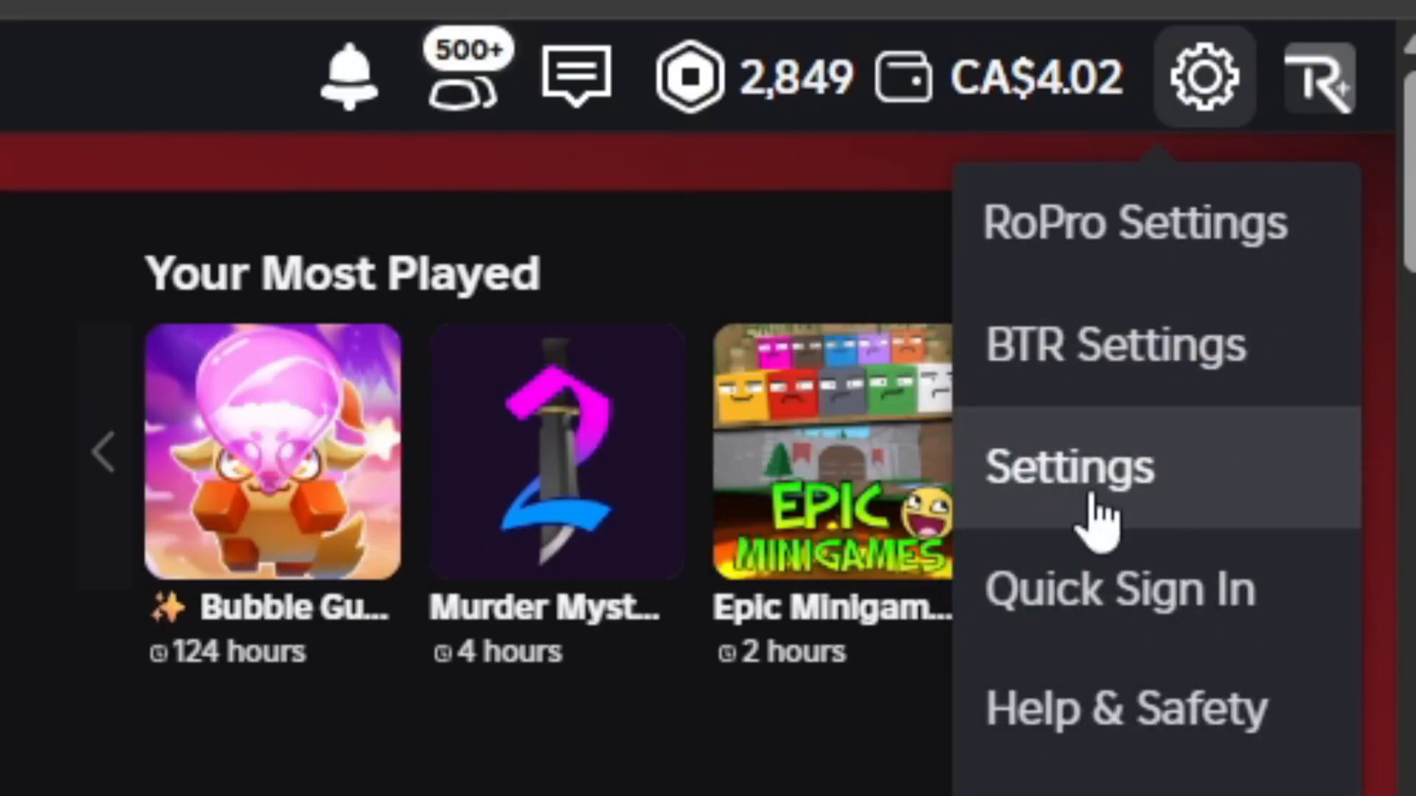
Step: Open Settings and scroll past account info and personal details to Social Networks
click(1072, 469)
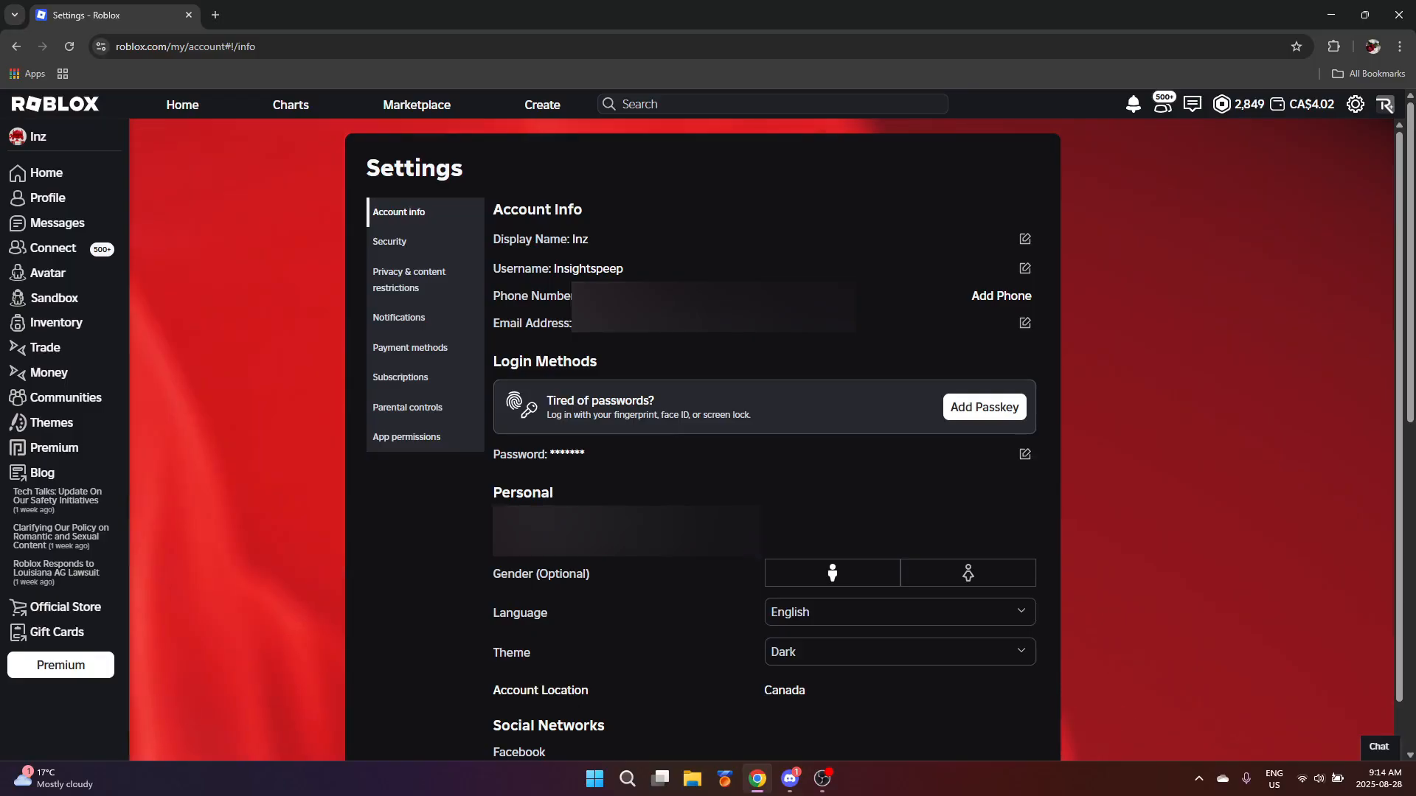
mouse_move(473, 596)
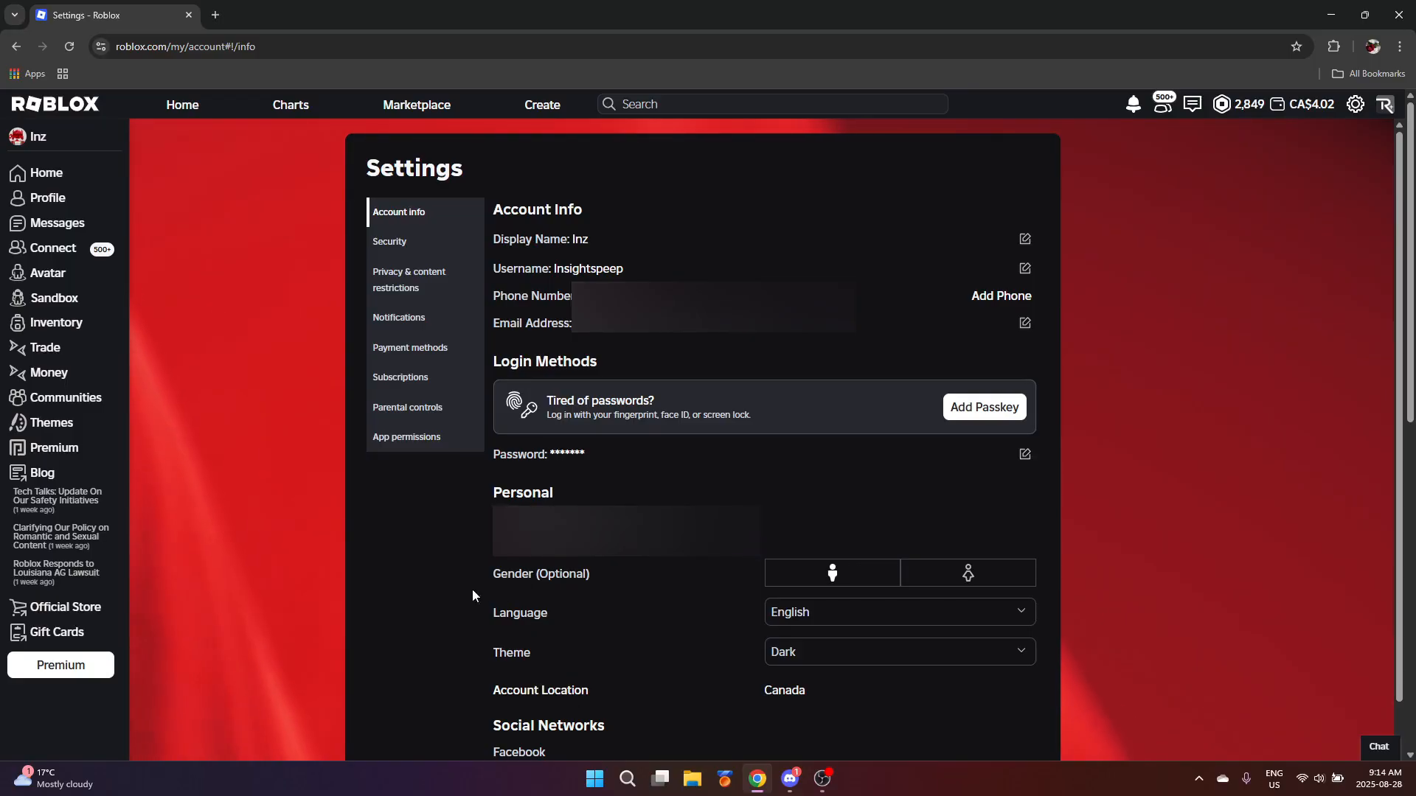
scroll(down, 3)
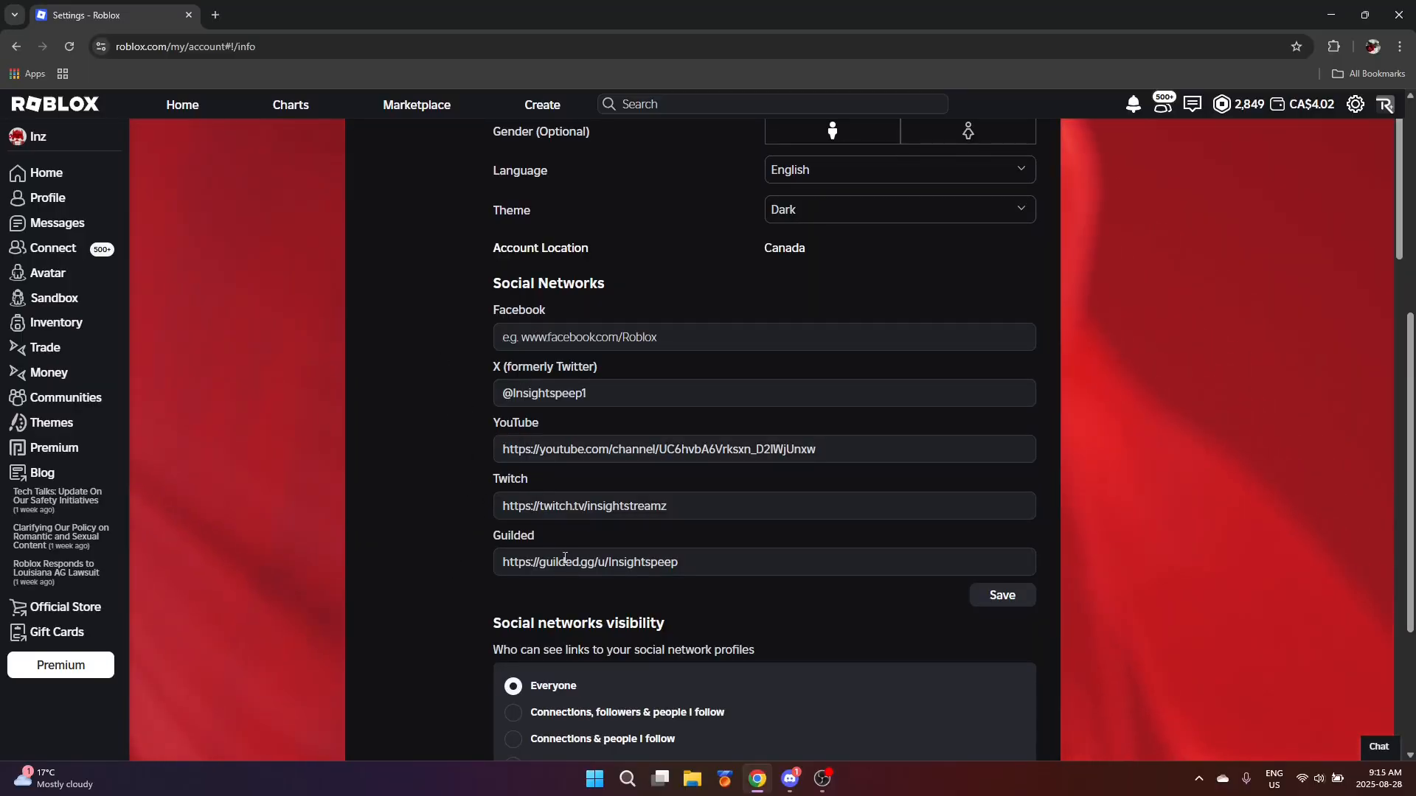
scroll(down, 3)
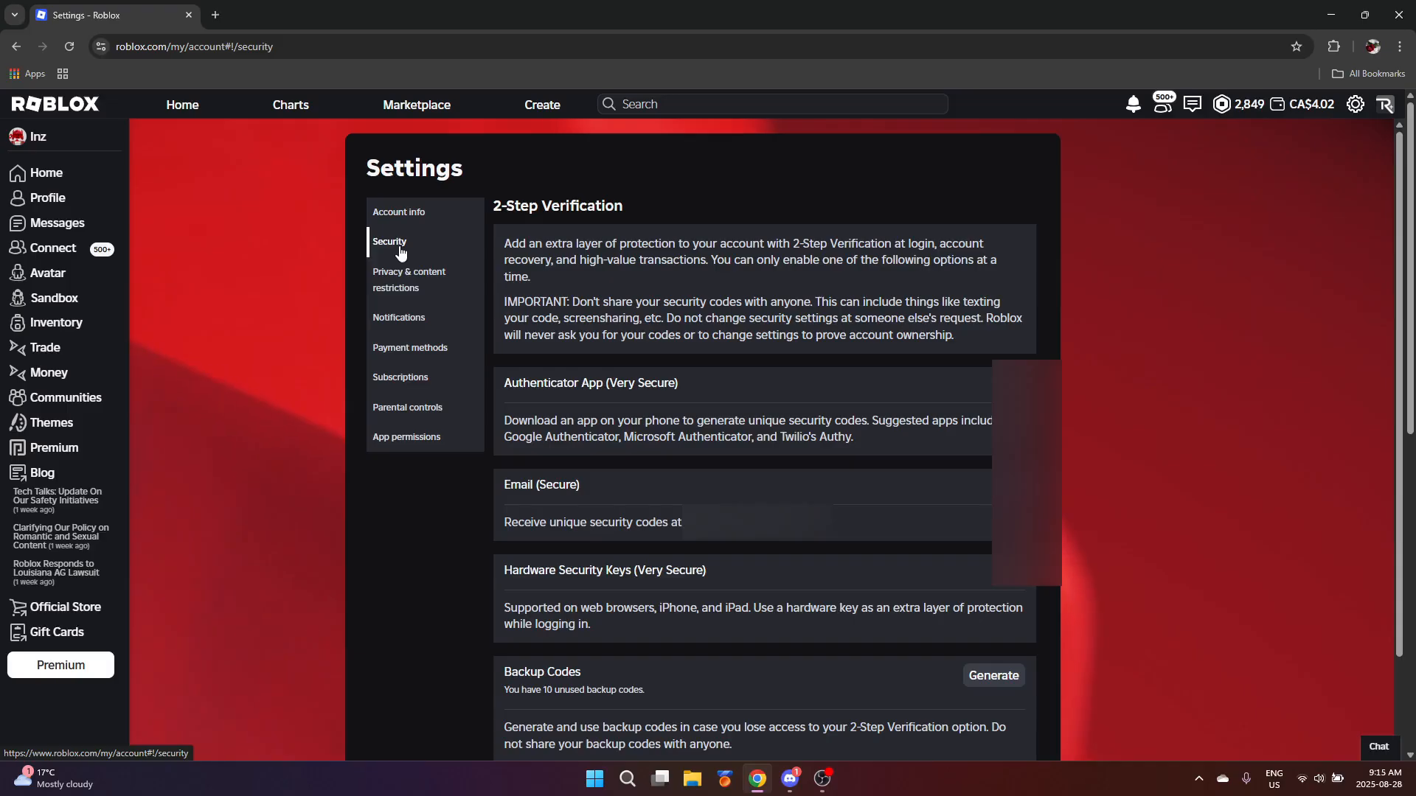
mouse_move(545, 206)
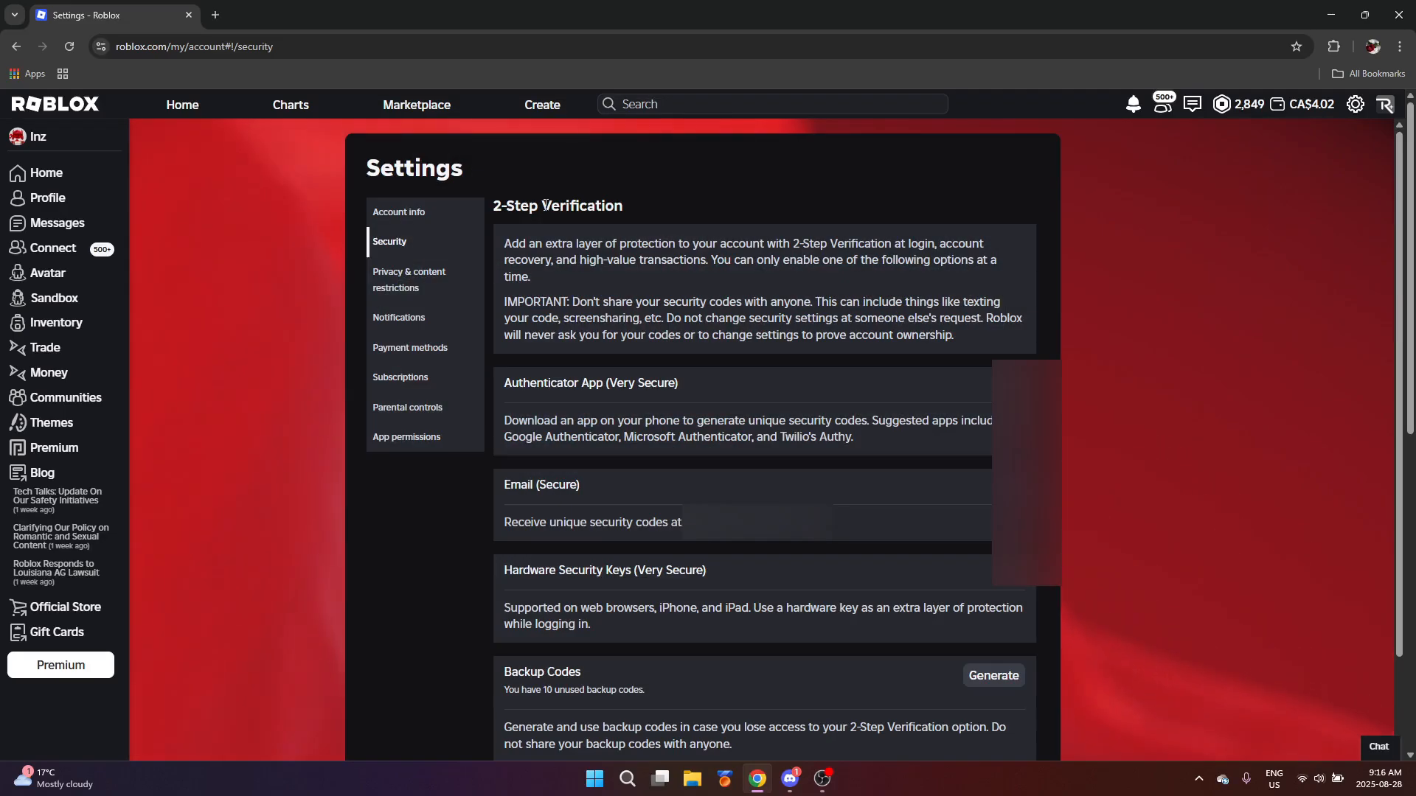
Step: Scroll Security settings down to the Where You're Logged In sessions list
scroll(down, 3)
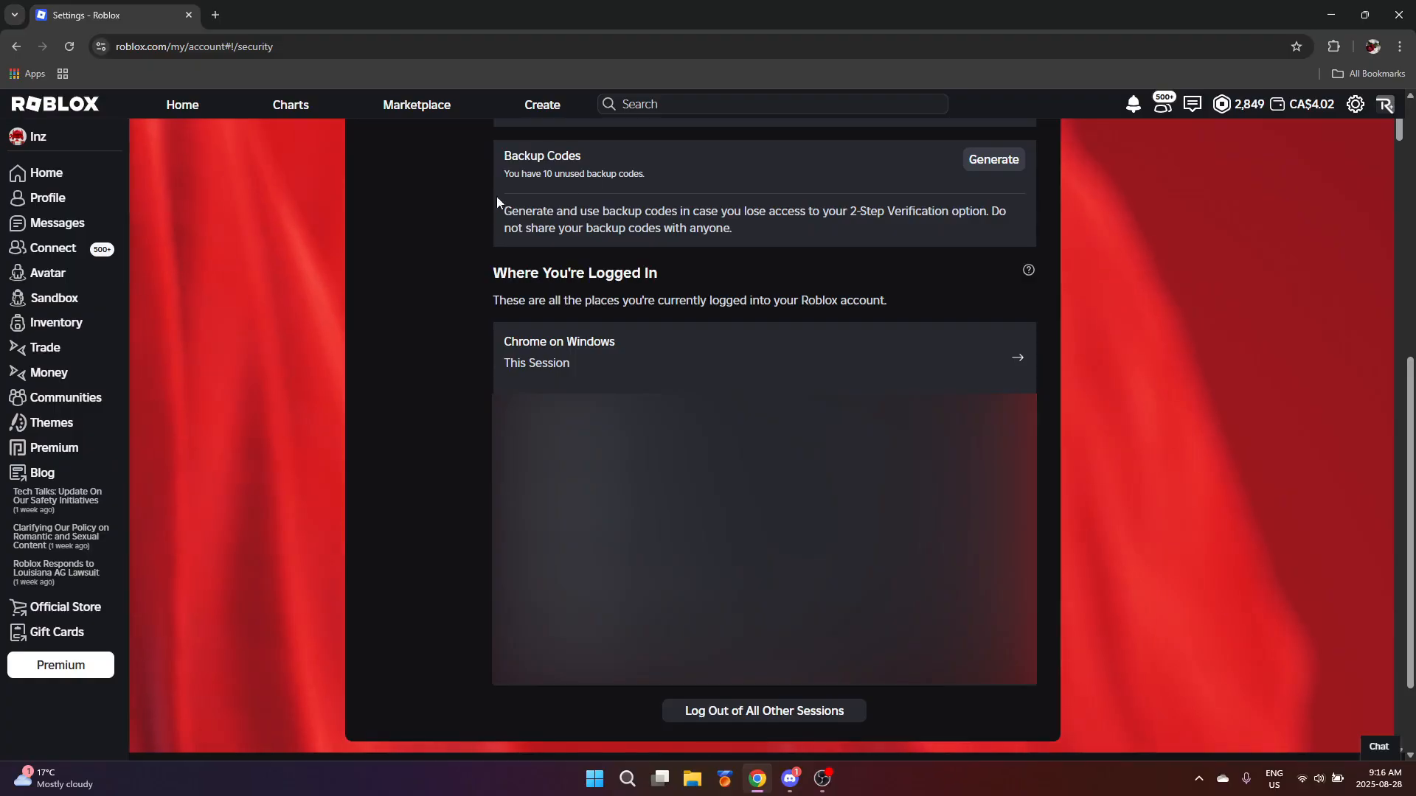
mouse_move(396, 280)
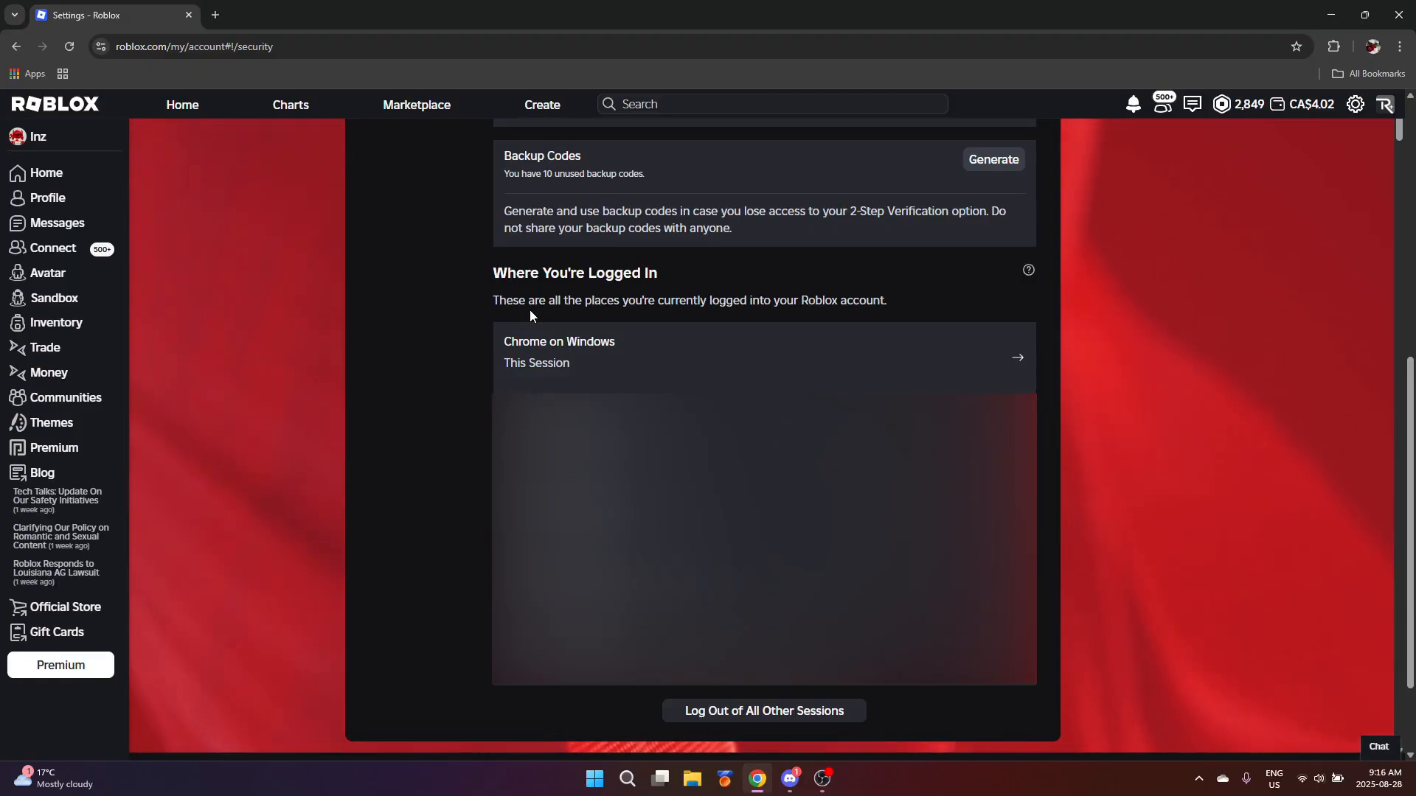
mouse_move(456, 503)
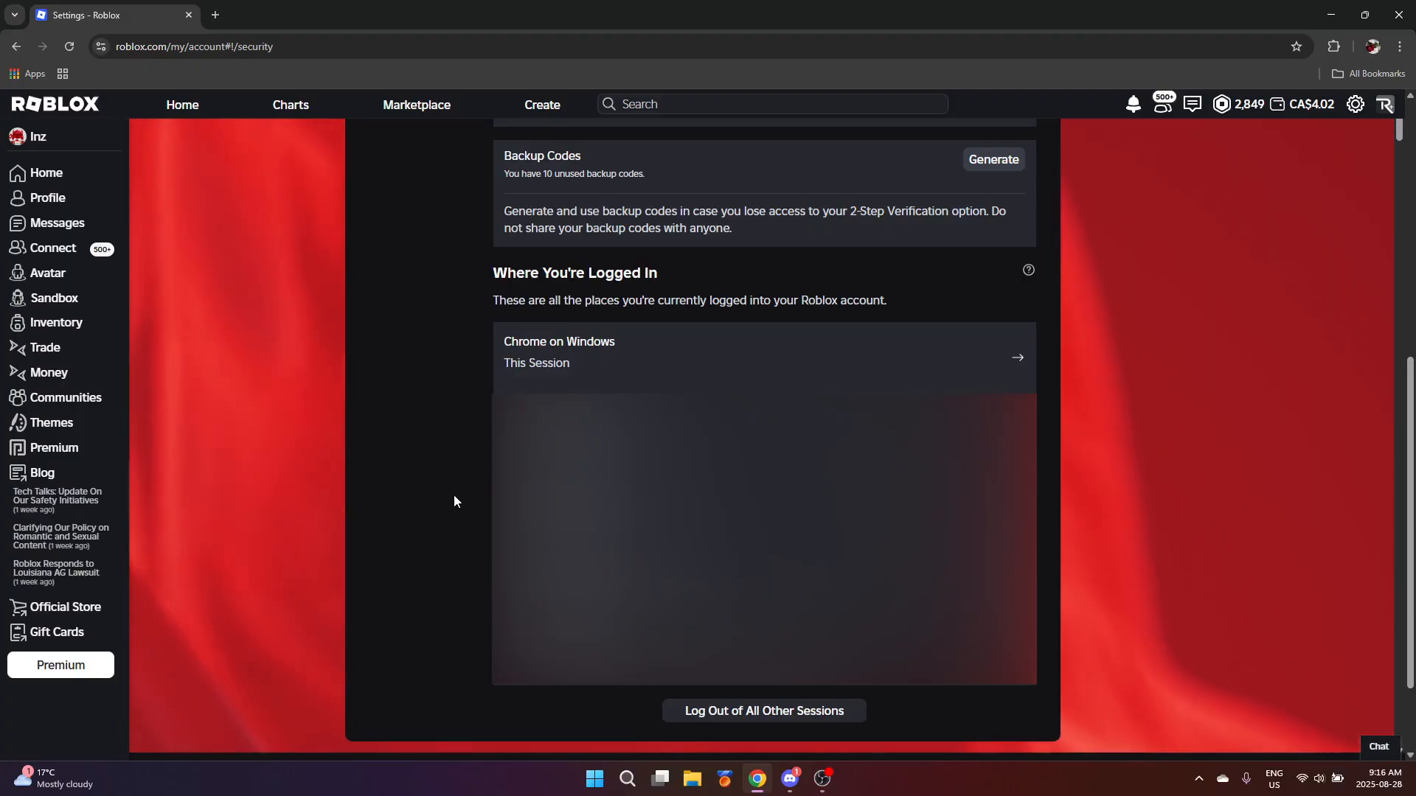
mouse_move(736, 729)
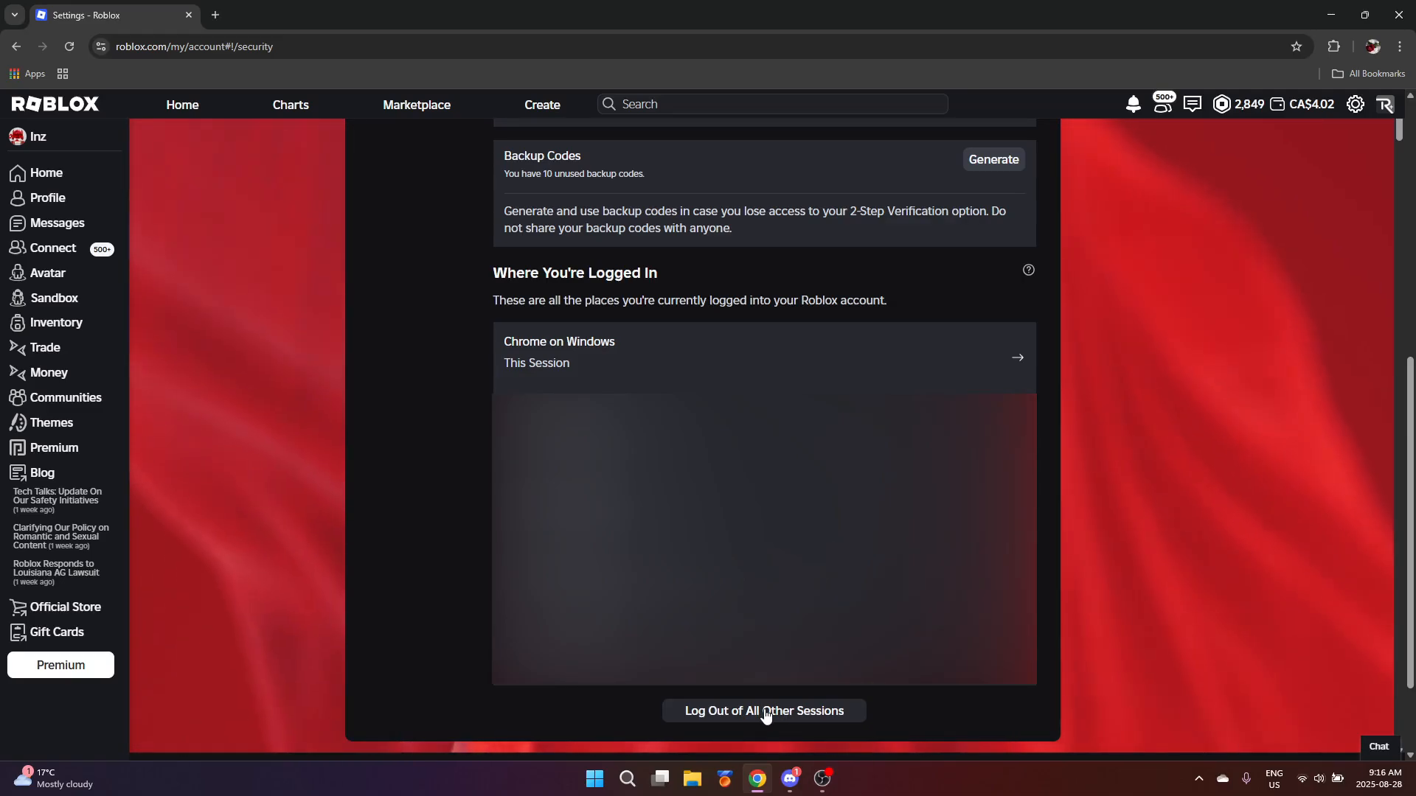
mouse_move(480, 485)
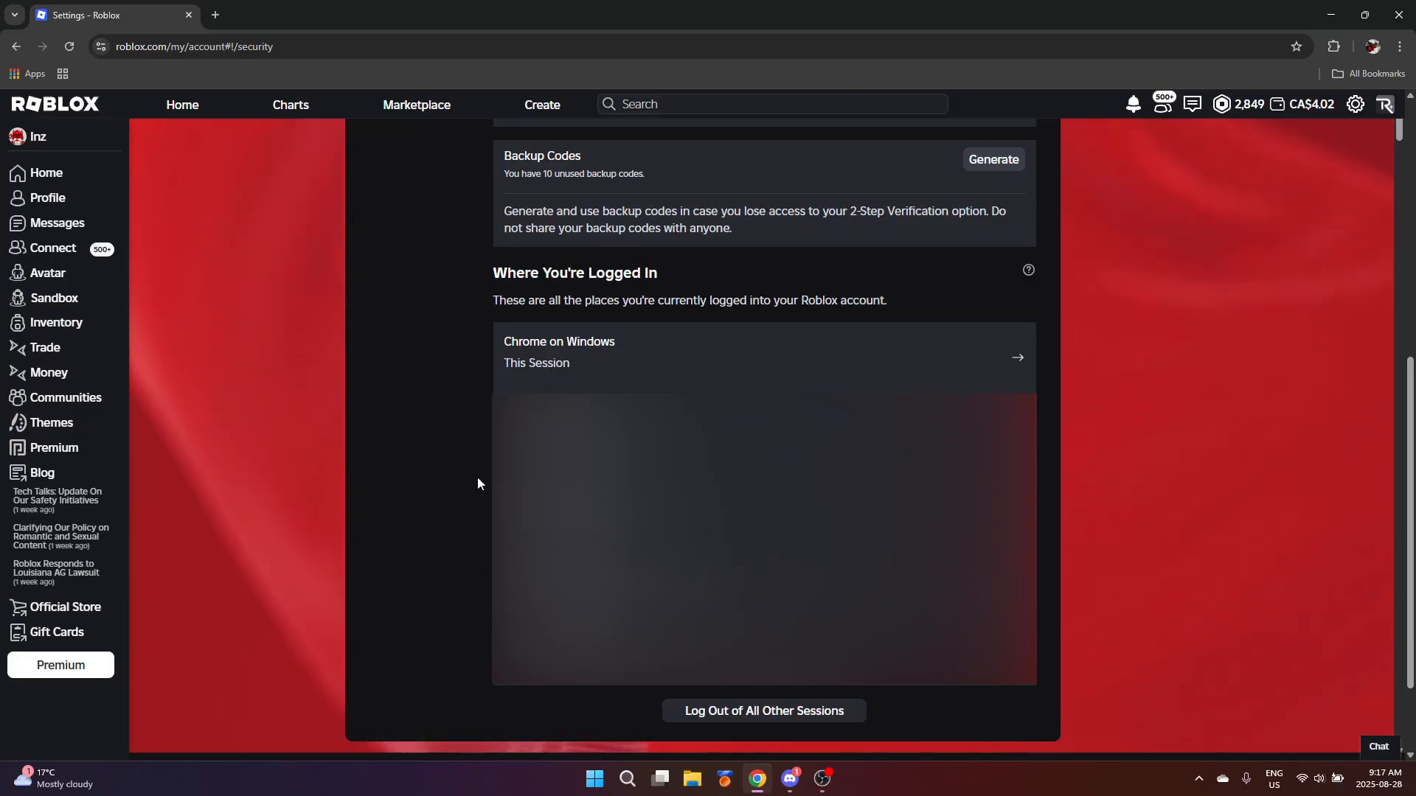
Step: Open Privacy & content restrictions, set Content maturity to Restricted, and go back
click(409, 279)
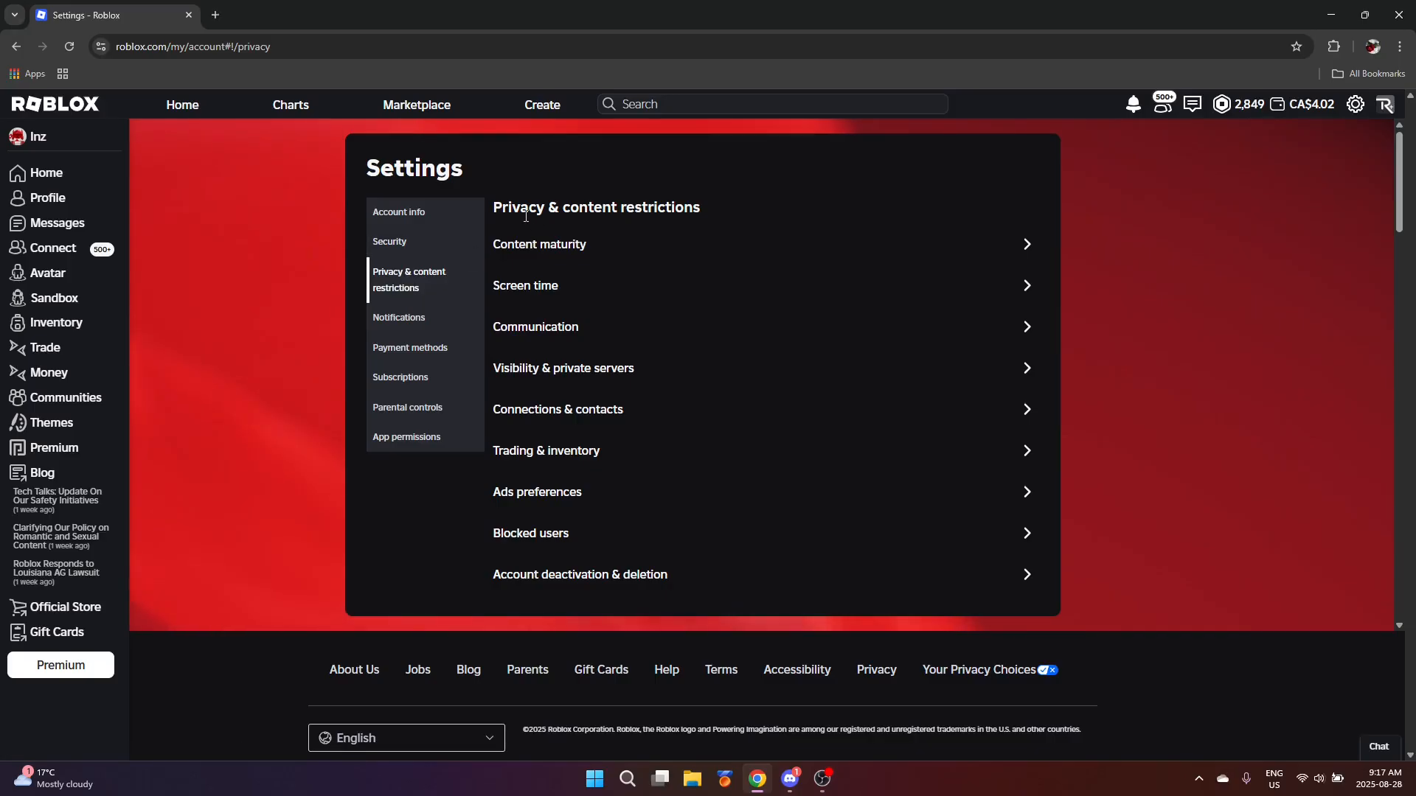
mouse_move(590, 253)
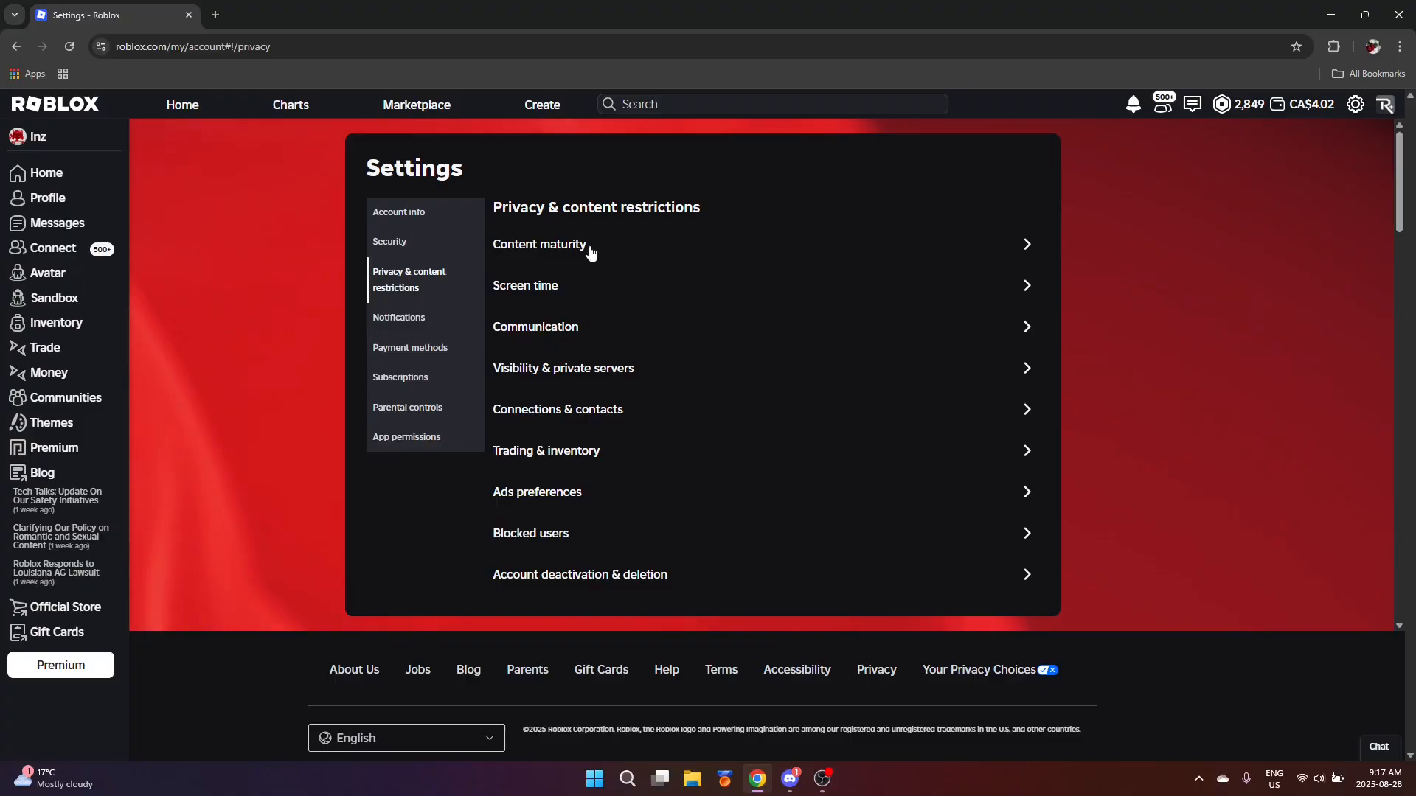
mouse_move(549, 257)
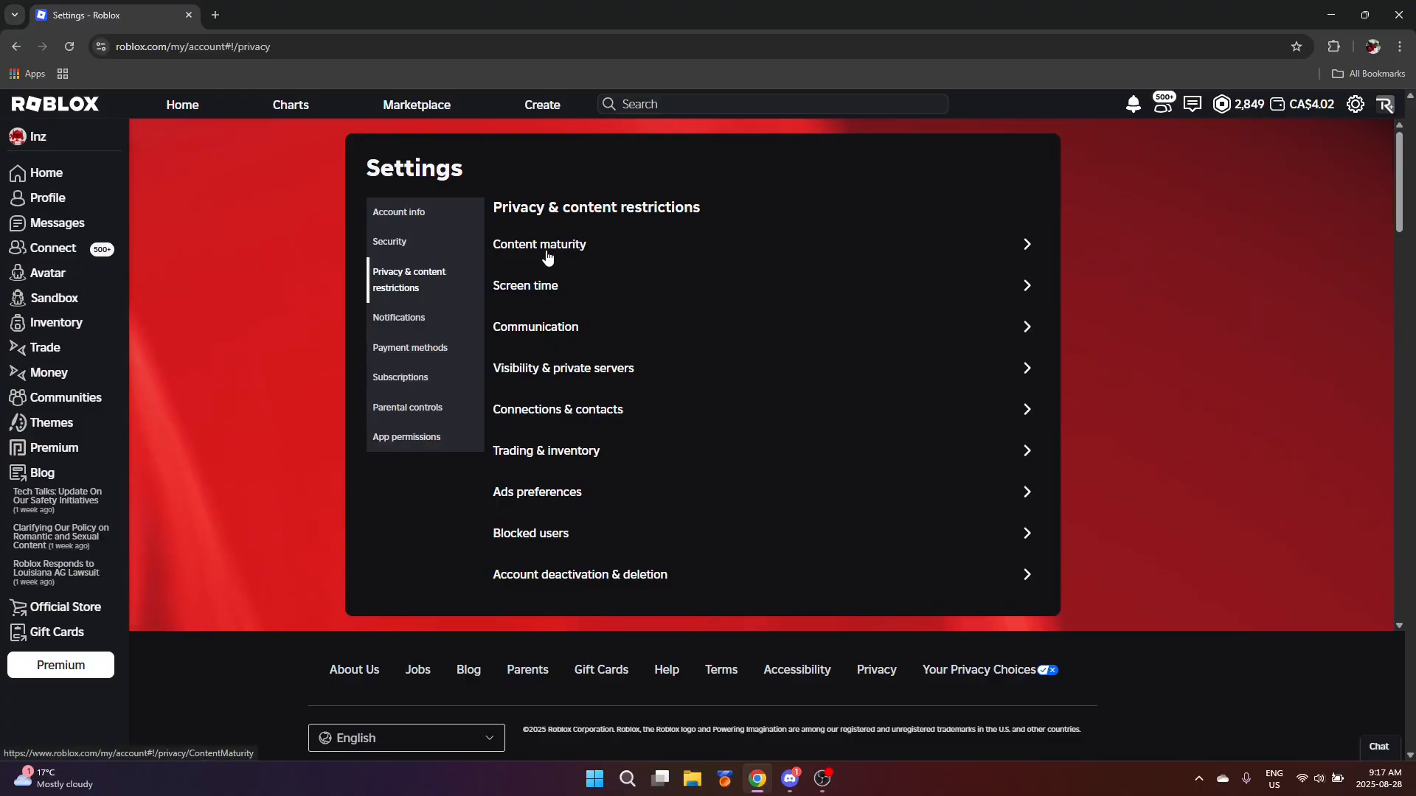
click(539, 244)
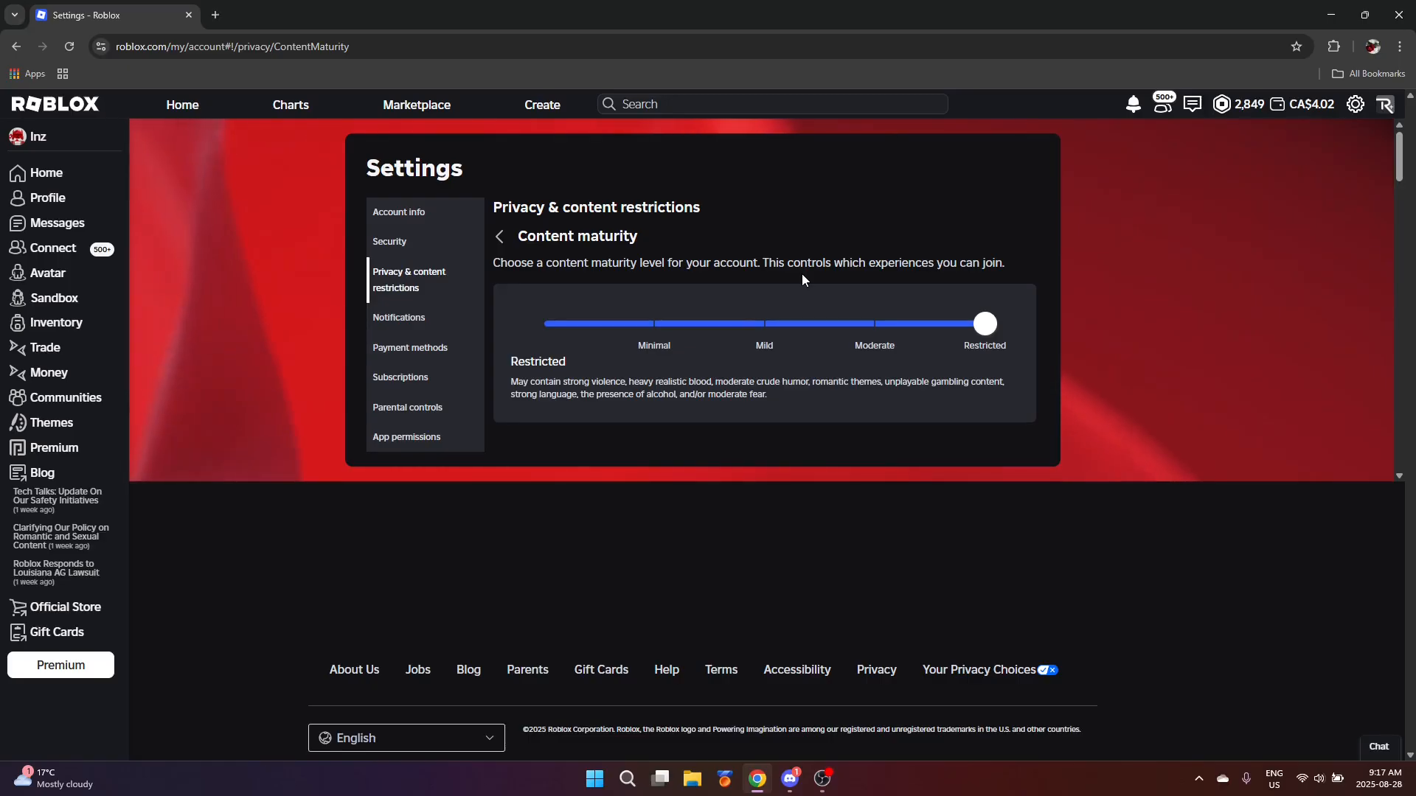
mouse_move(660, 350)
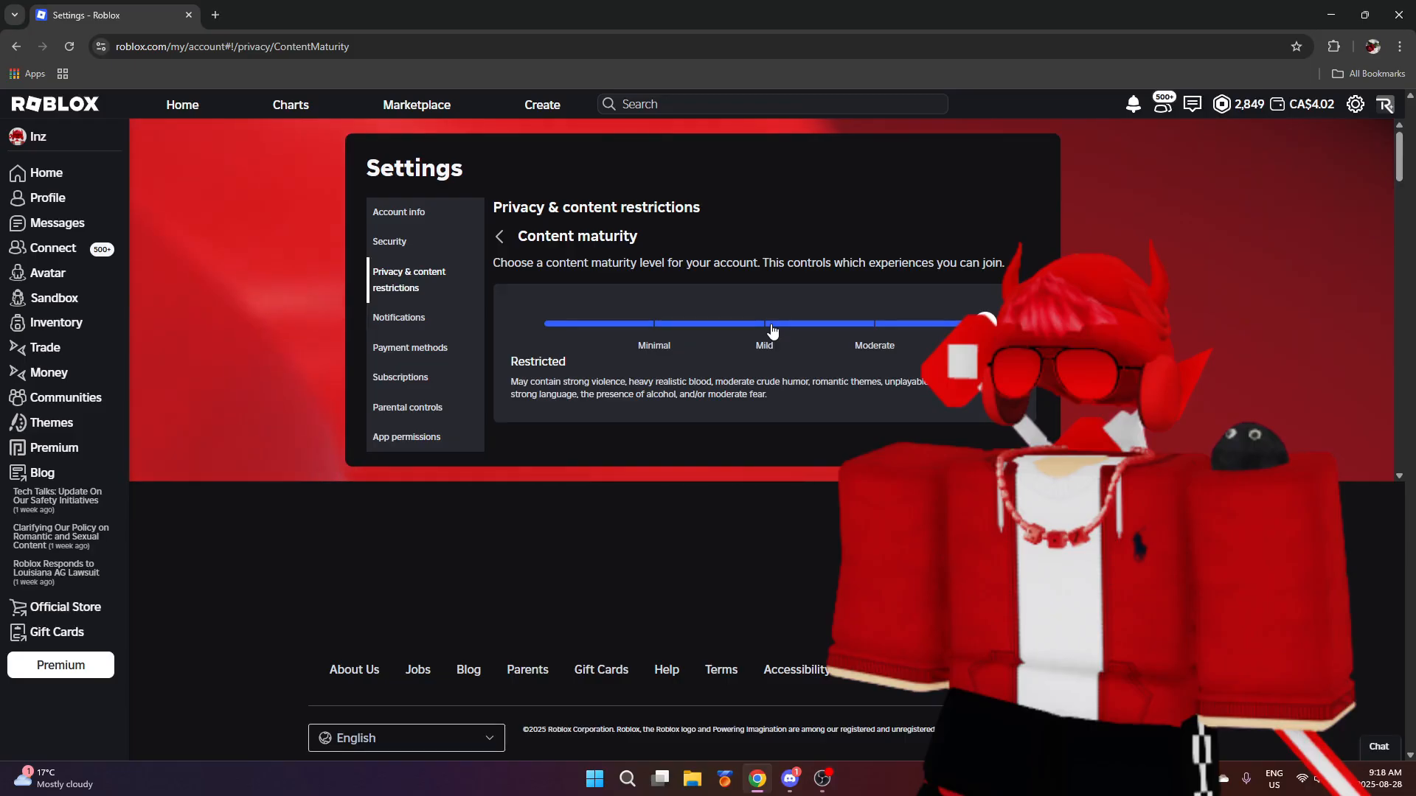
drag(768, 323, 985, 323)
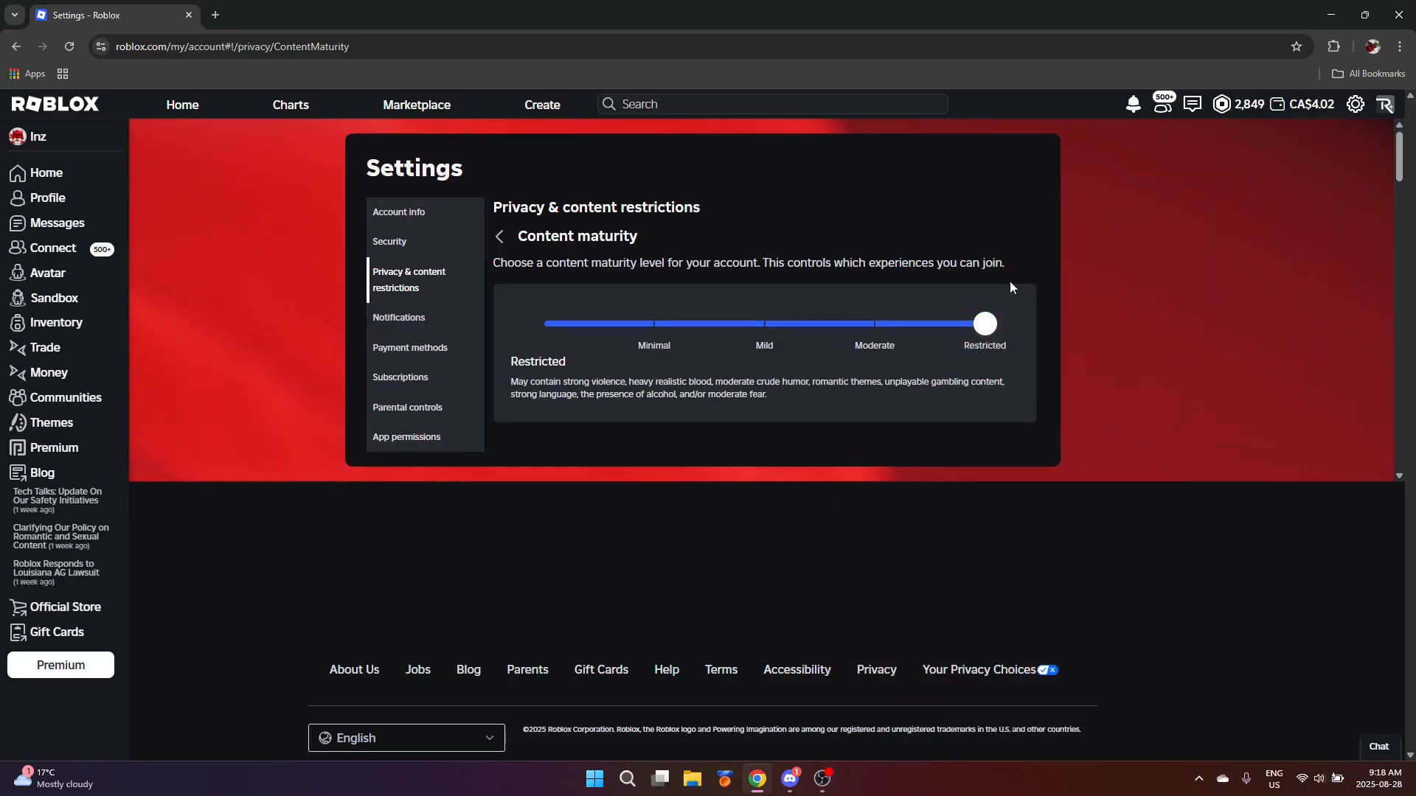
mouse_move(1006, 301)
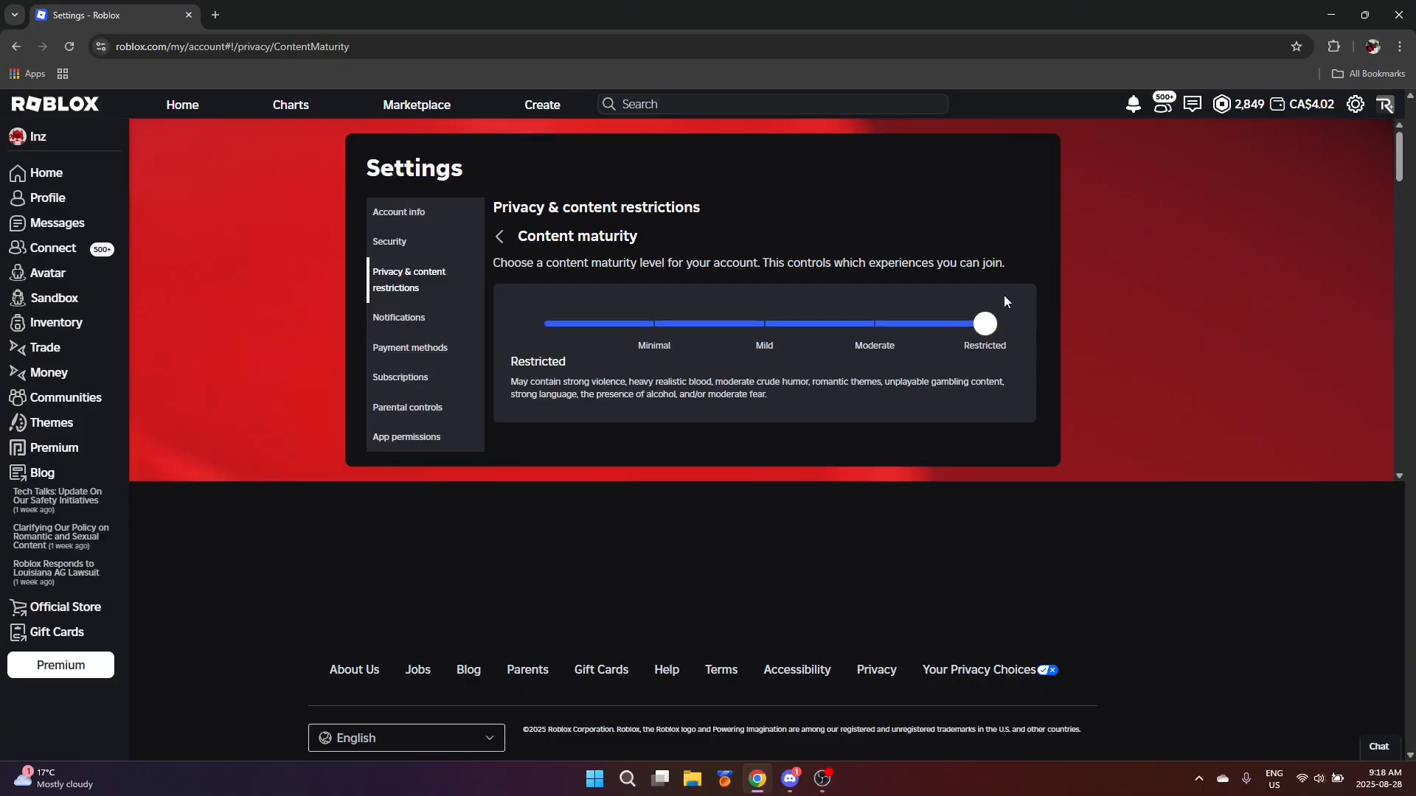
mouse_move(494, 321)
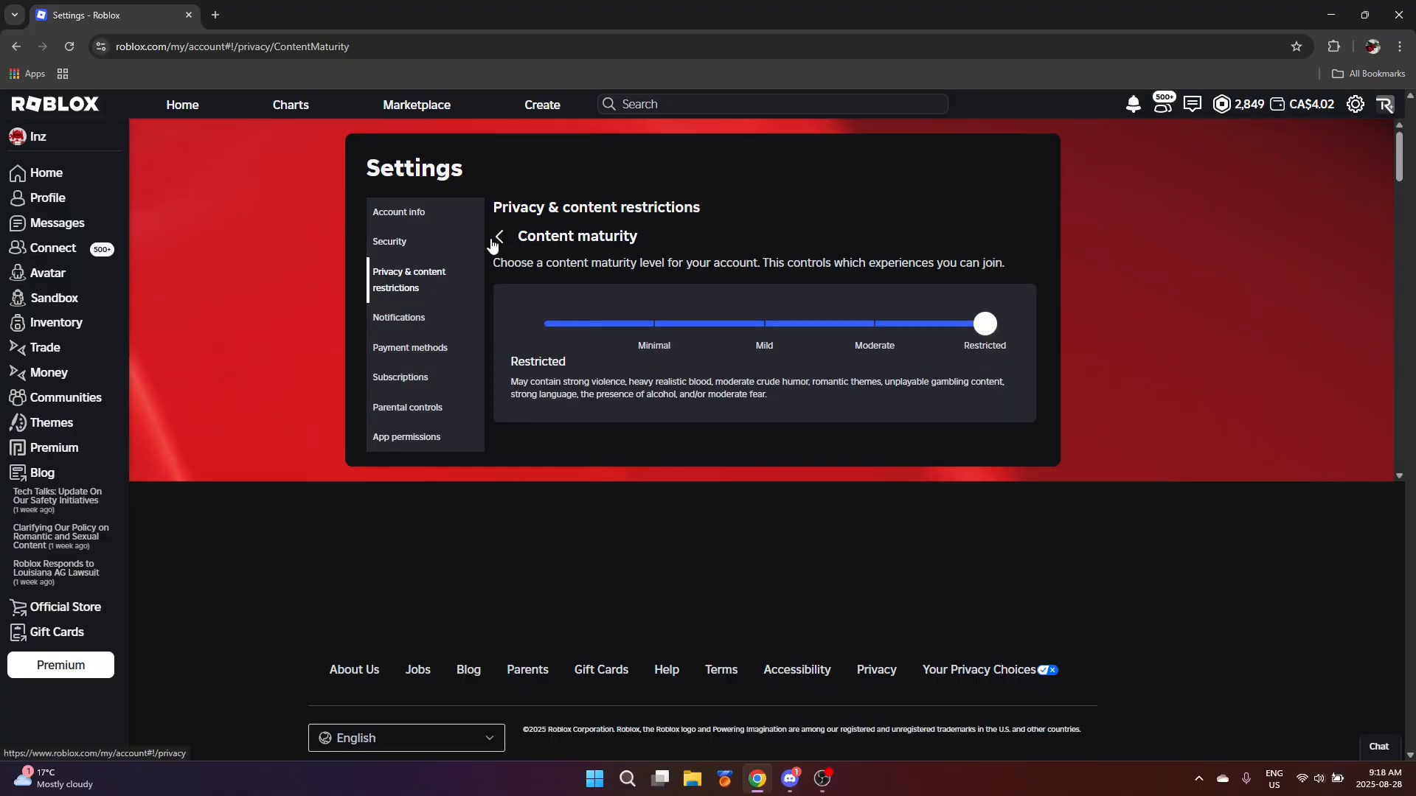
click(497, 237)
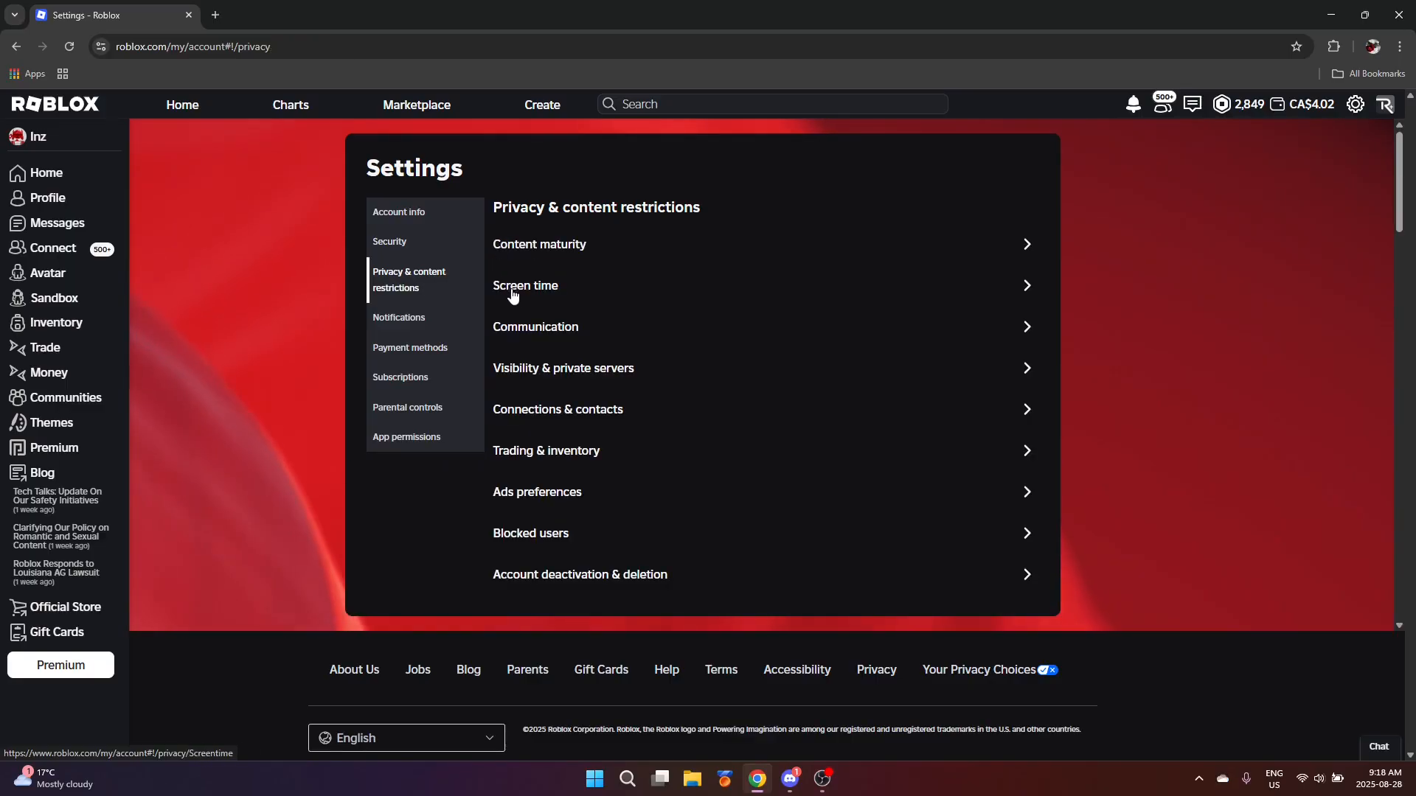
Step: Open Screen time (8h 59m average), view Top experiences, then return to the chart
click(525, 285)
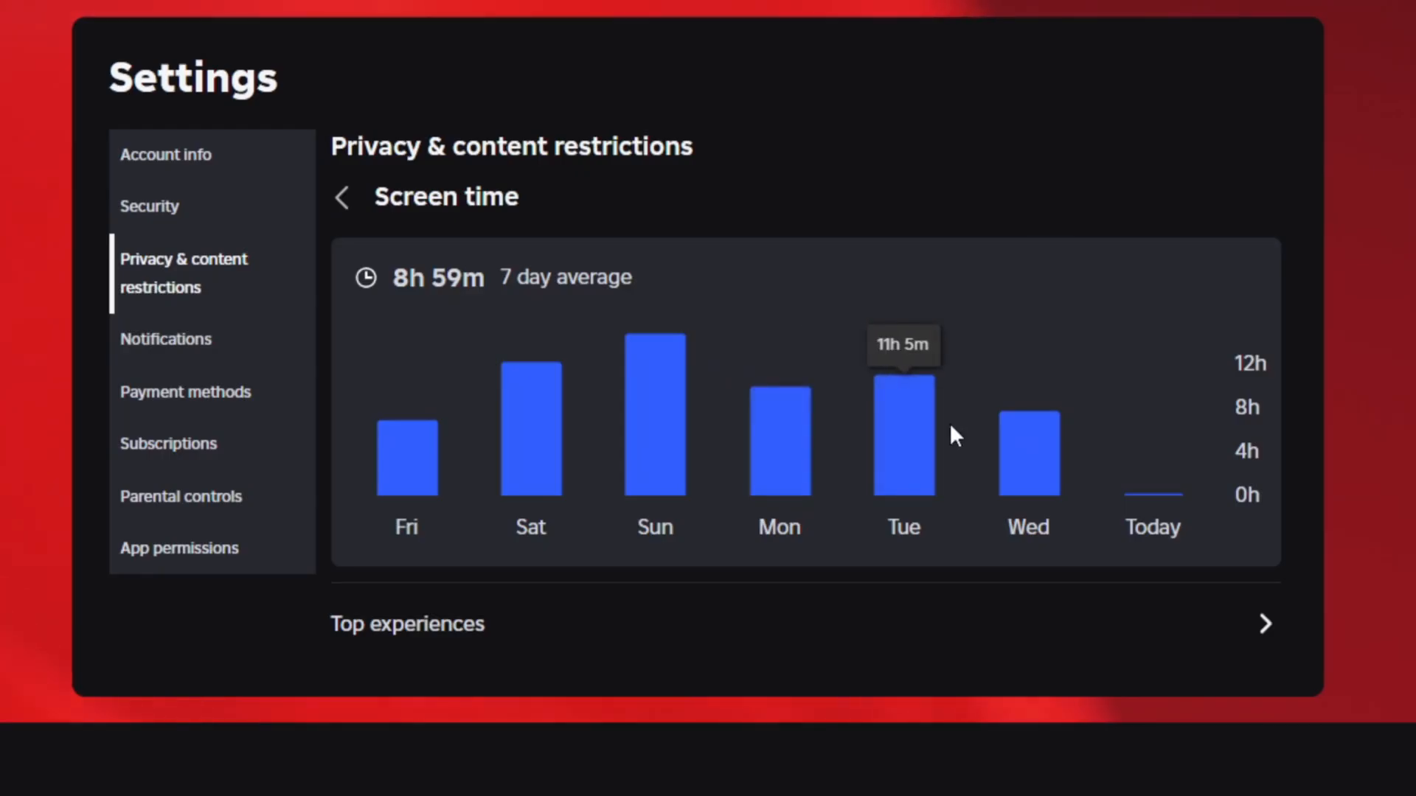
mouse_move(684, 415)
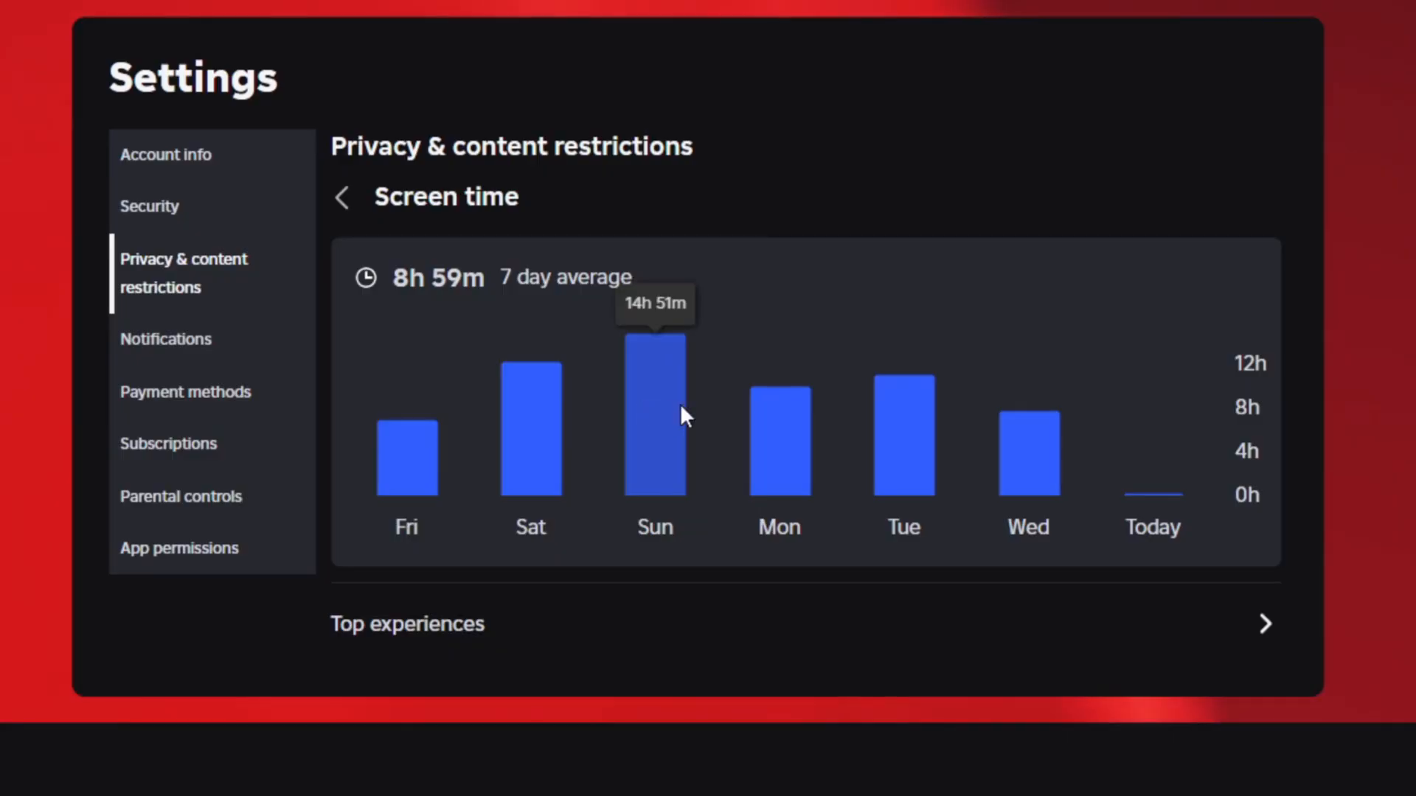
mouse_move(657, 451)
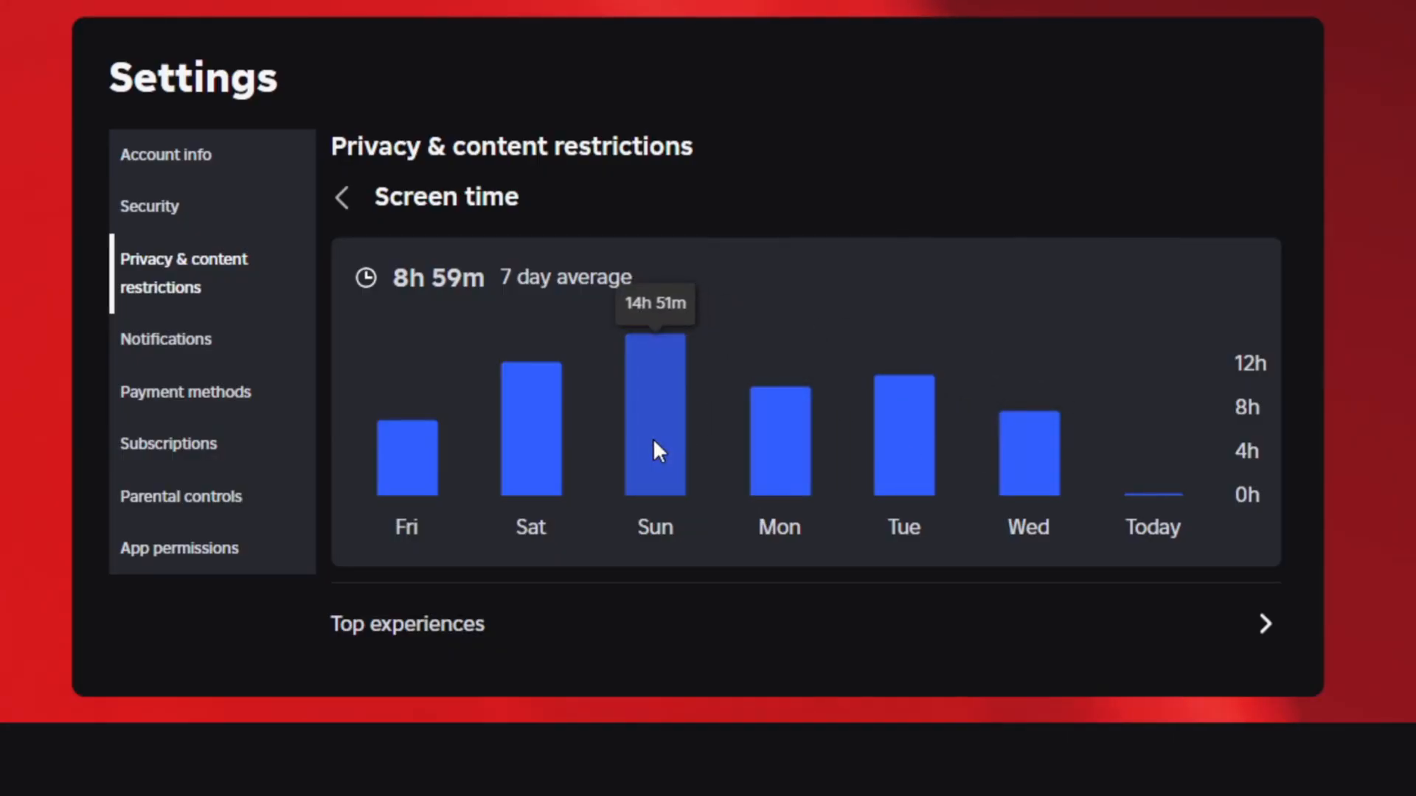
mouse_move(872, 470)
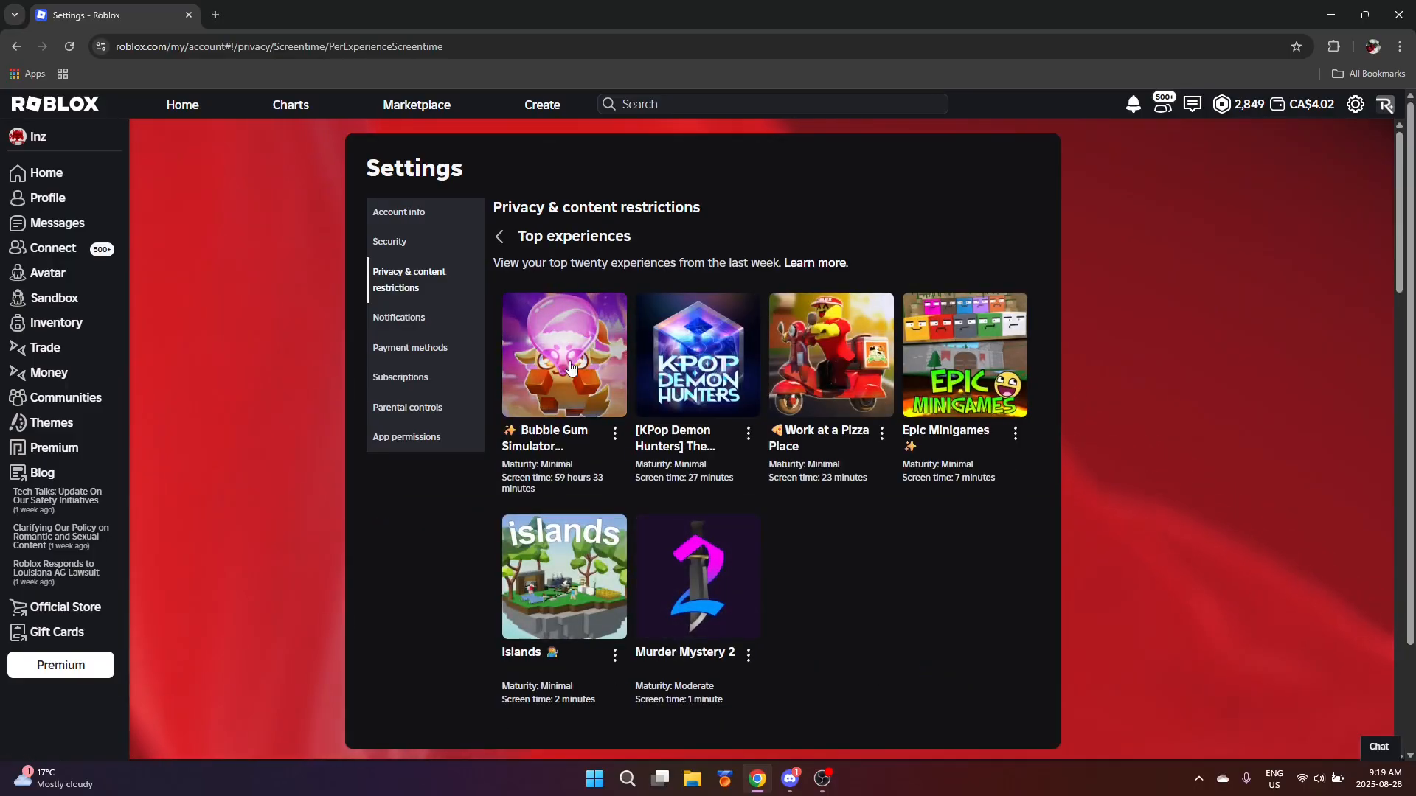
click(500, 236)
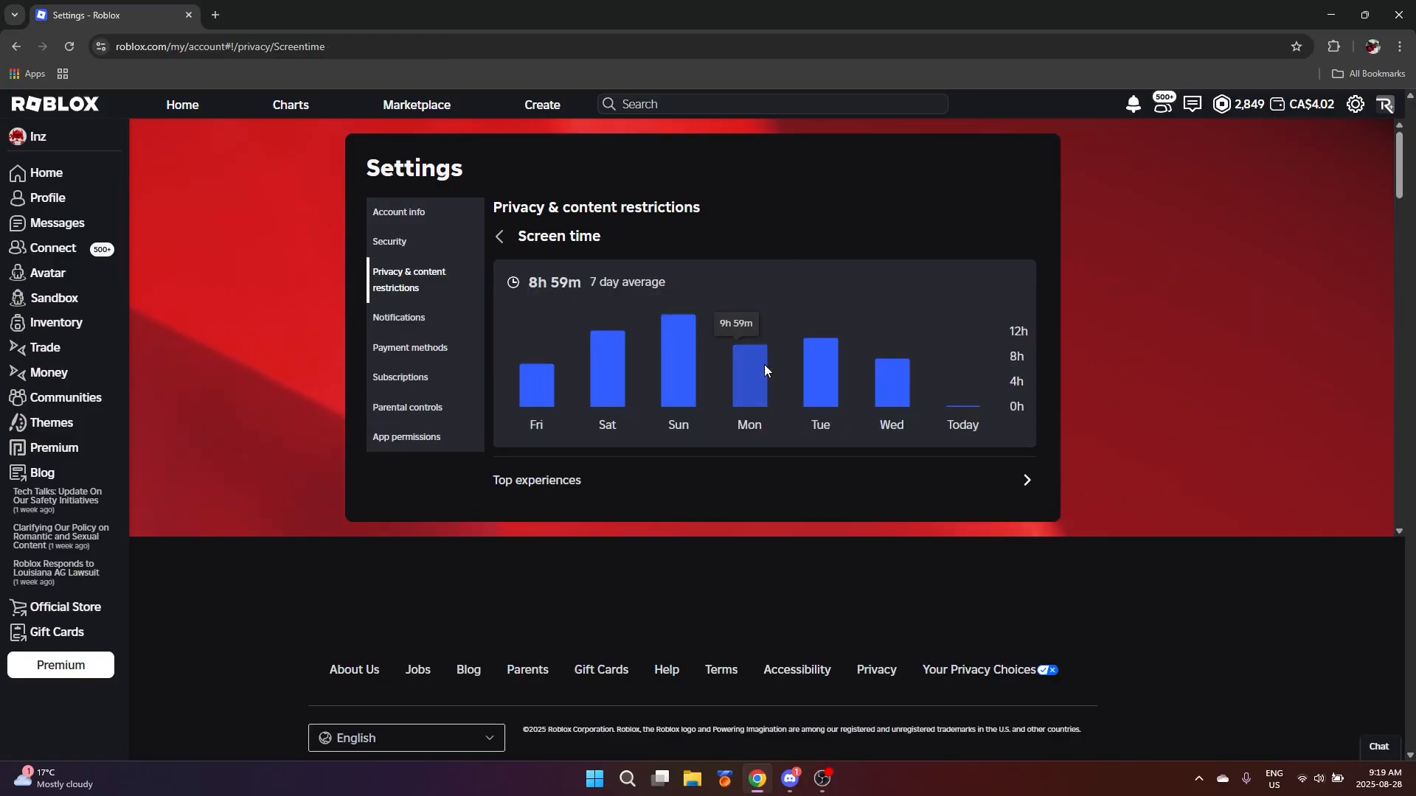
mouse_move(662, 405)
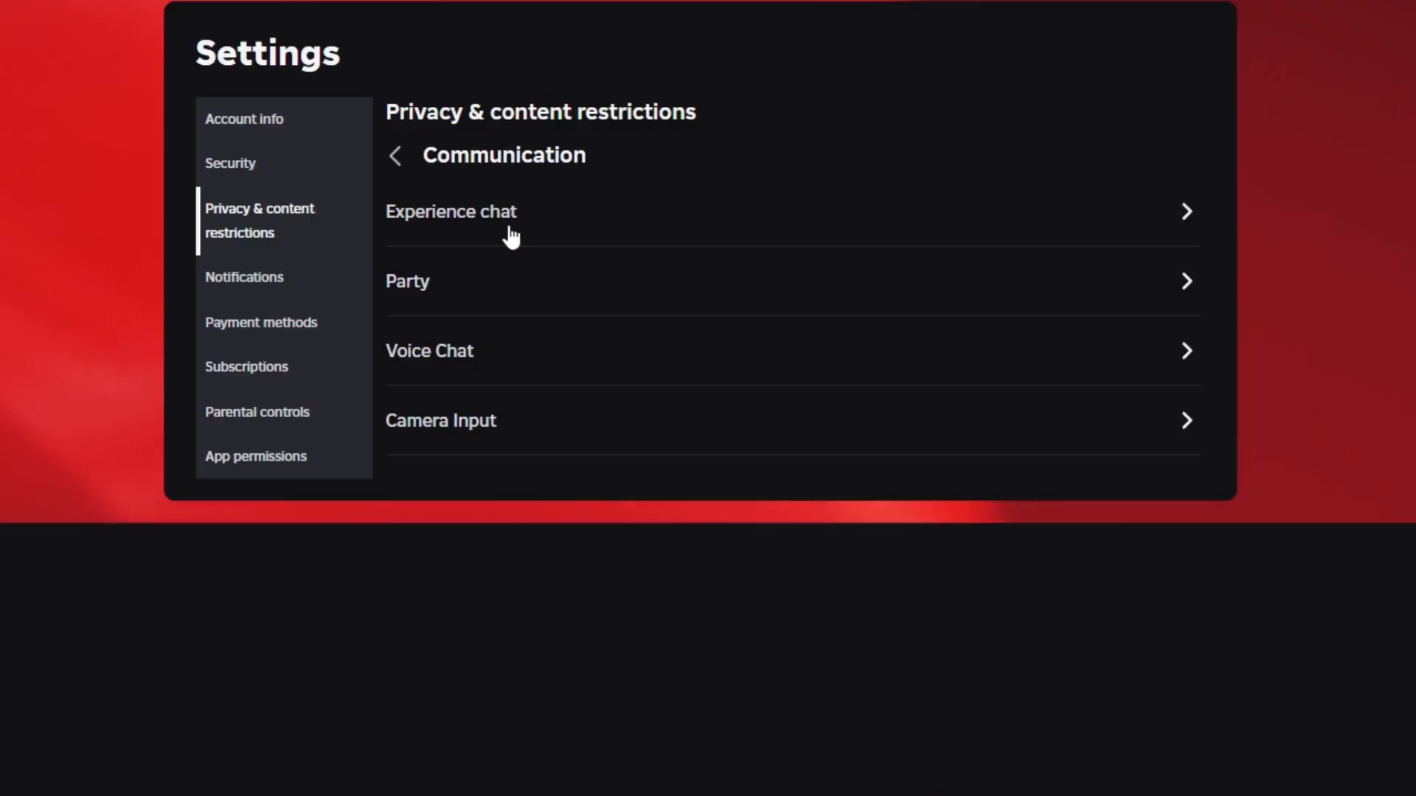
mouse_move(521, 225)
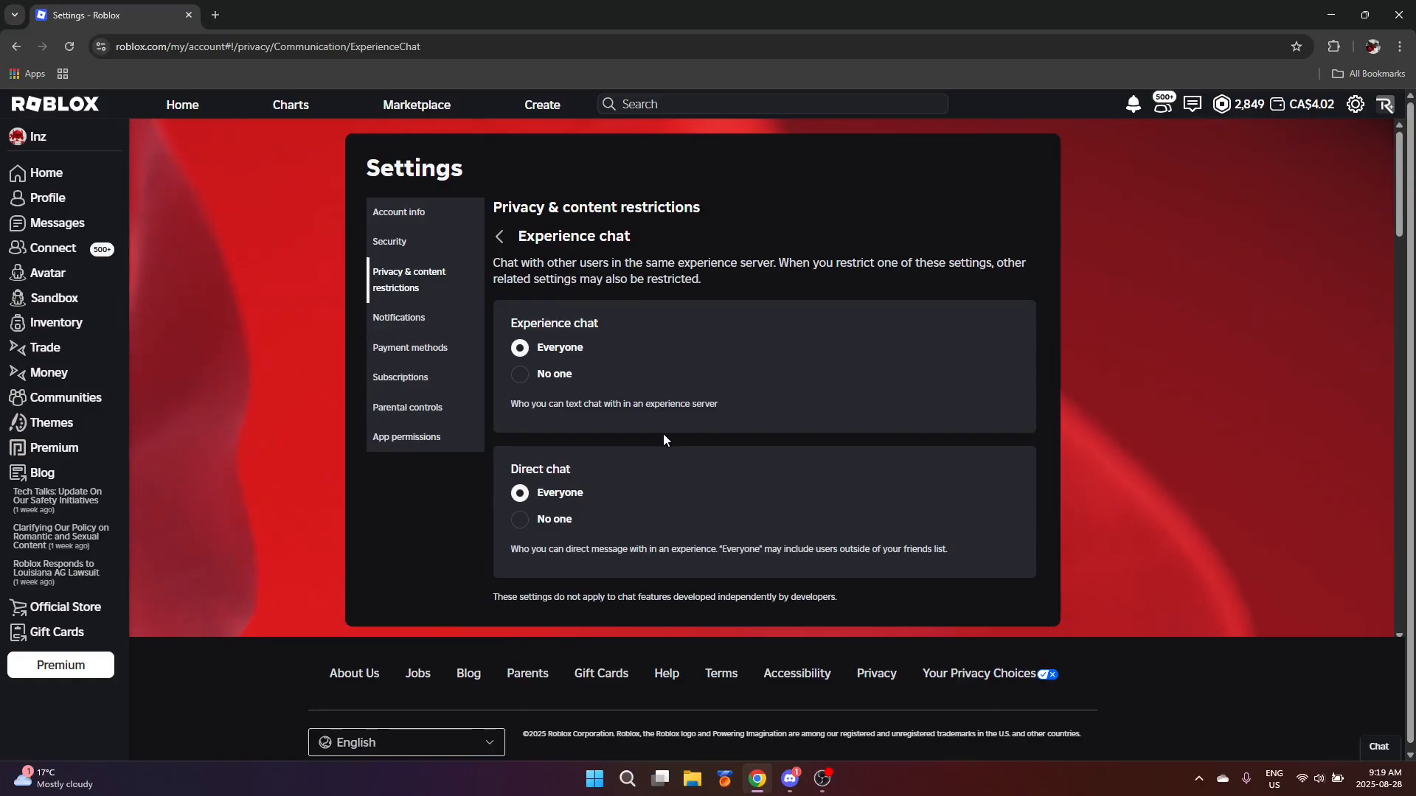
mouse_move(655, 426)
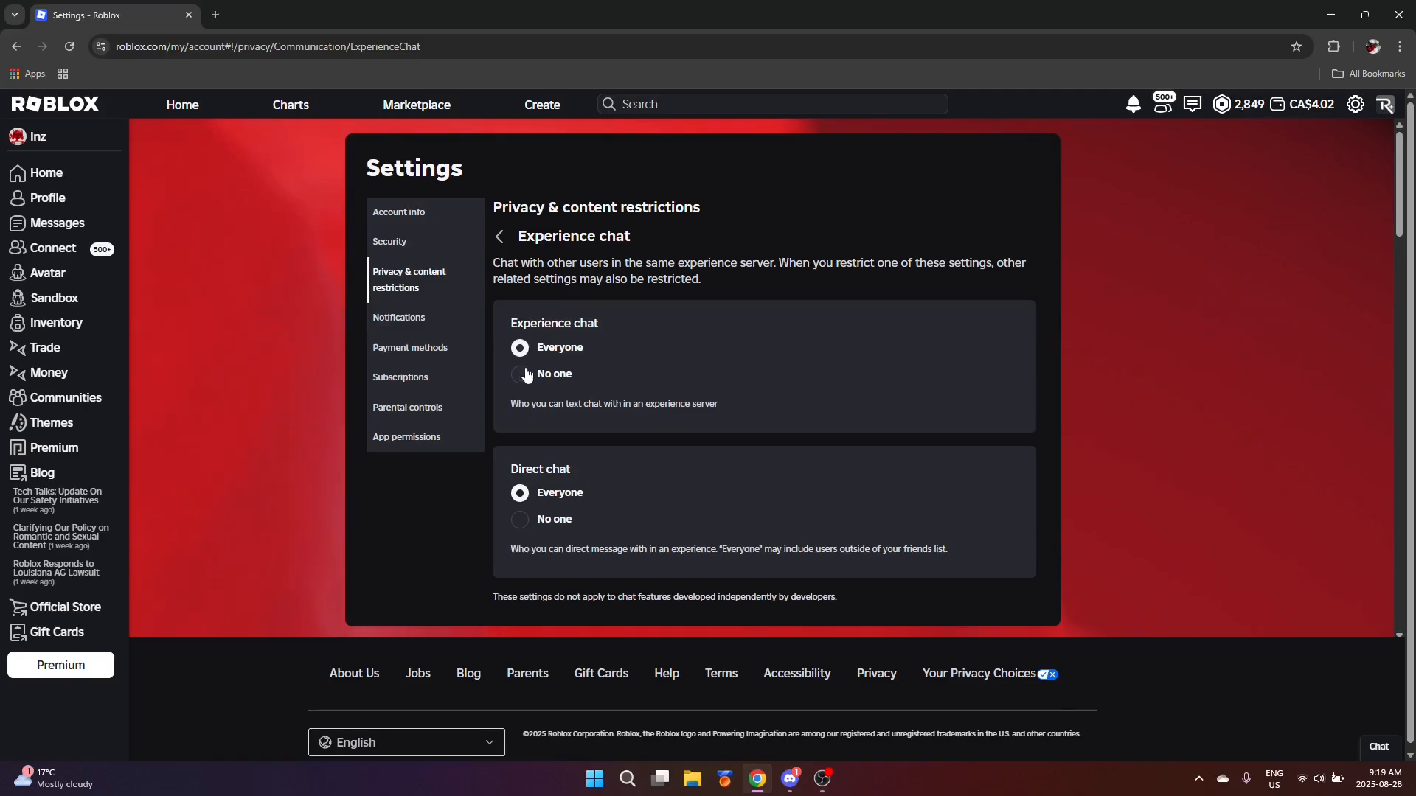
mouse_move(622, 554)
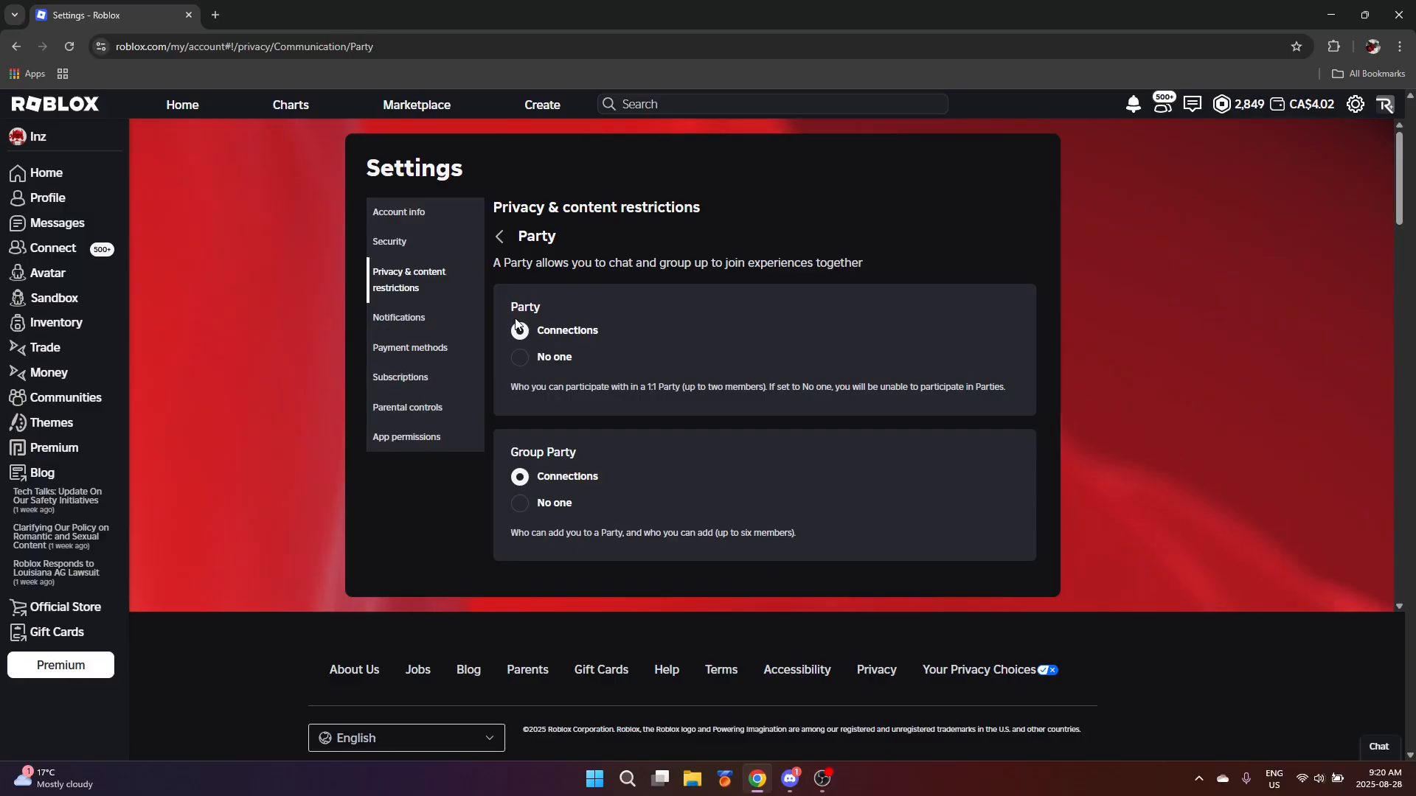
Step: Return to Communication options and view the Camera Input setting, which is off
click(519, 330)
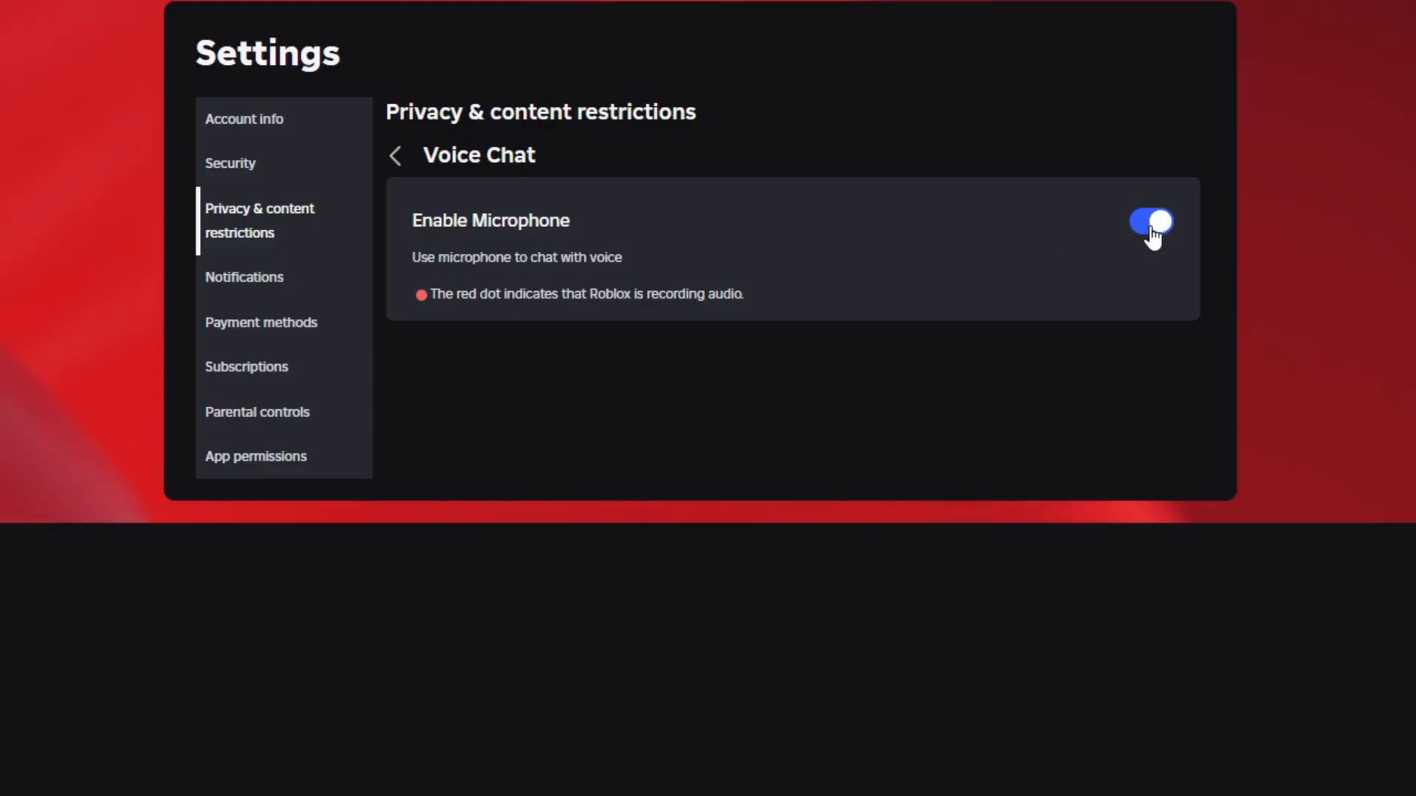
click(1154, 222)
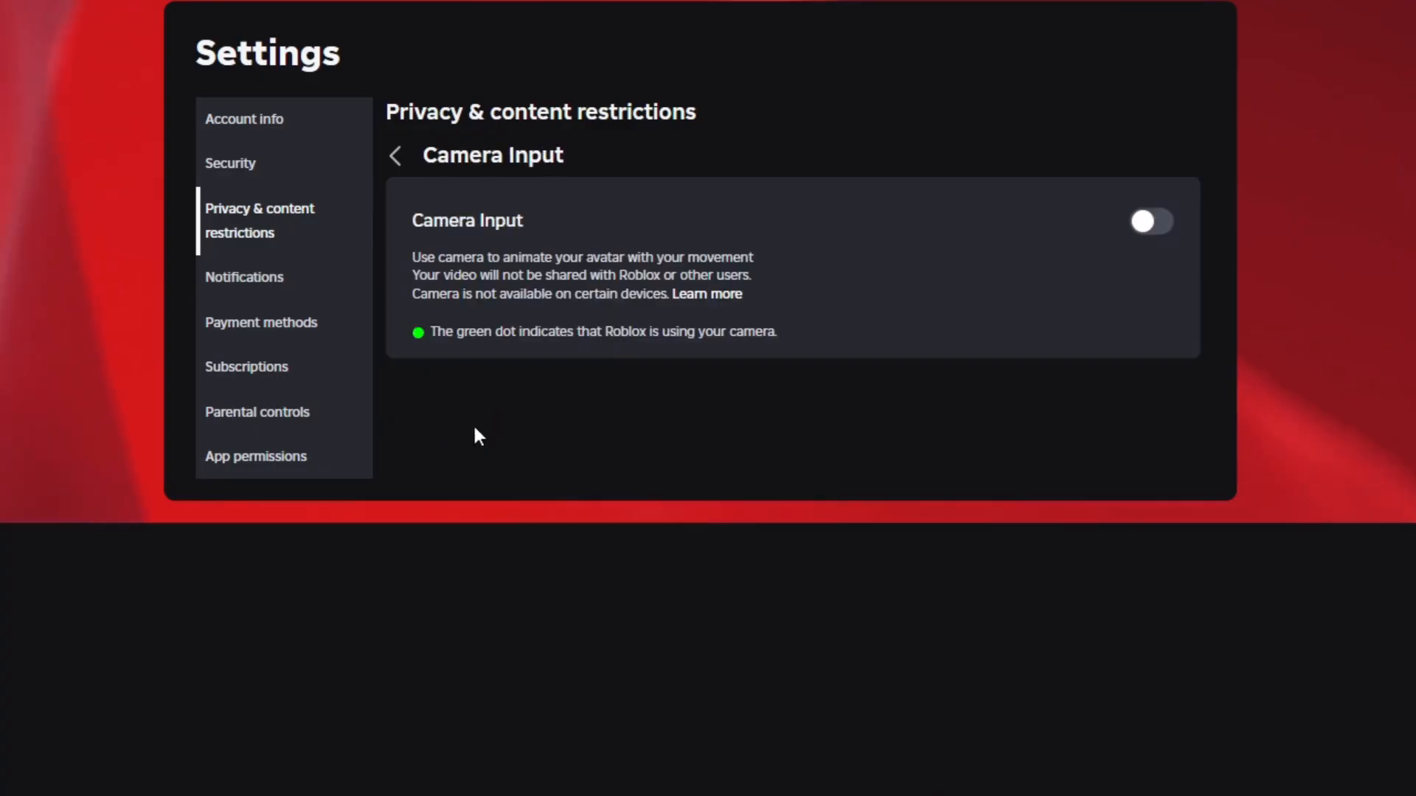
mouse_move(486, 429)
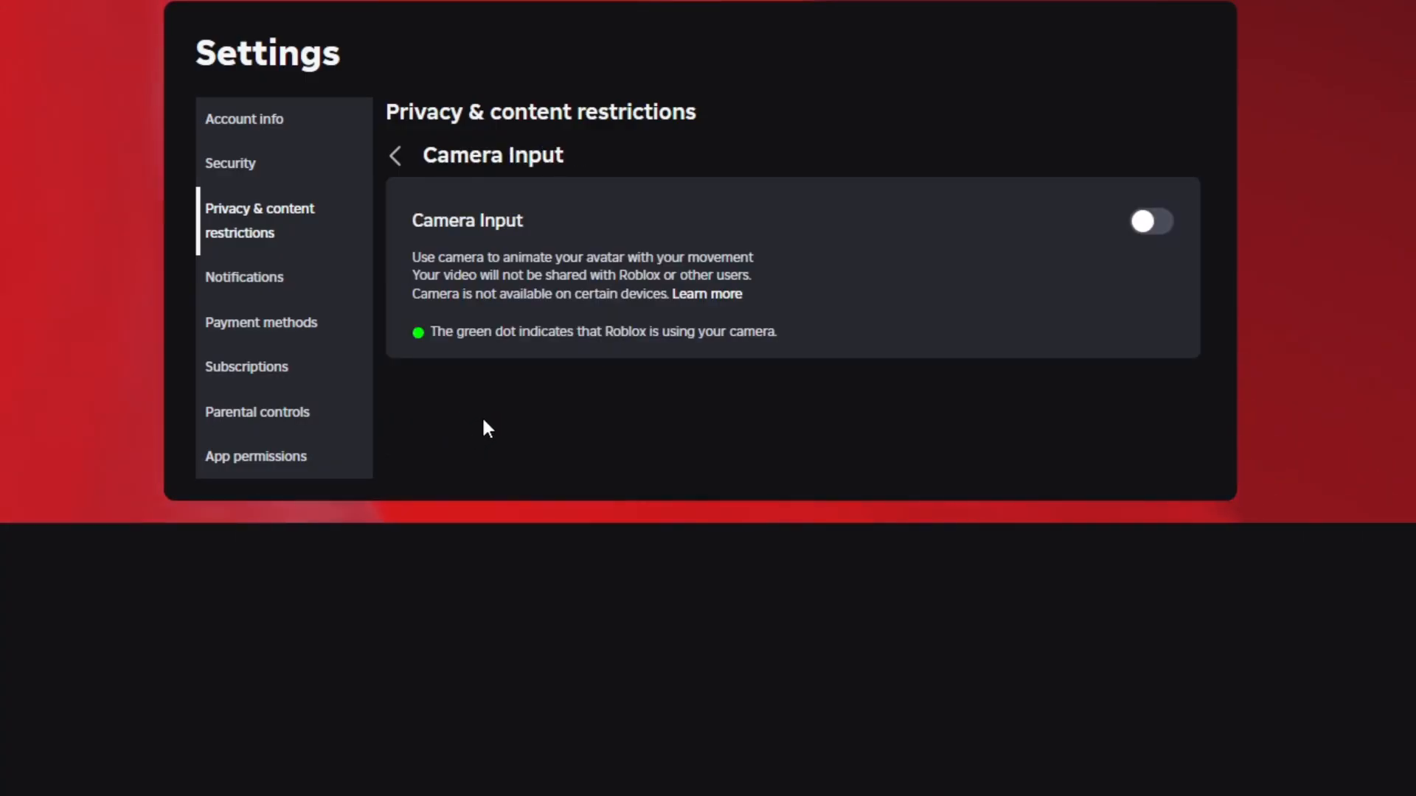
mouse_move(572, 259)
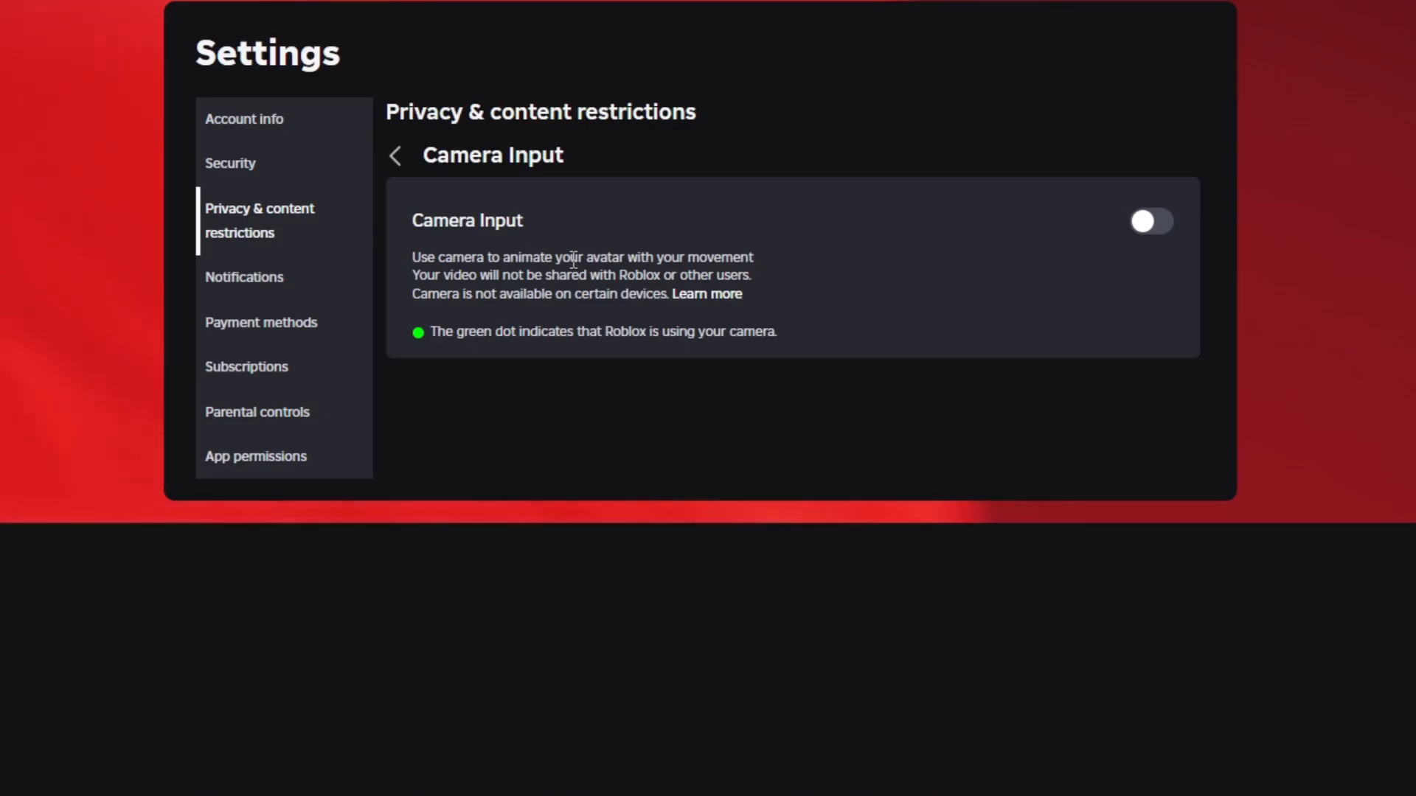
mouse_move(417, 164)
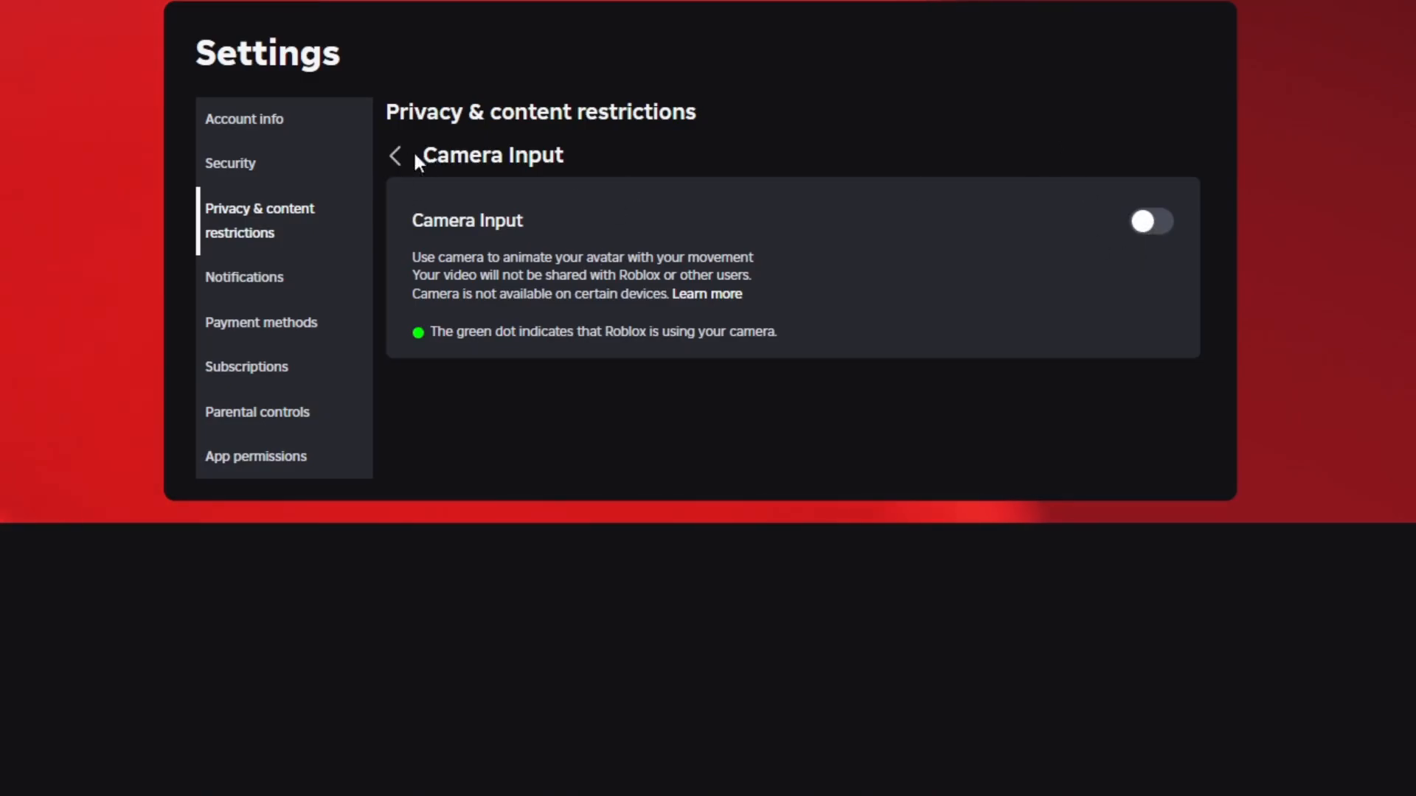
Step: Open Visibility & private servers and review online status, current experience and activity settings
click(396, 155)
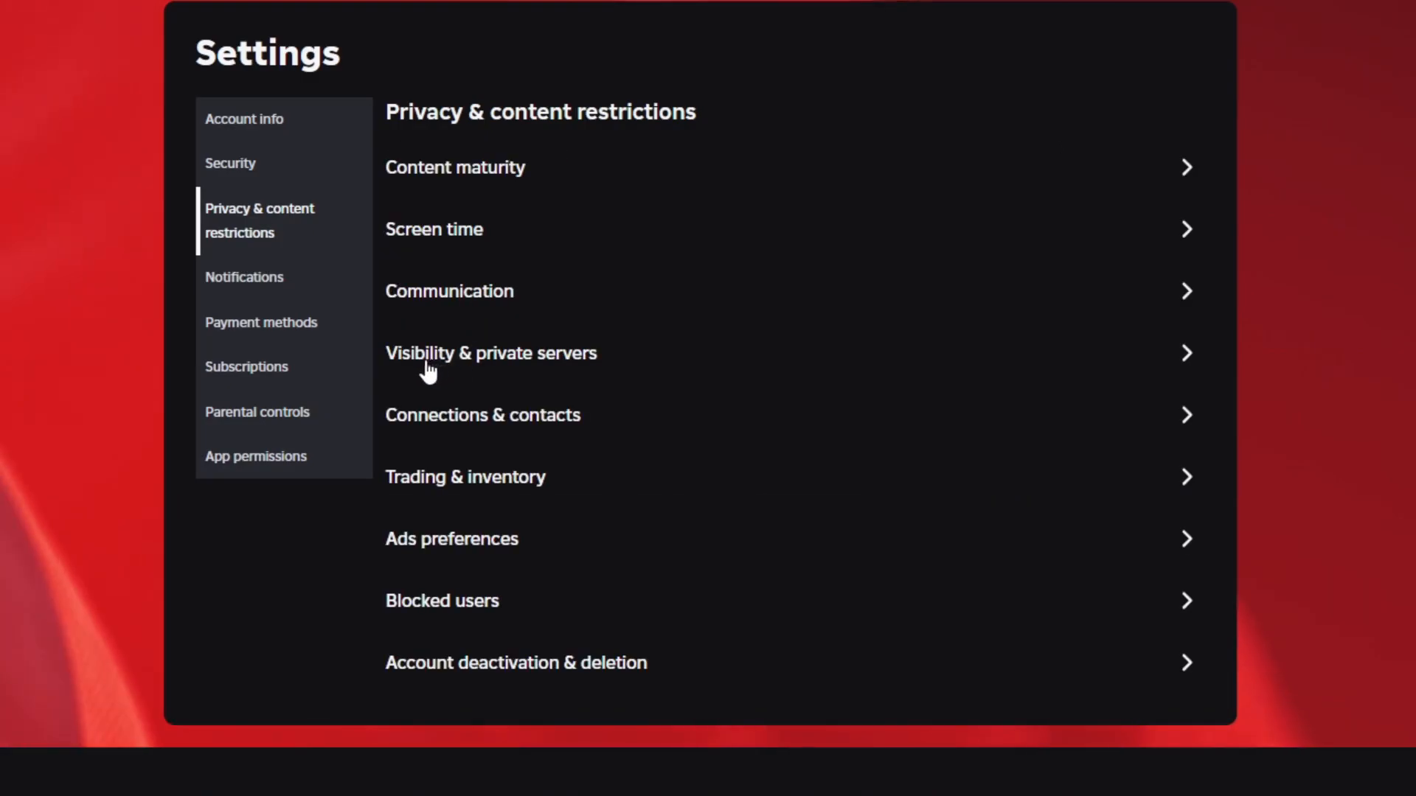
mouse_move(501, 378)
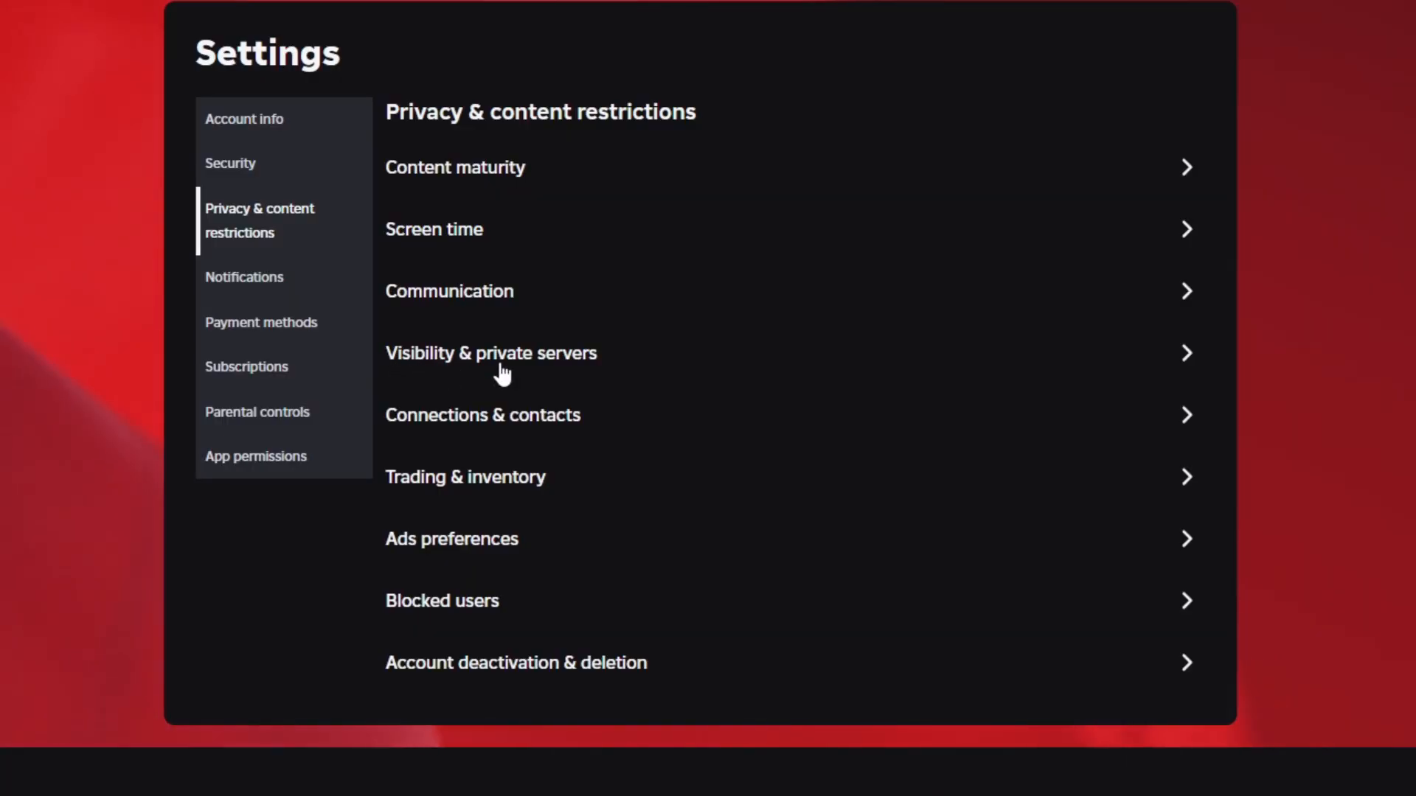
click(491, 353)
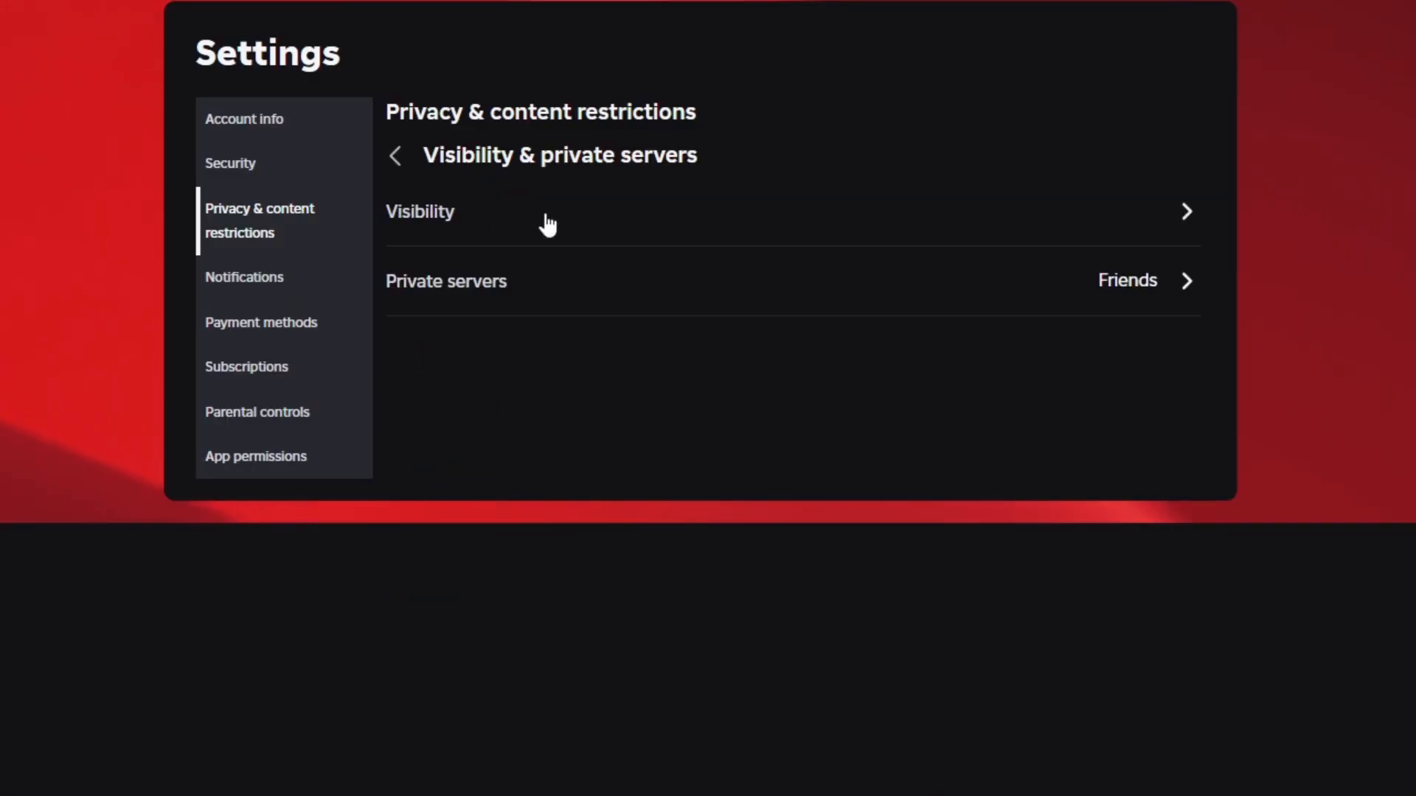
click(448, 212)
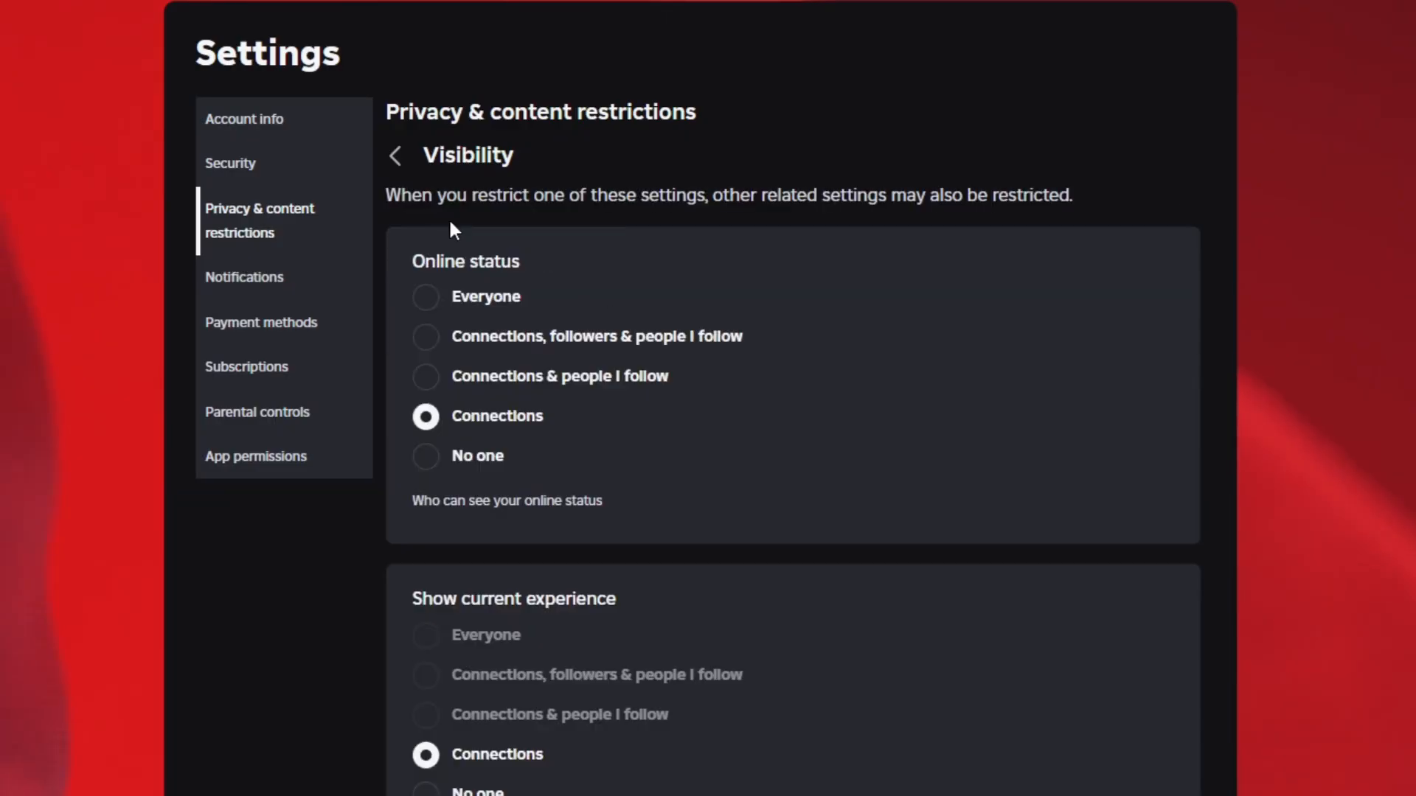
mouse_move(451, 357)
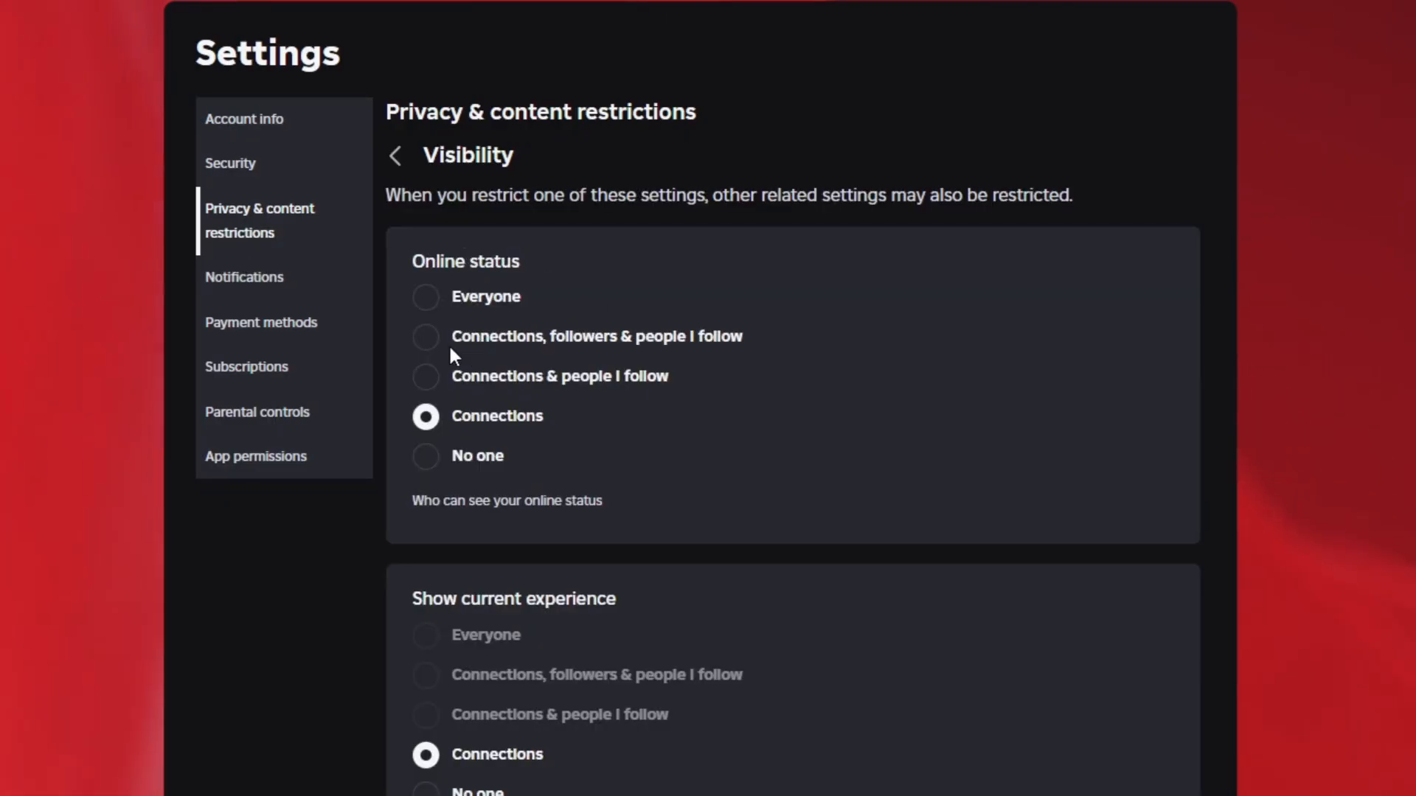
mouse_move(537, 351)
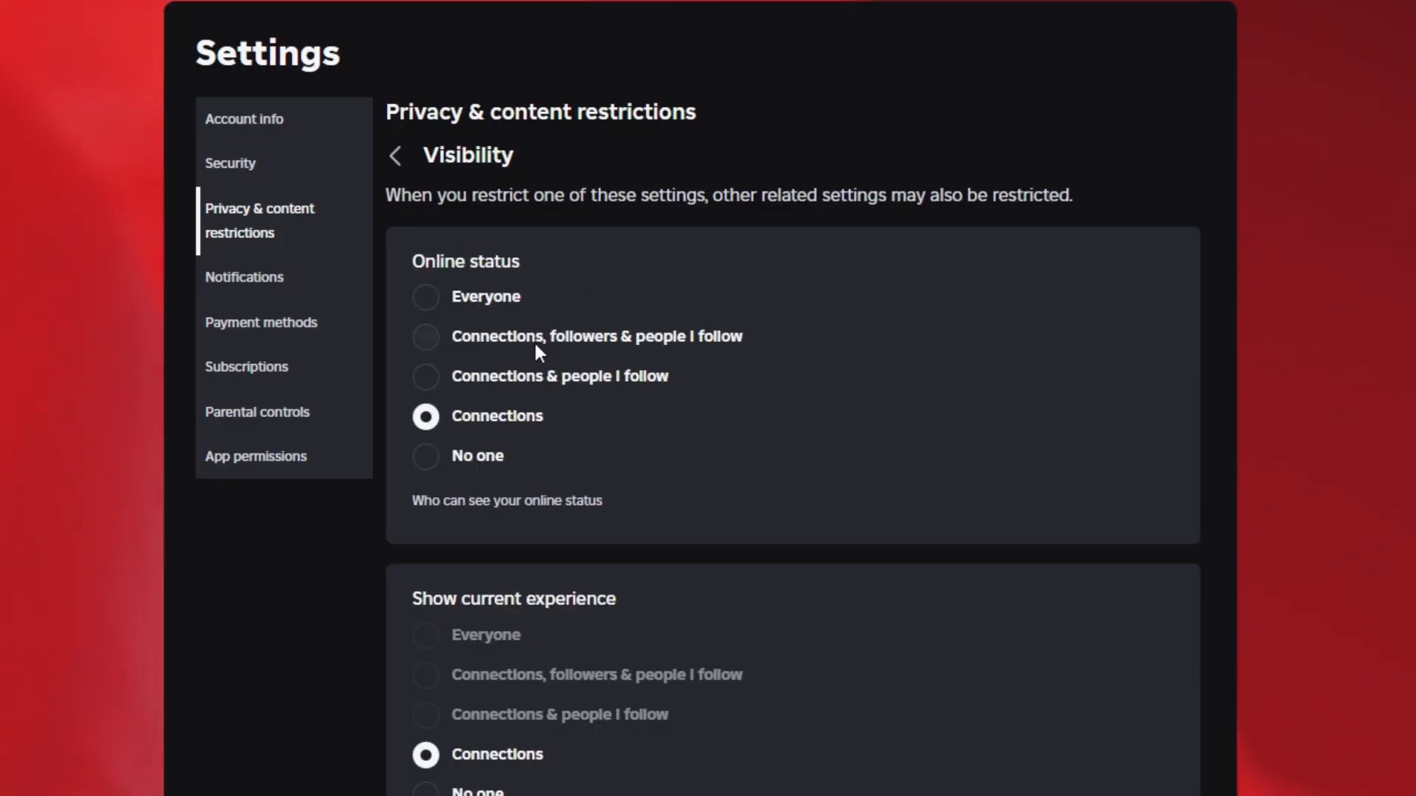
mouse_move(528, 361)
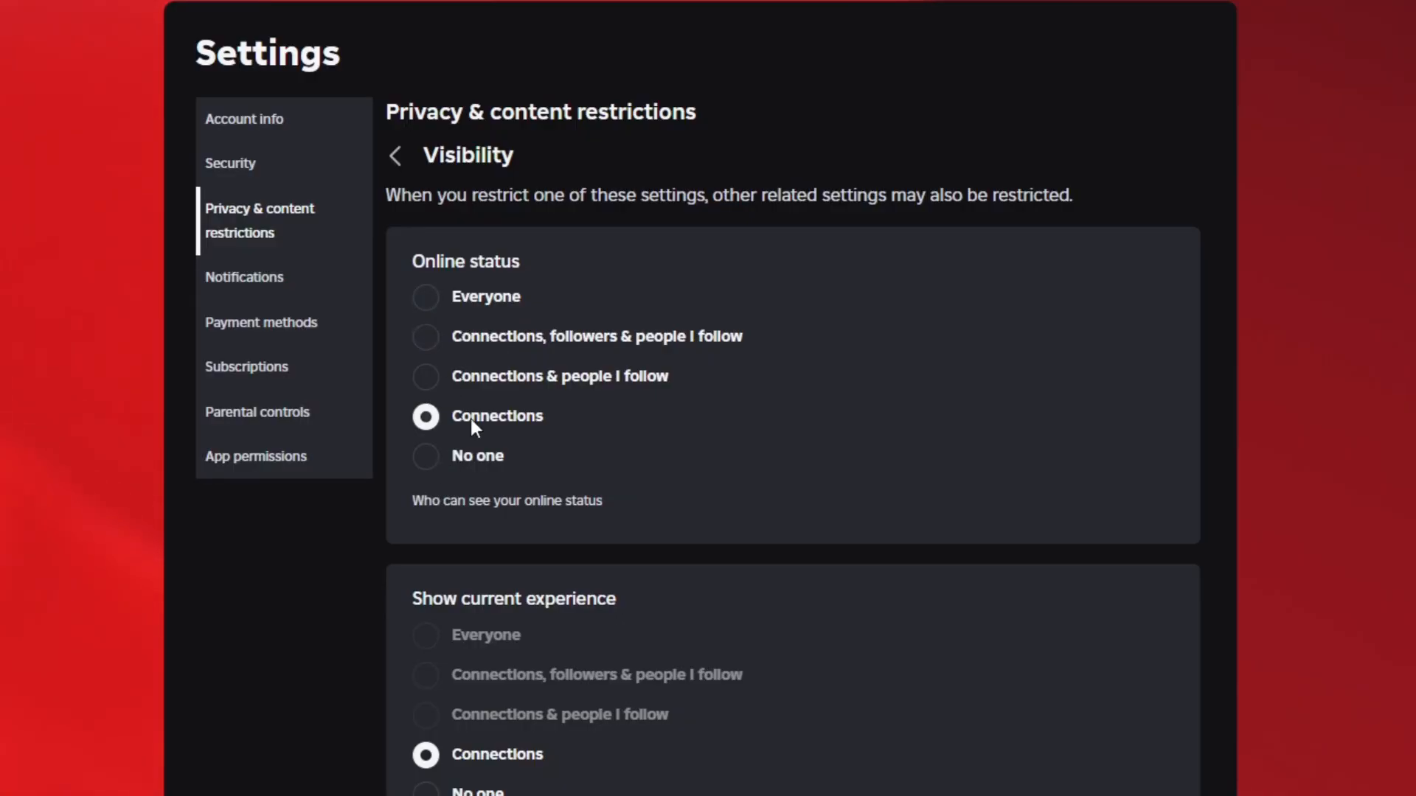
scroll(down, 3)
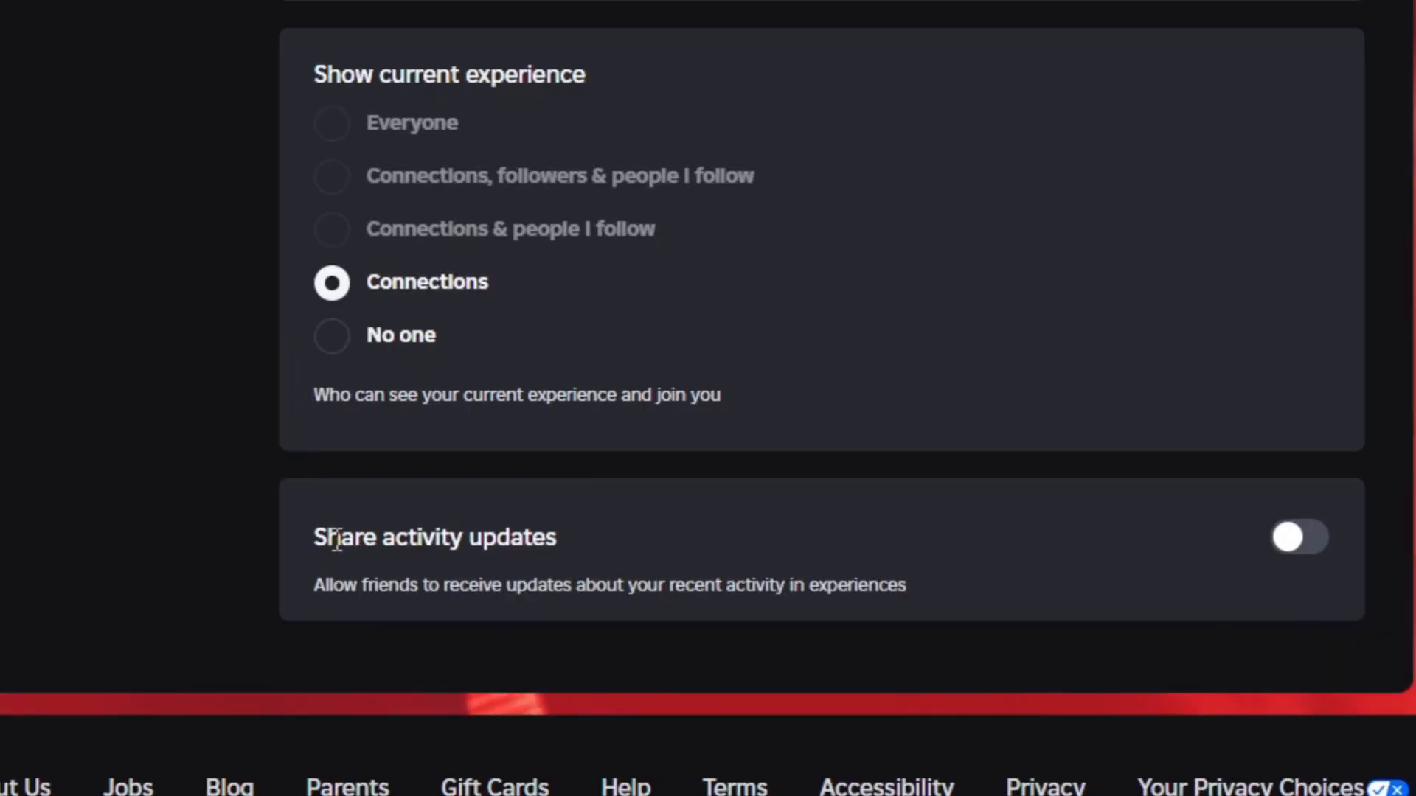
mouse_move(1229, 559)
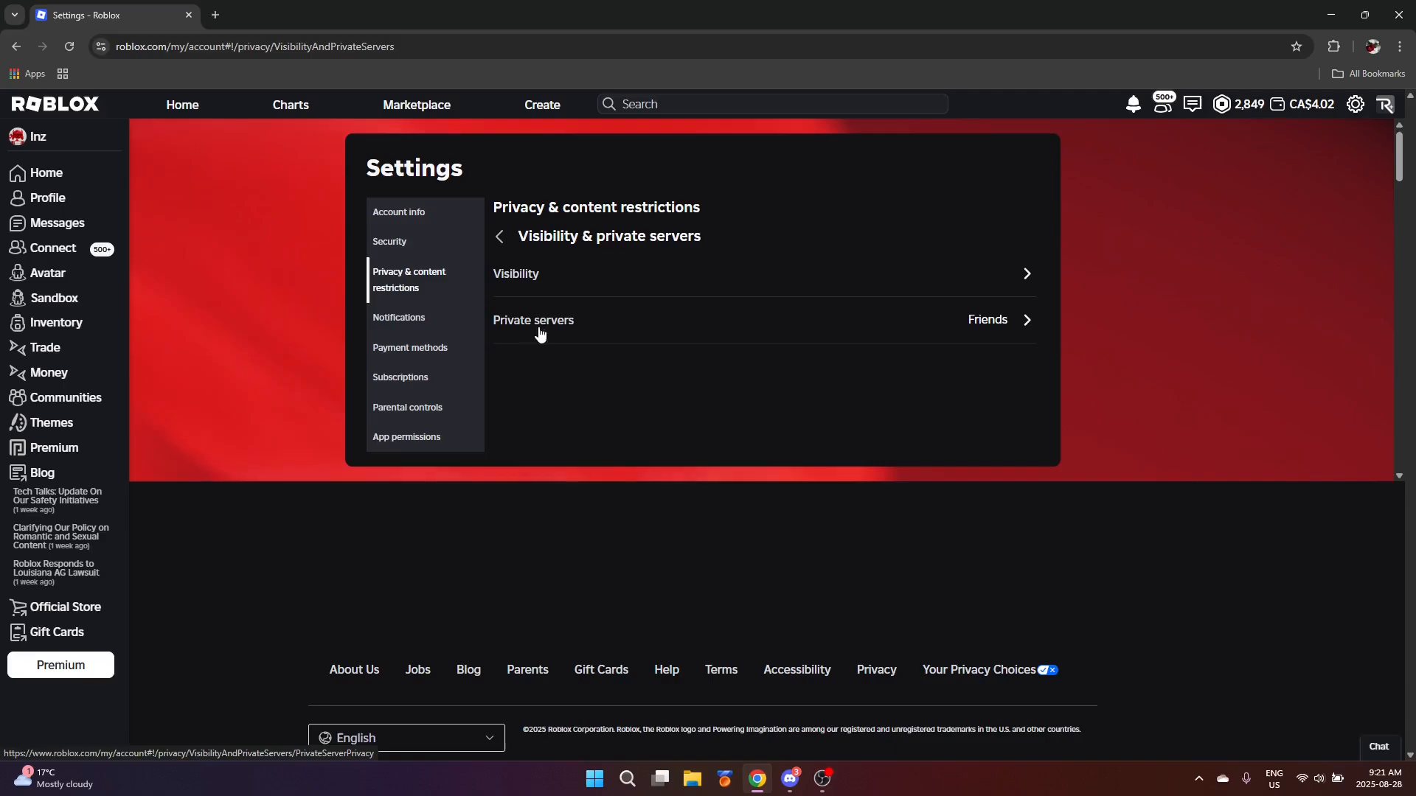
Step: View Private servers settings set to Connections, then return to the restrictions list
click(533, 320)
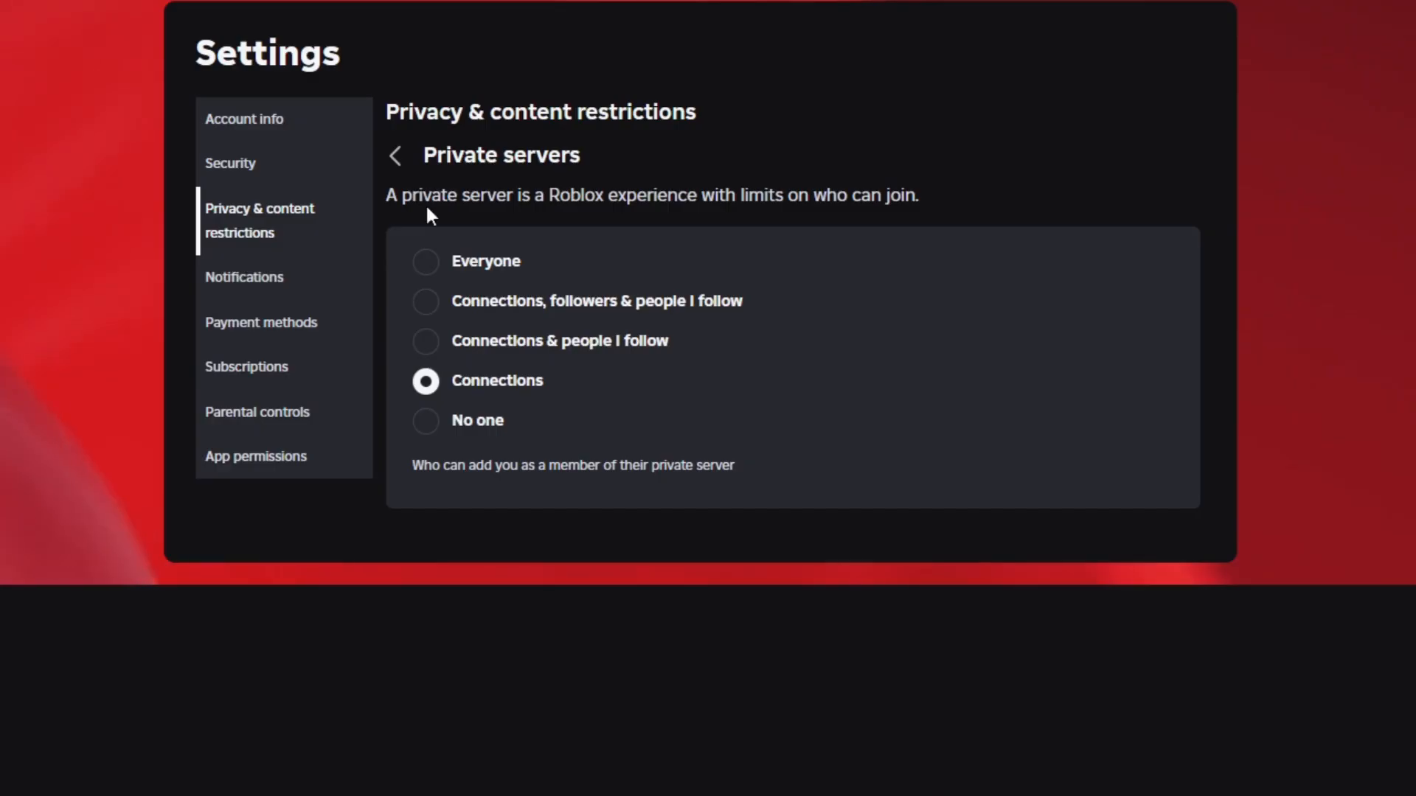
mouse_move(462, 391)
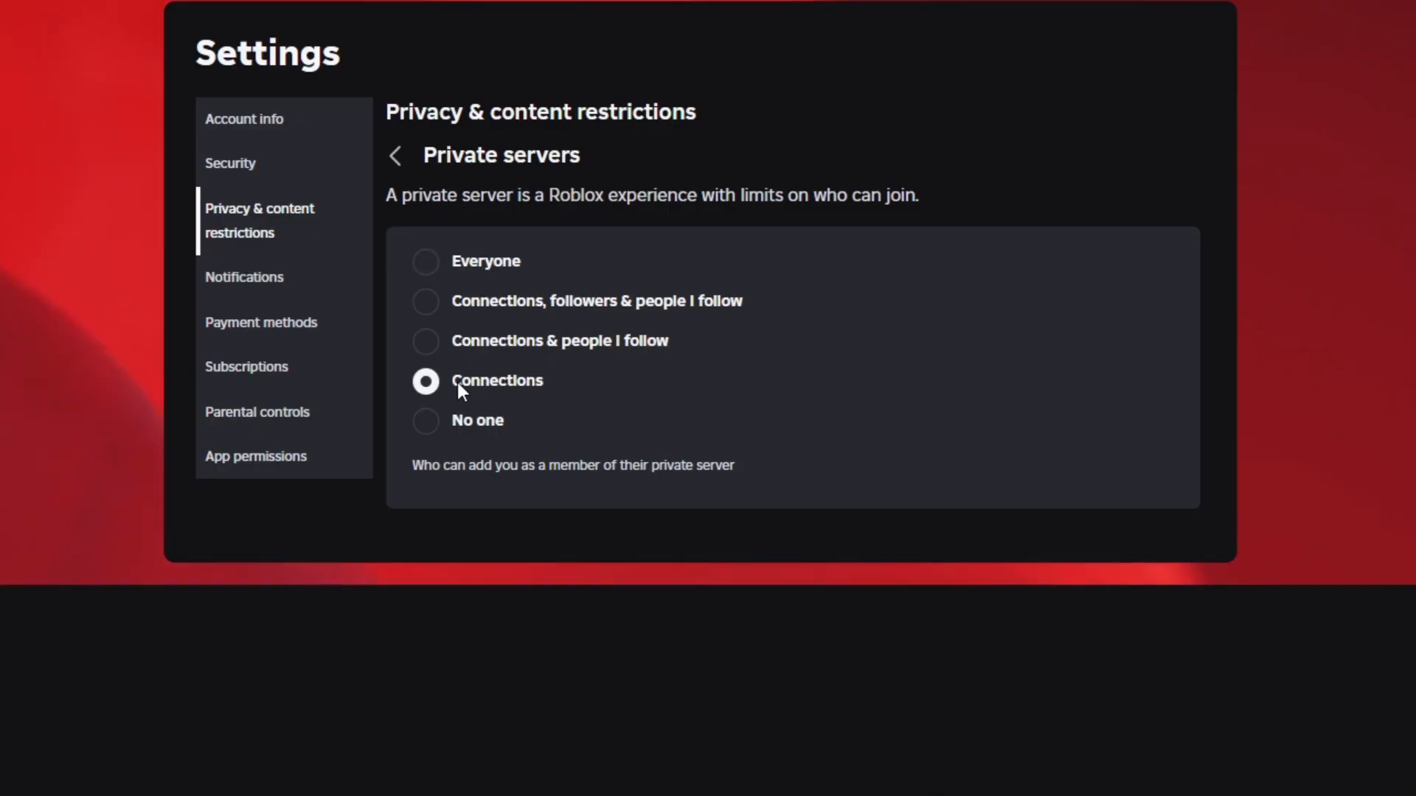
mouse_move(410, 186)
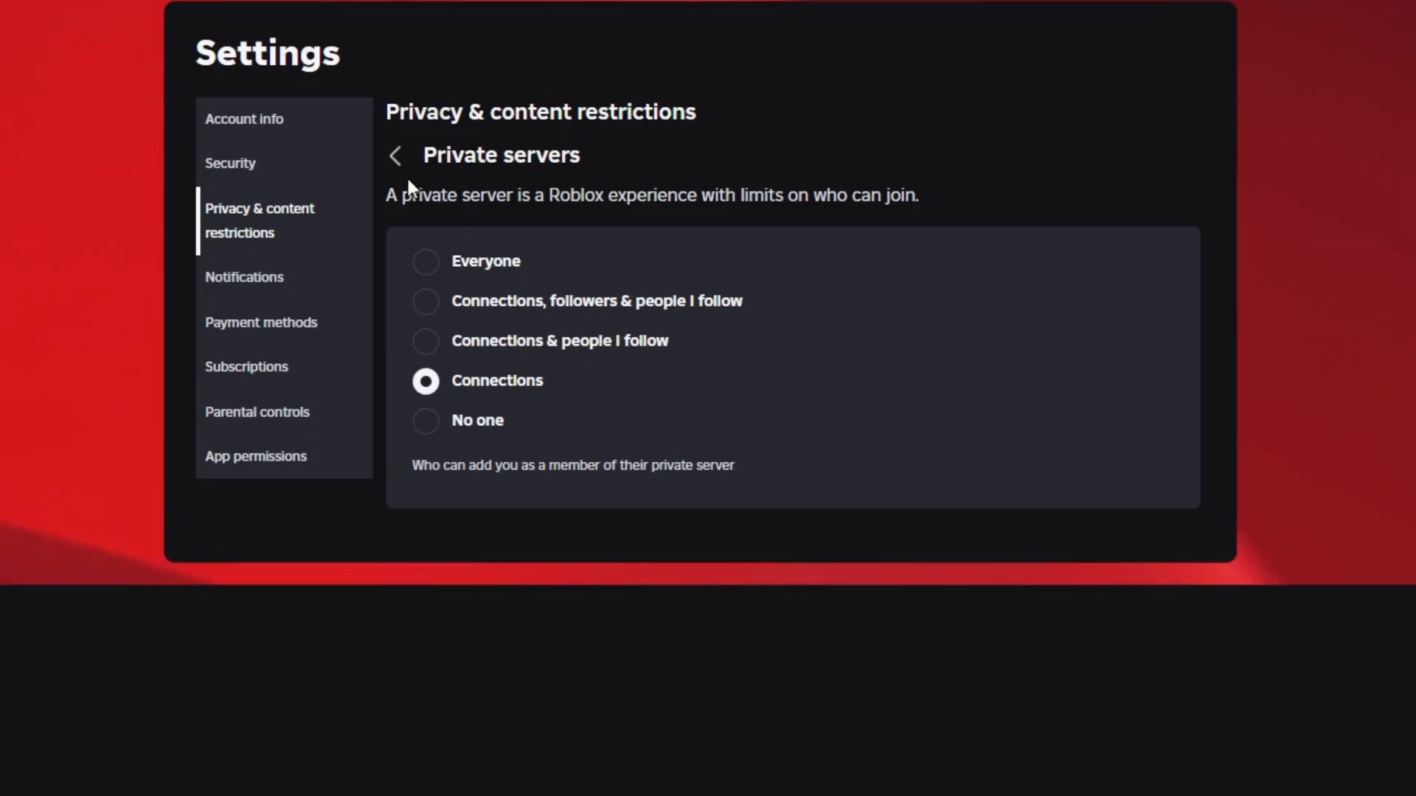
mouse_move(399, 155)
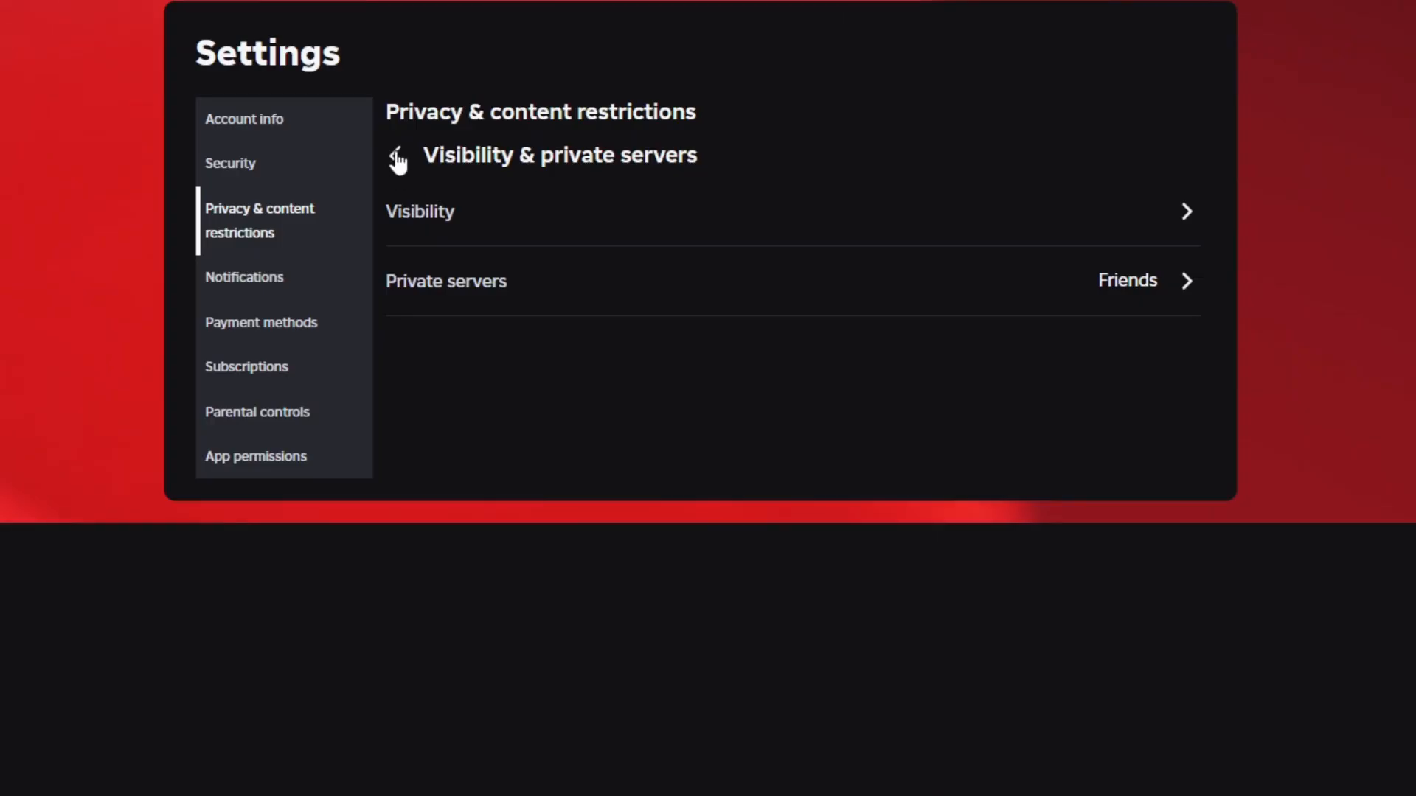
click(400, 158)
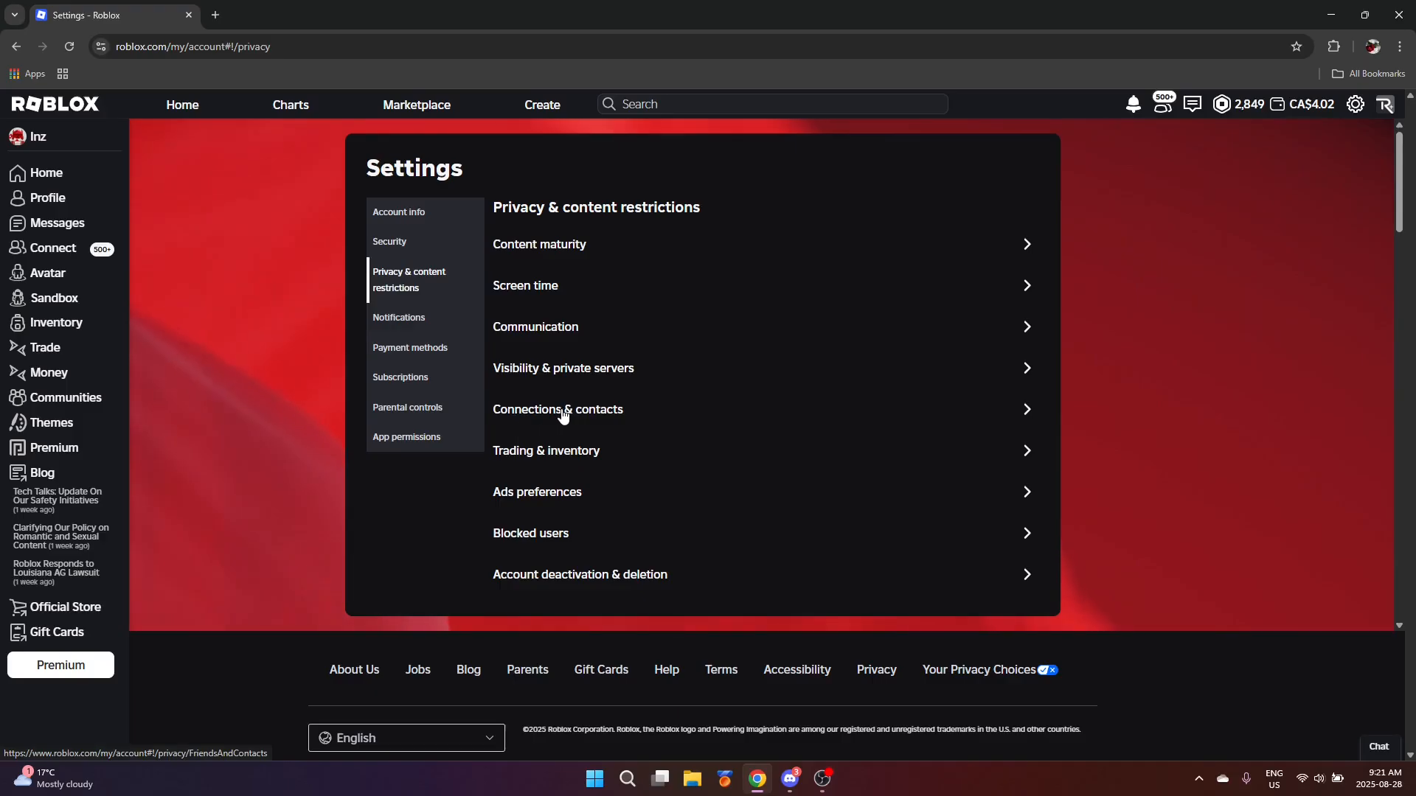
click(557, 409)
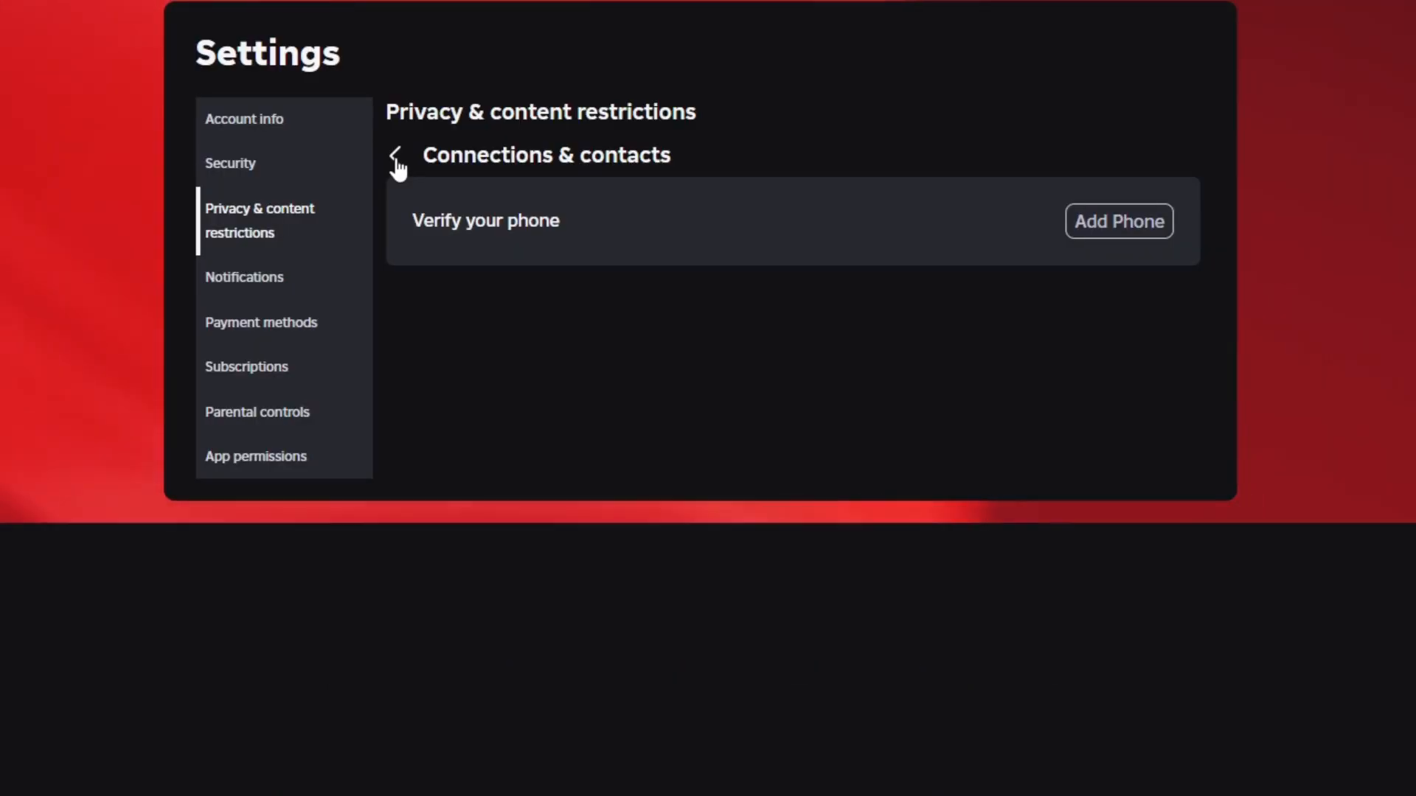
mouse_move(994, 238)
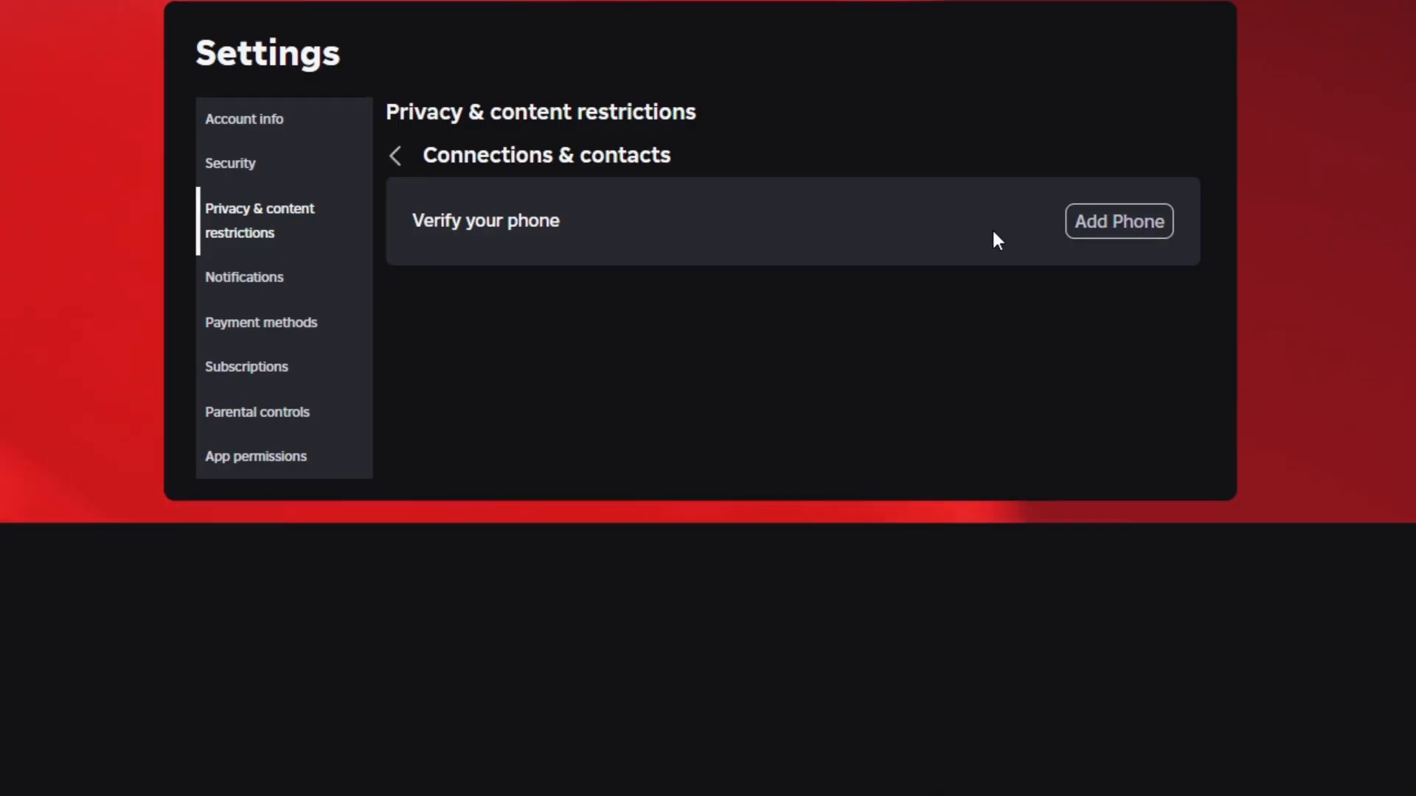
mouse_move(437, 190)
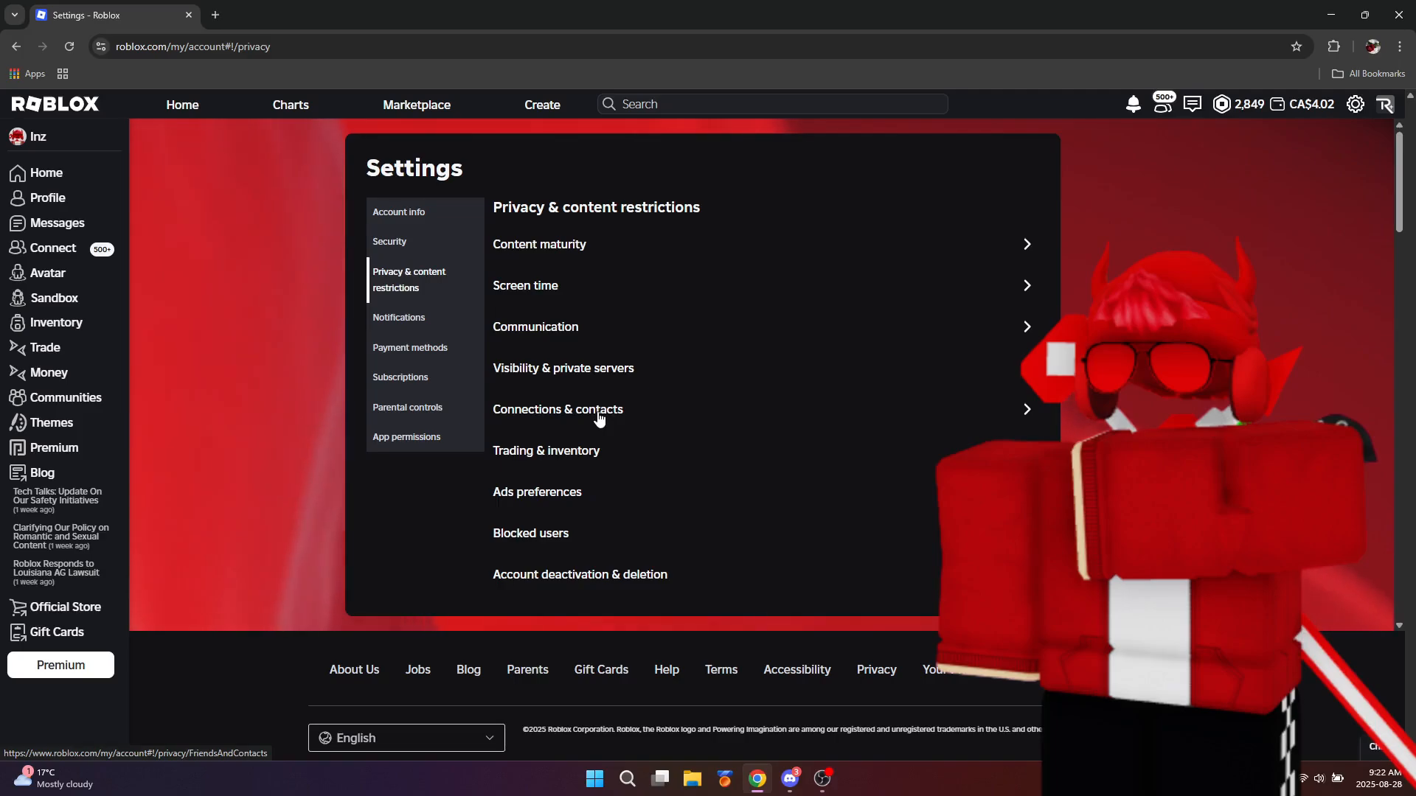
Step: Open Trading & inventory, showing inventory visibility and trading set to Connections
click(547, 451)
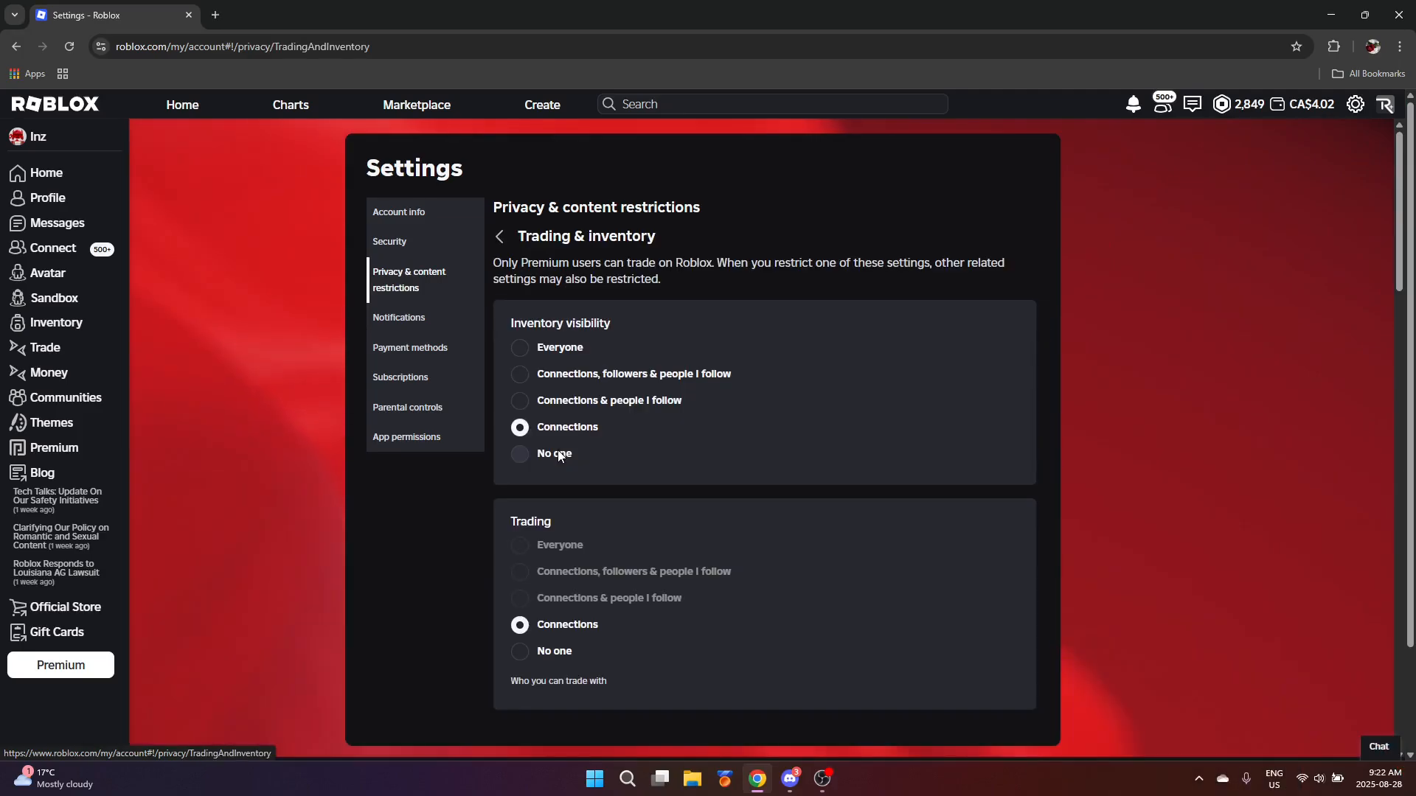
mouse_move(581, 417)
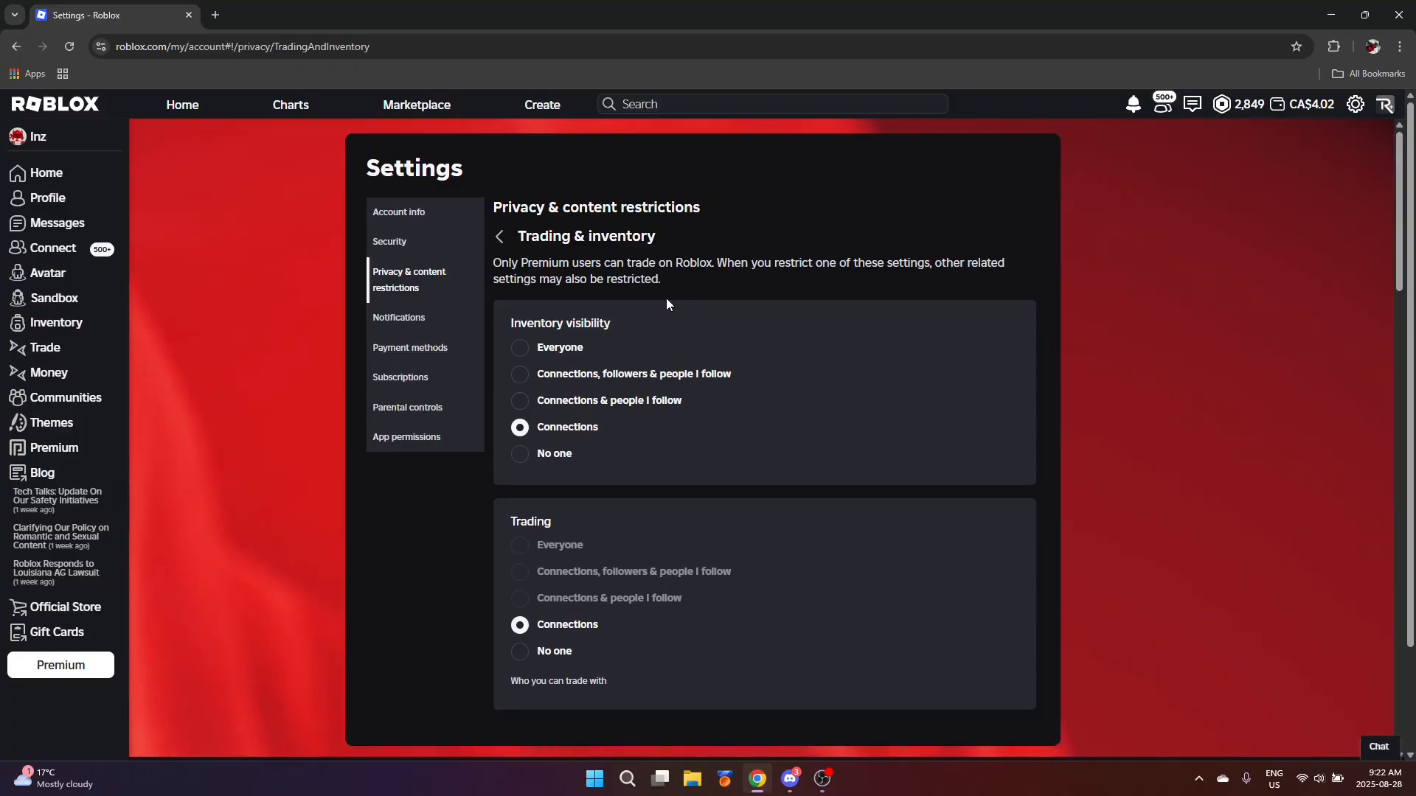
mouse_move(672, 487)
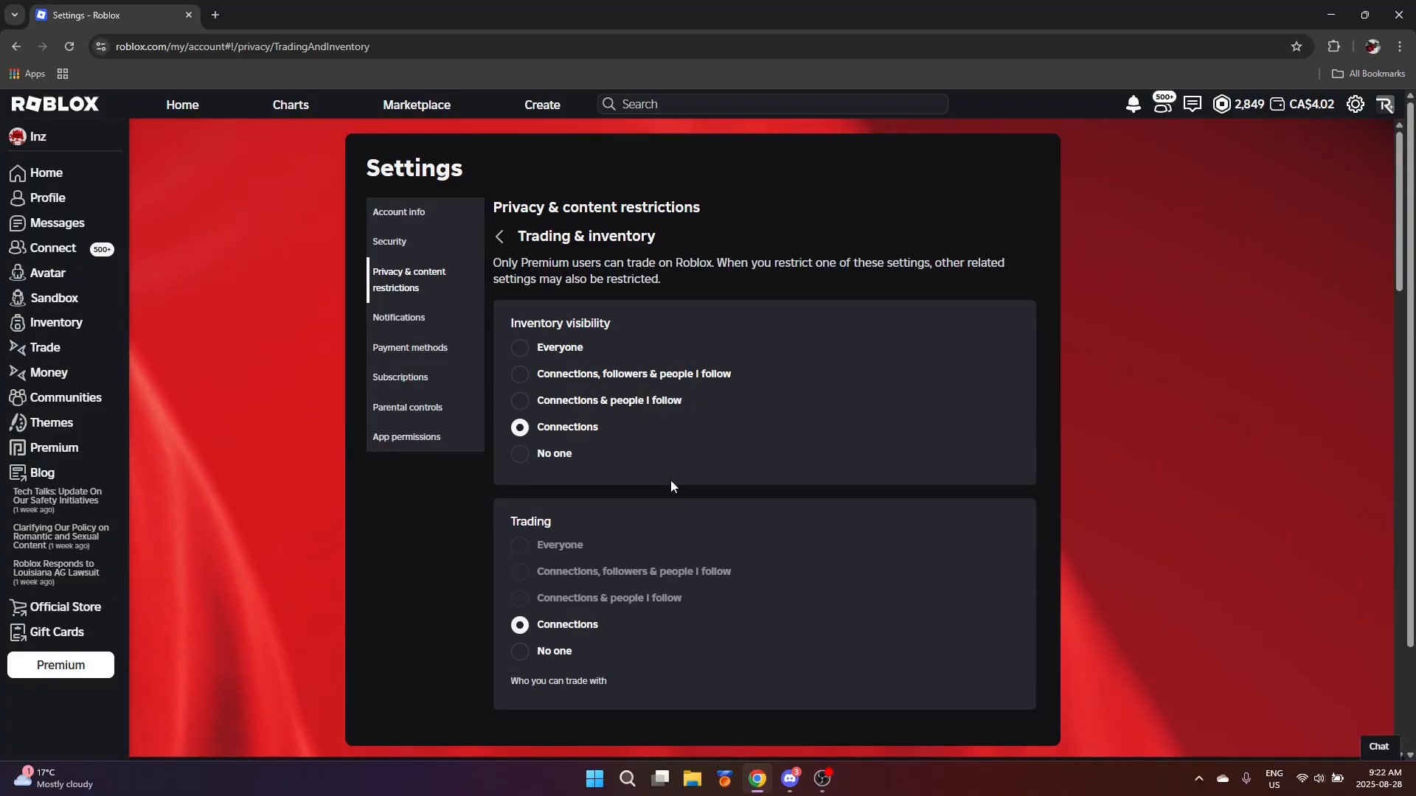
mouse_move(651, 512)
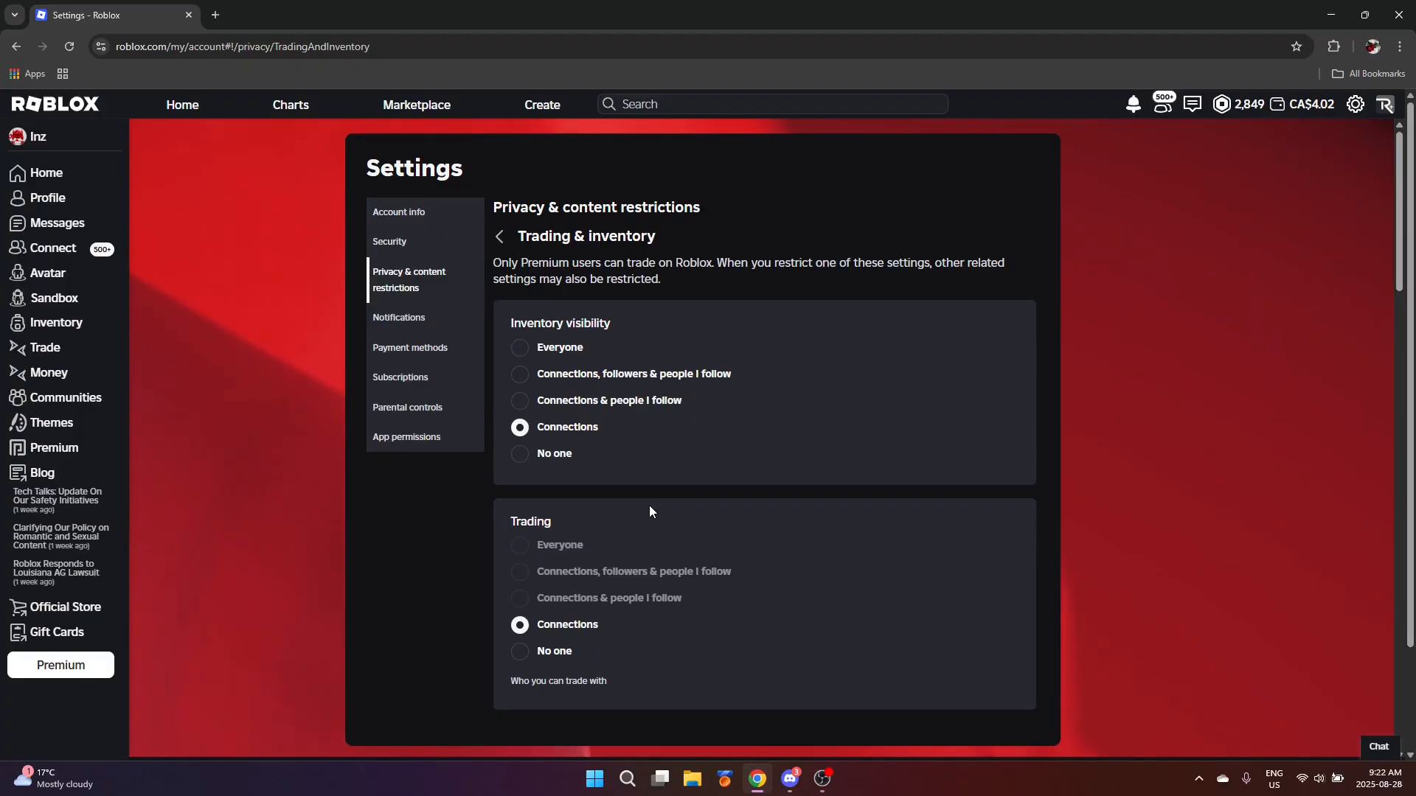
mouse_move(585, 544)
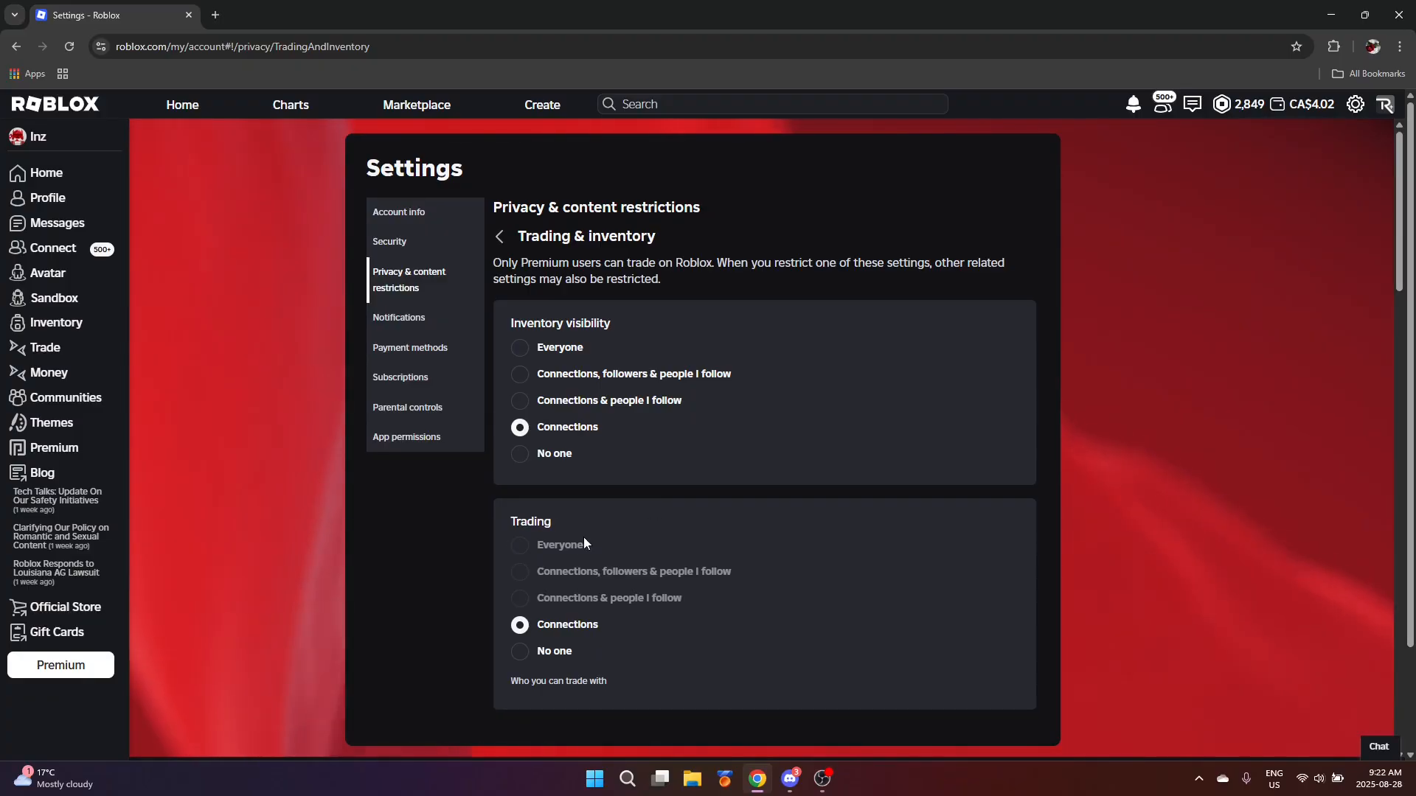
mouse_move(612, 645)
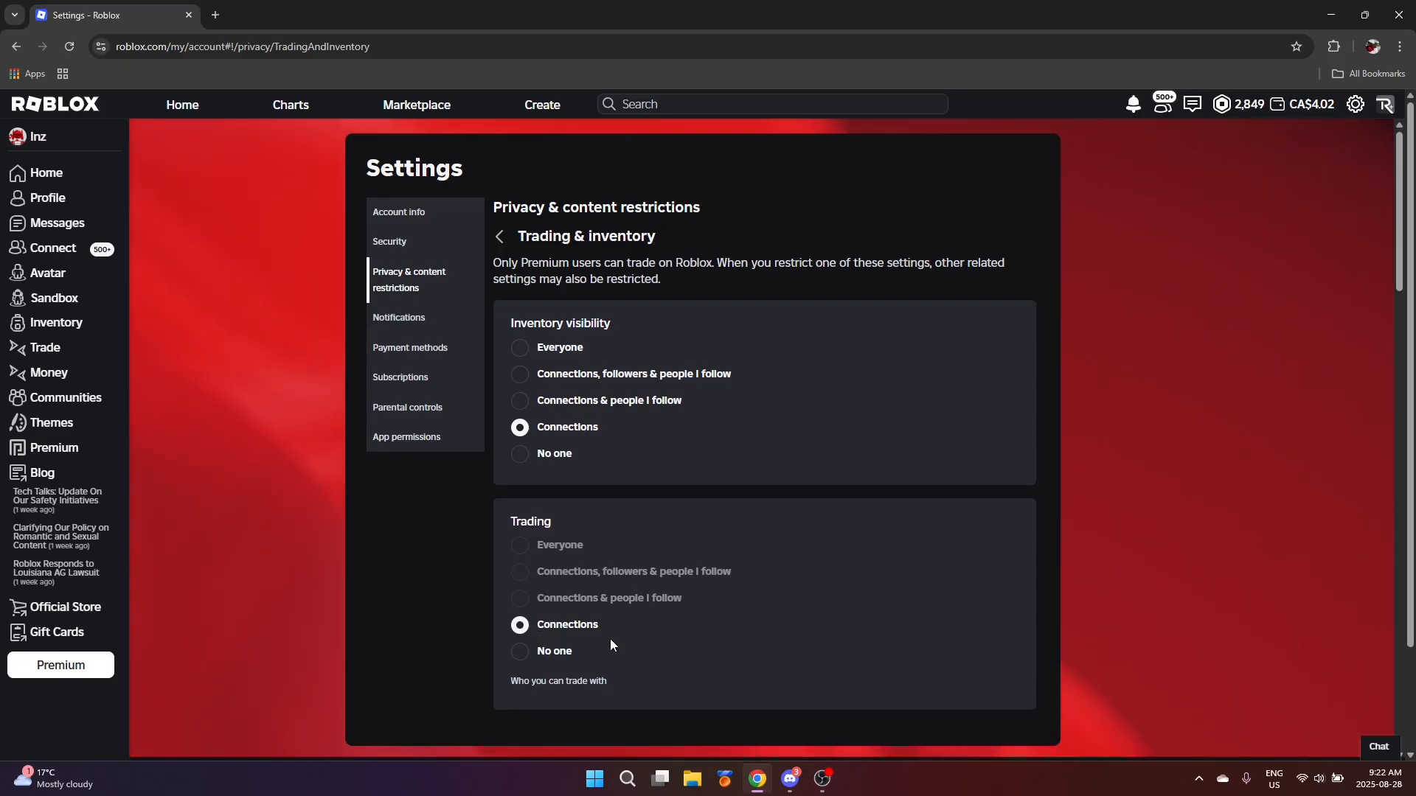
Step: Return to the privacy restrictions list and open Ads preferences, showing personalization and data sharing off
click(500, 236)
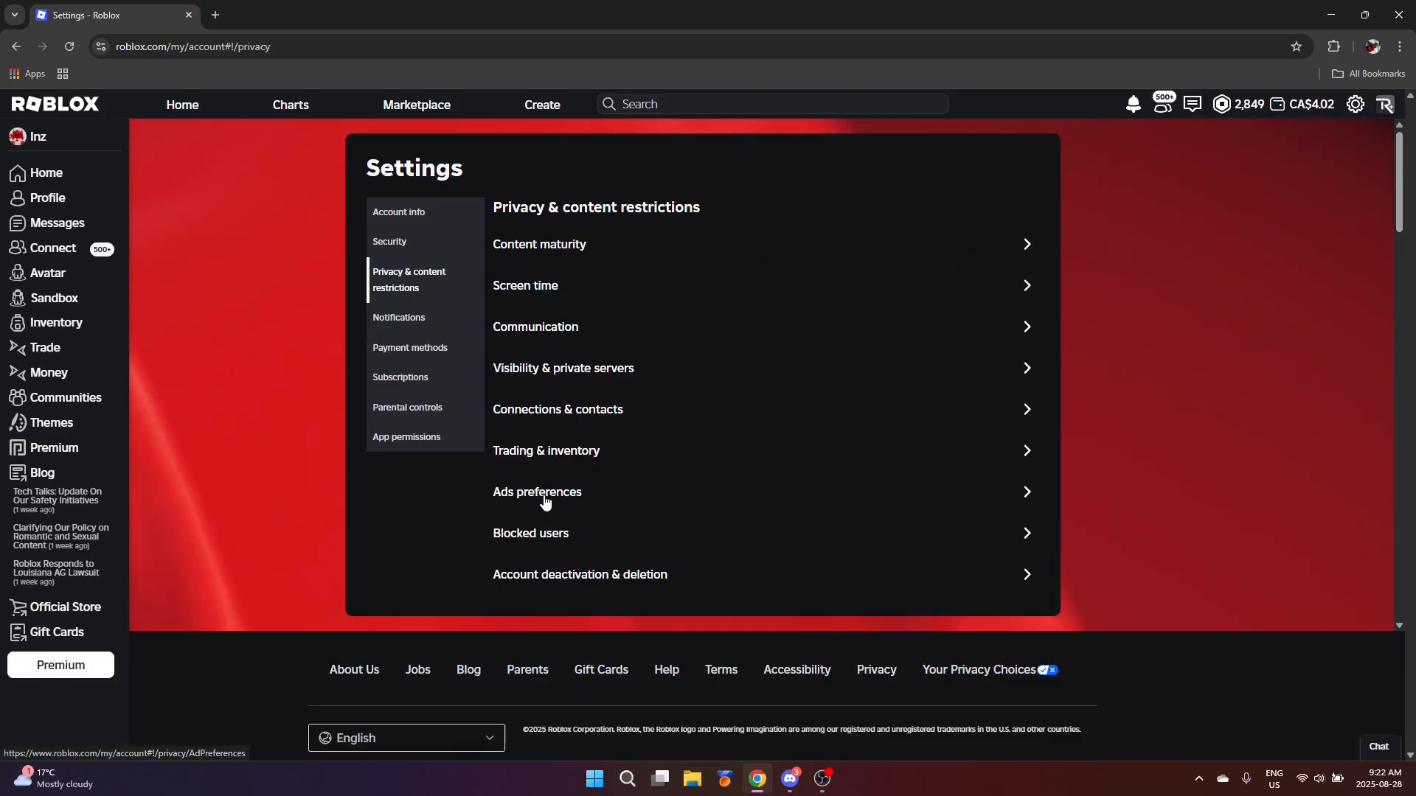
click(537, 492)
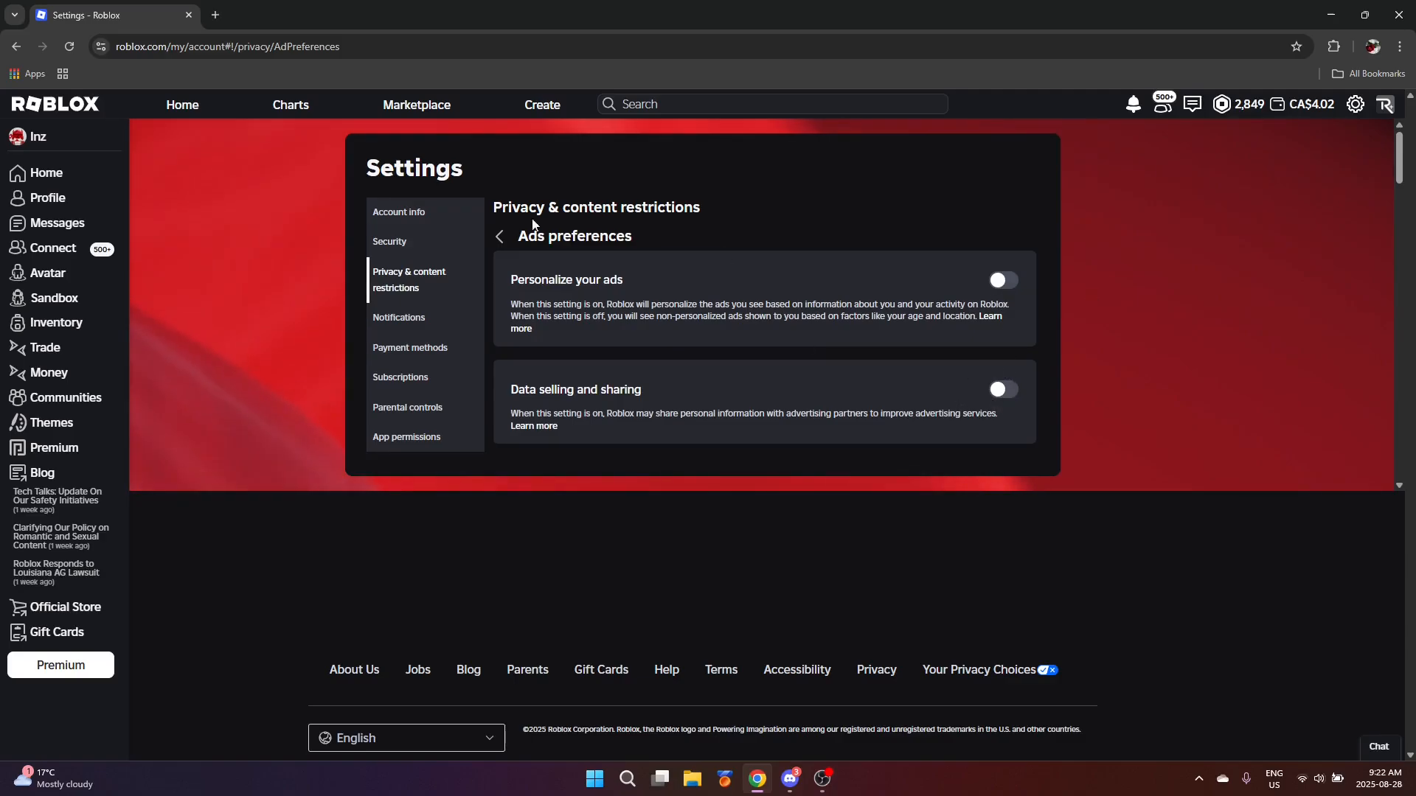
Step: Go back from Ads preferences to the Privacy & content restrictions category list
click(498, 236)
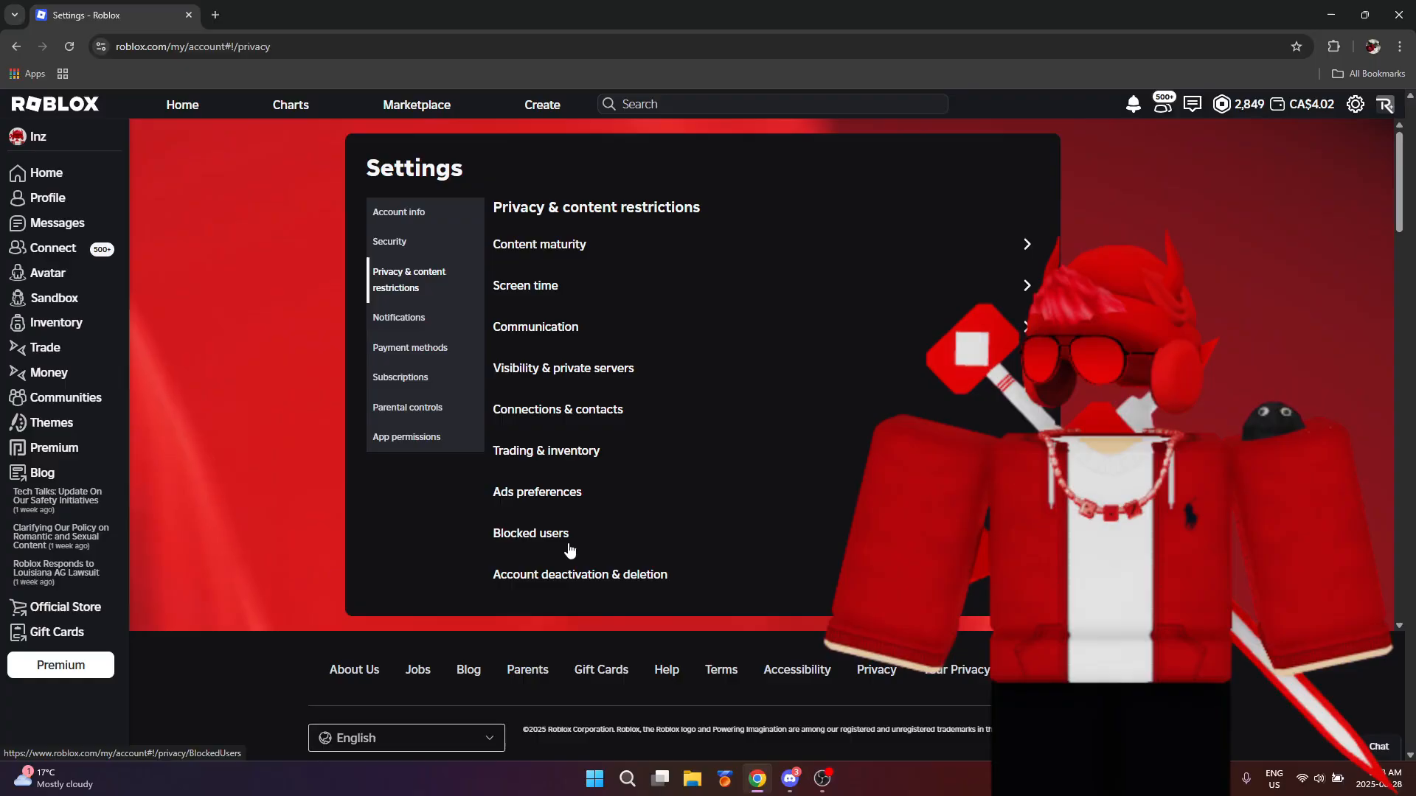
mouse_move(579, 549)
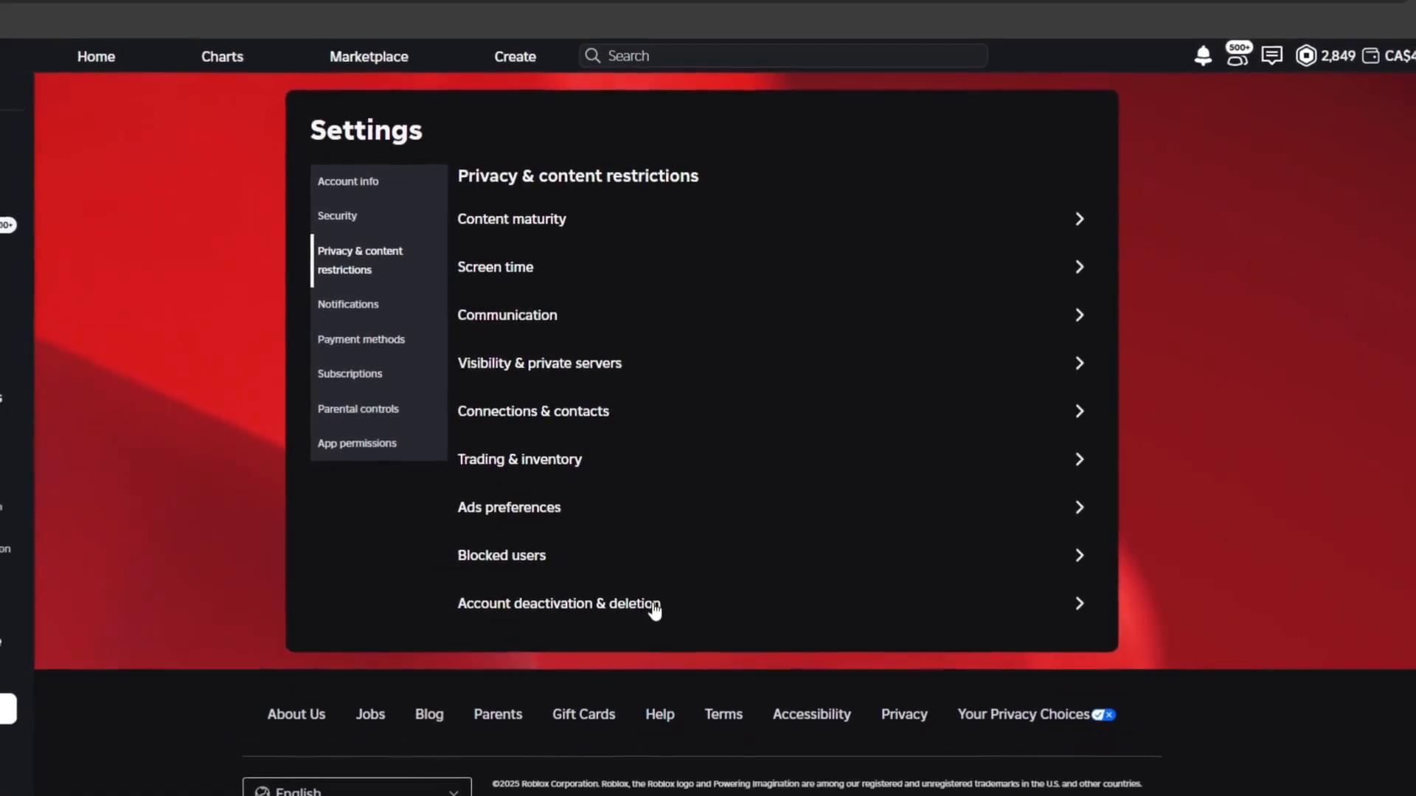
click(559, 604)
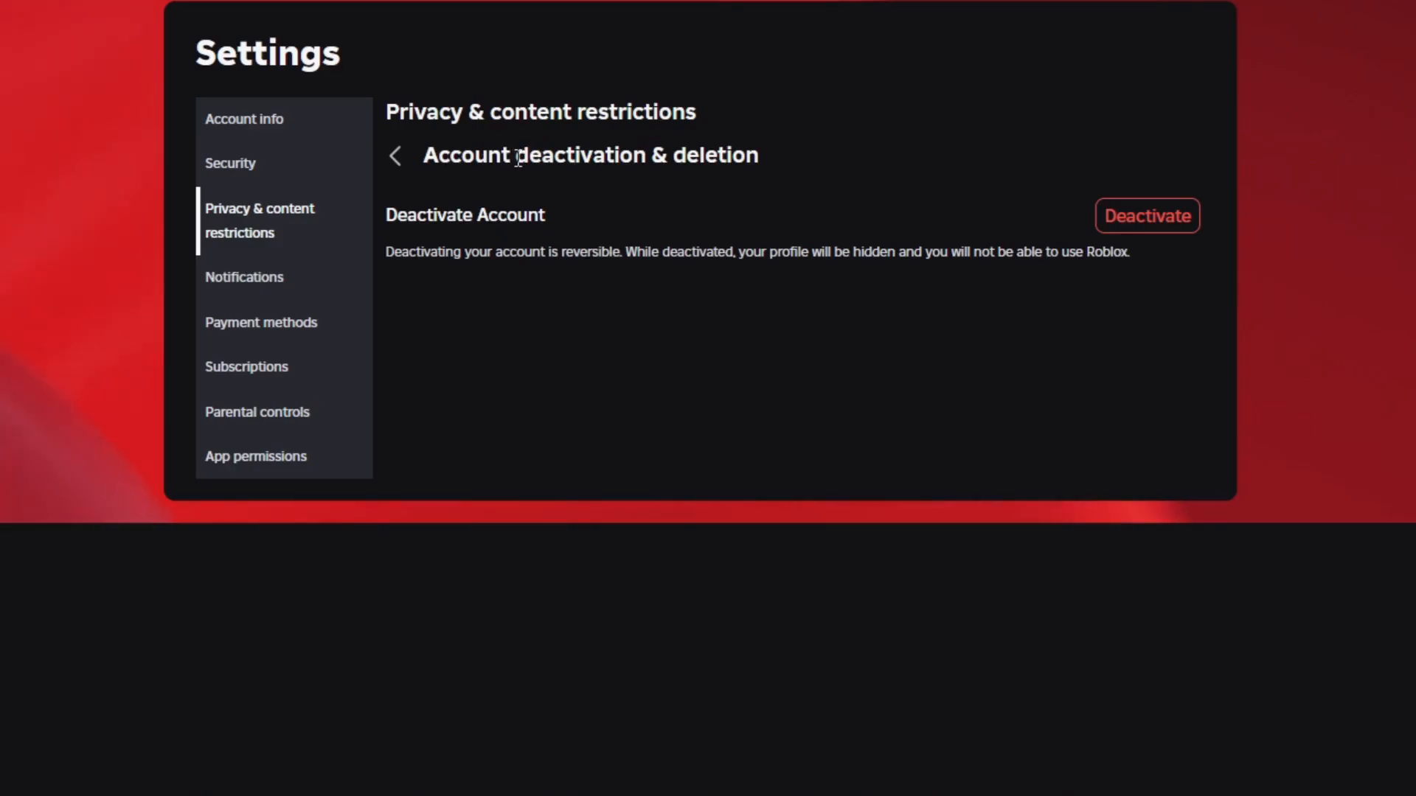
mouse_move(675, 160)
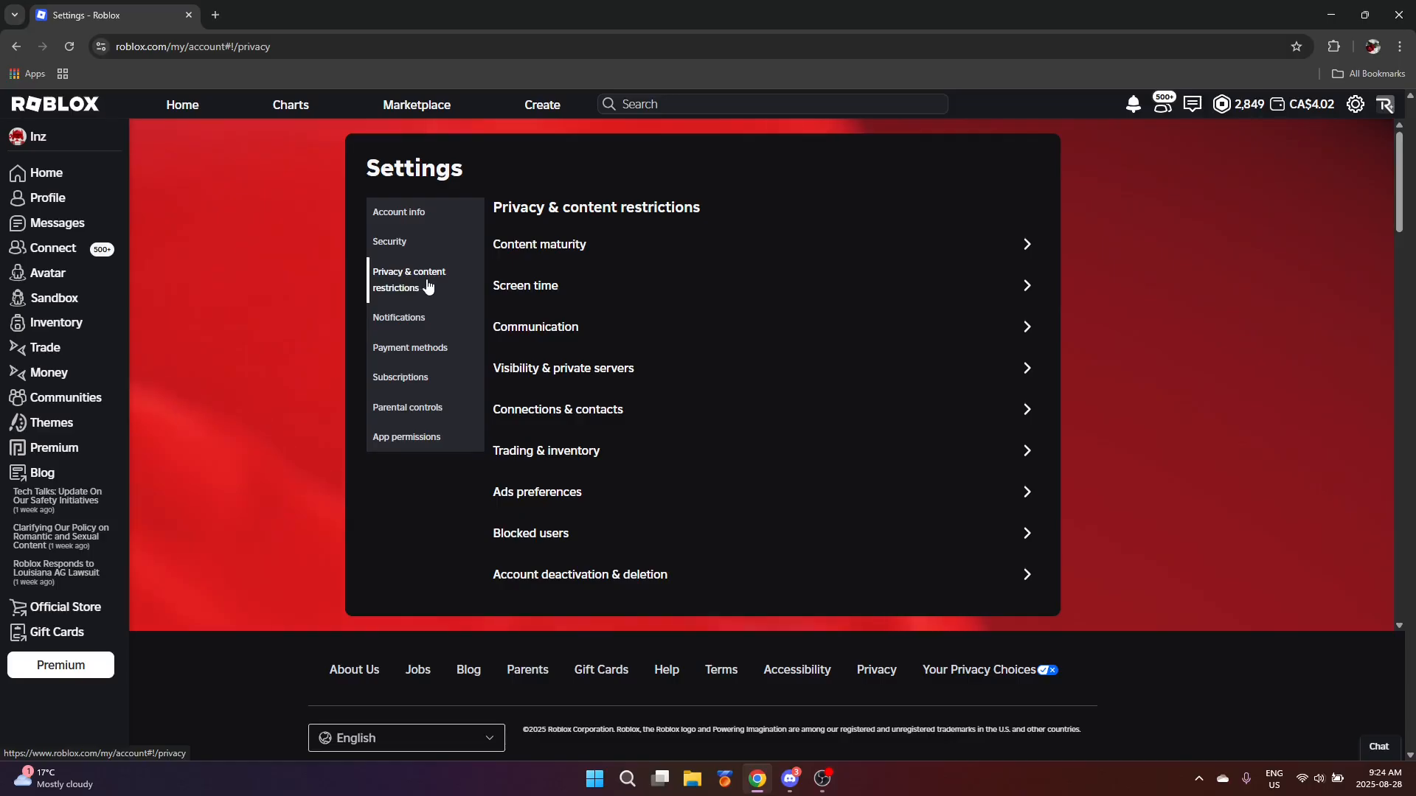
mouse_move(438, 349)
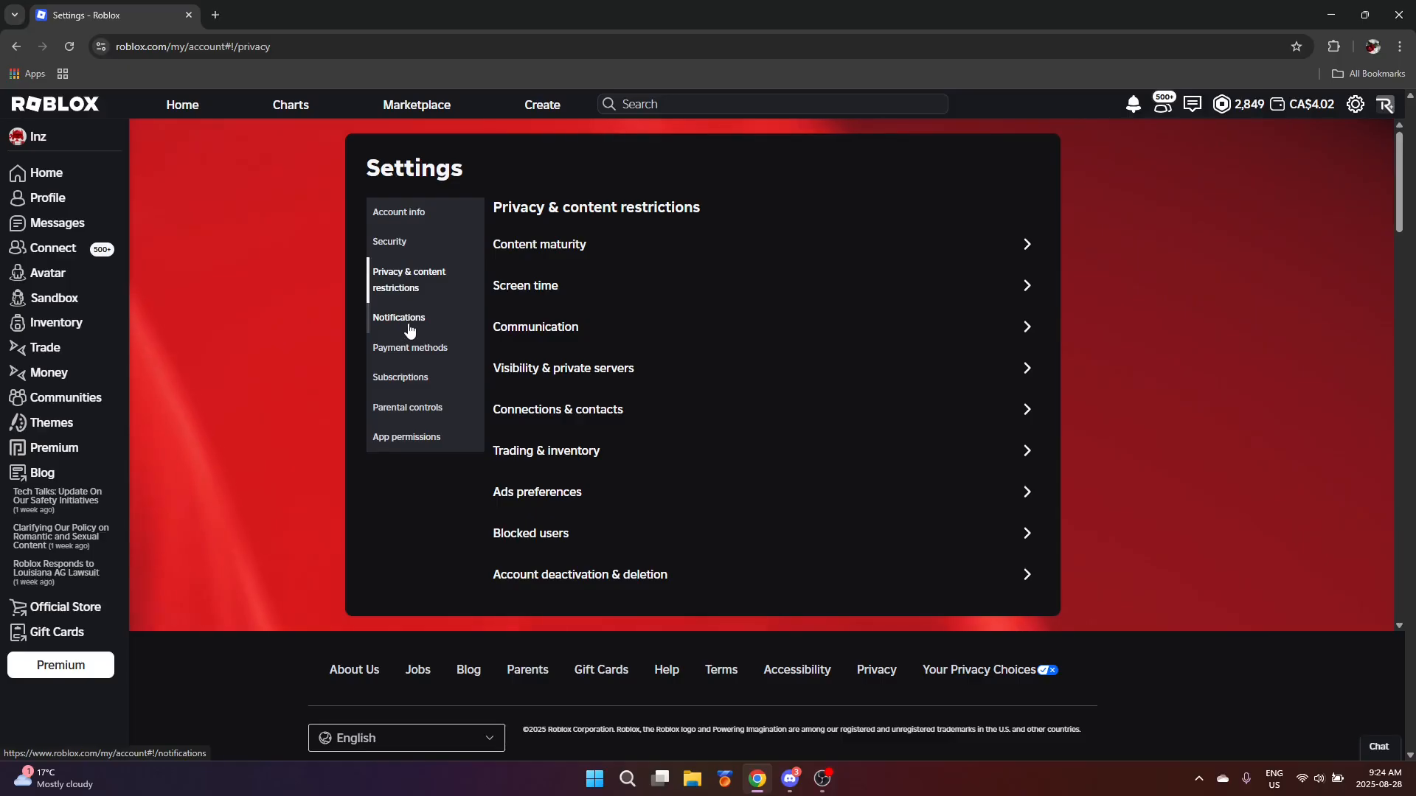
Step: Open Notifications to see Mobile Push, Email, Experience and Community categories
click(399, 317)
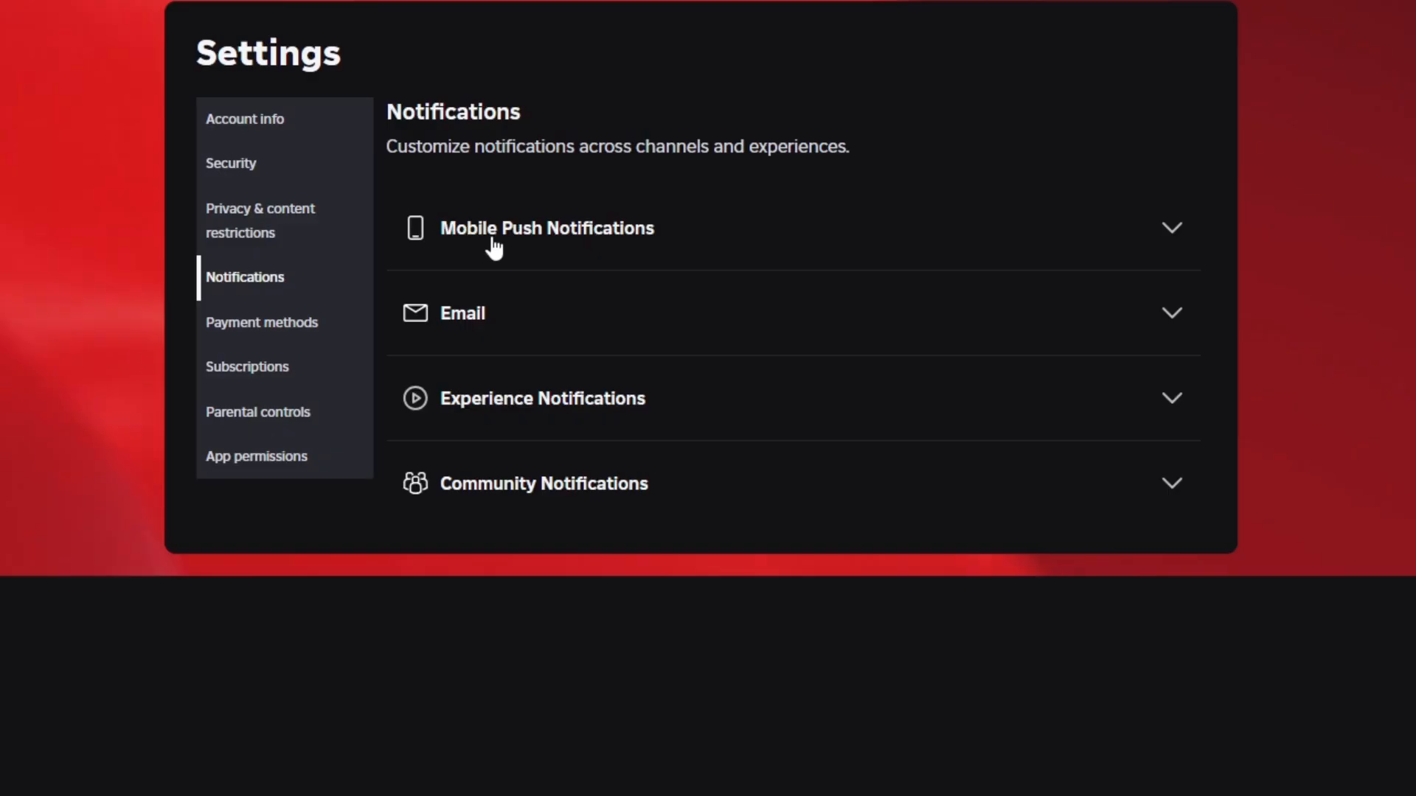
mouse_move(531, 249)
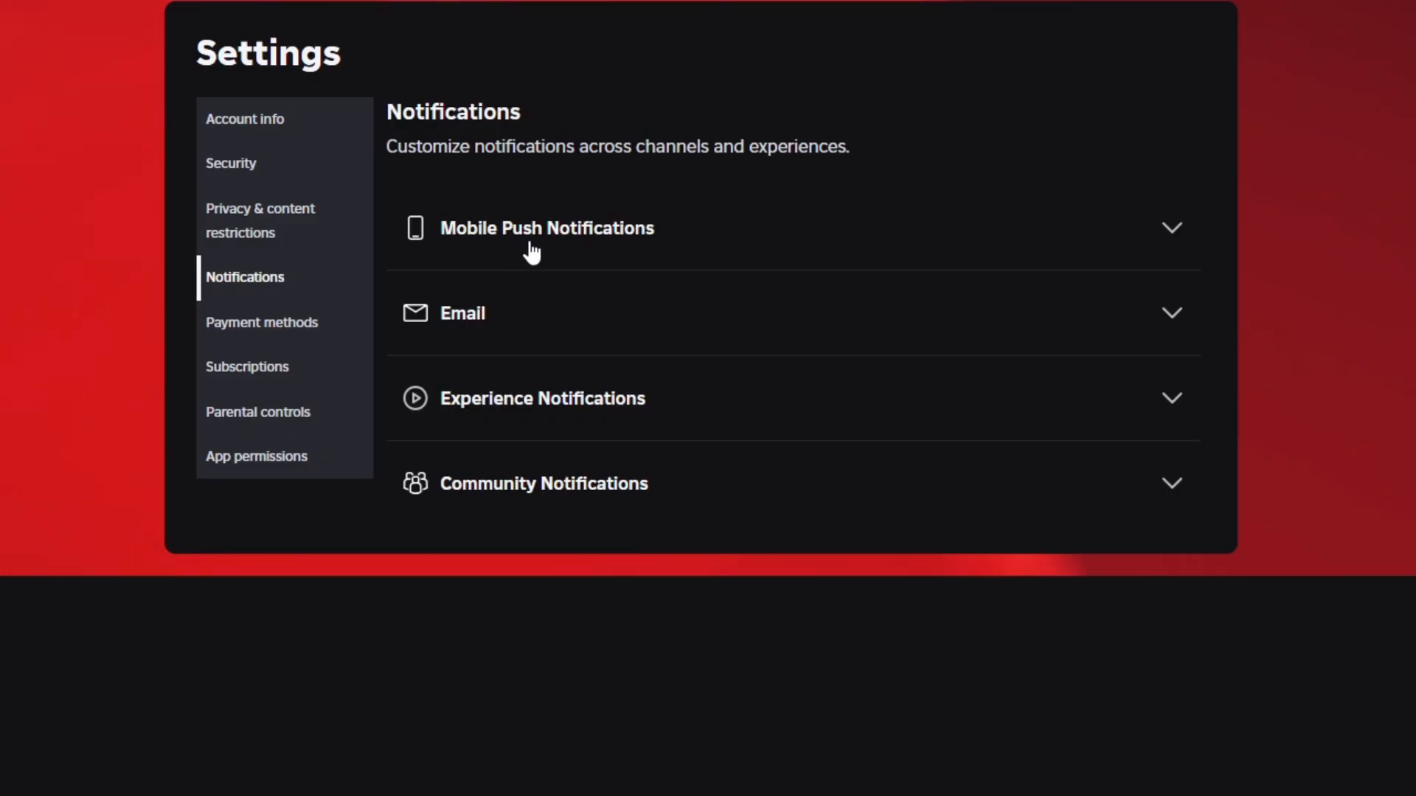
mouse_move(885, 237)
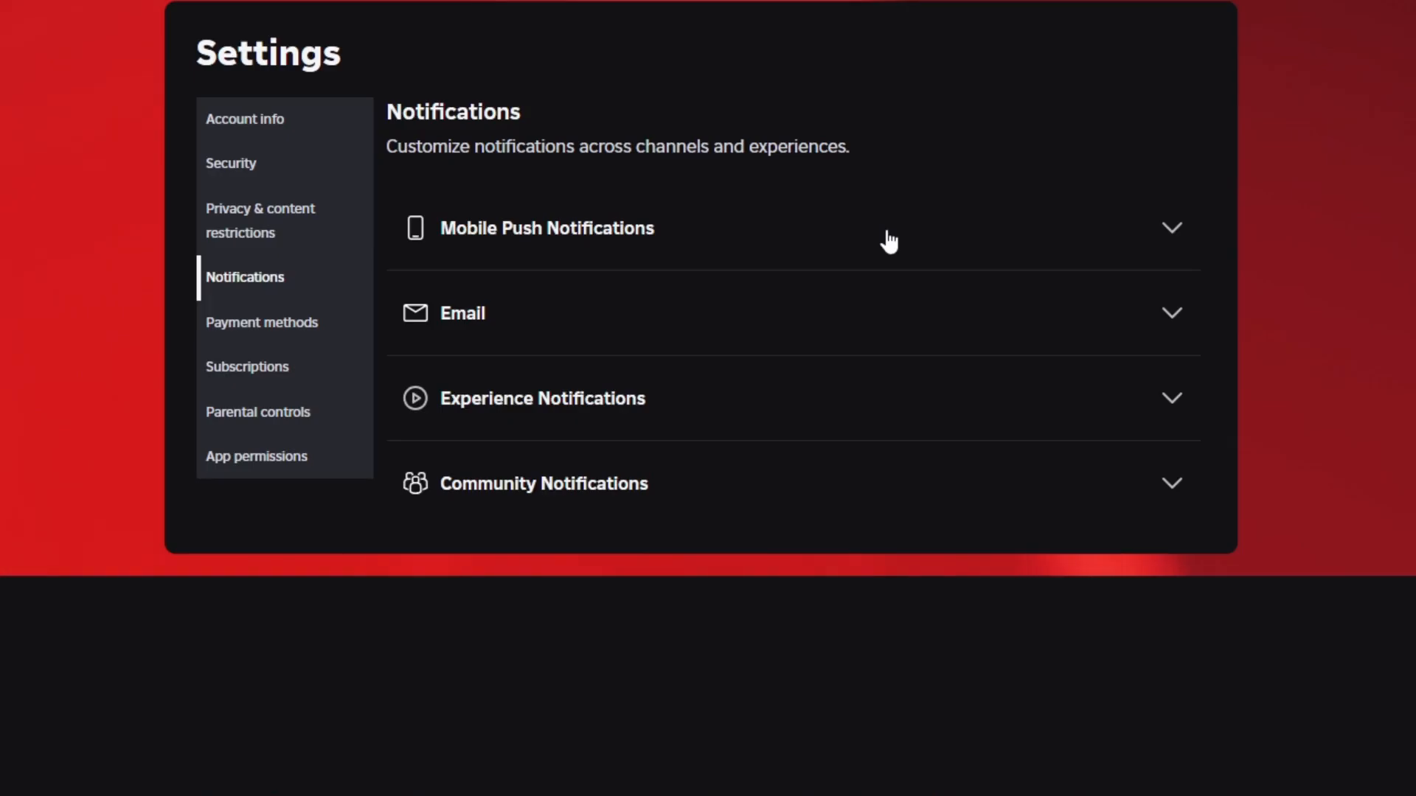
mouse_move(616, 257)
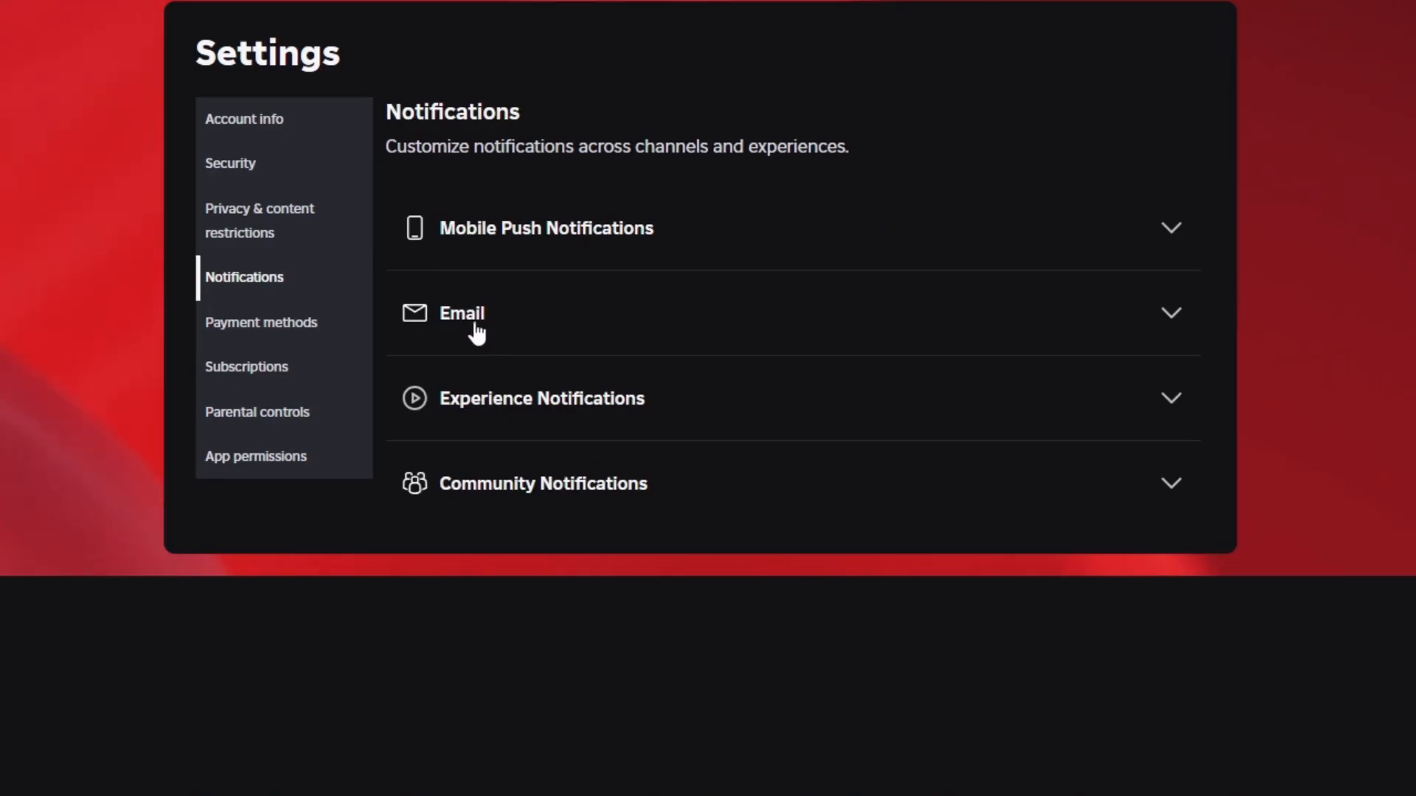
mouse_move(452, 342)
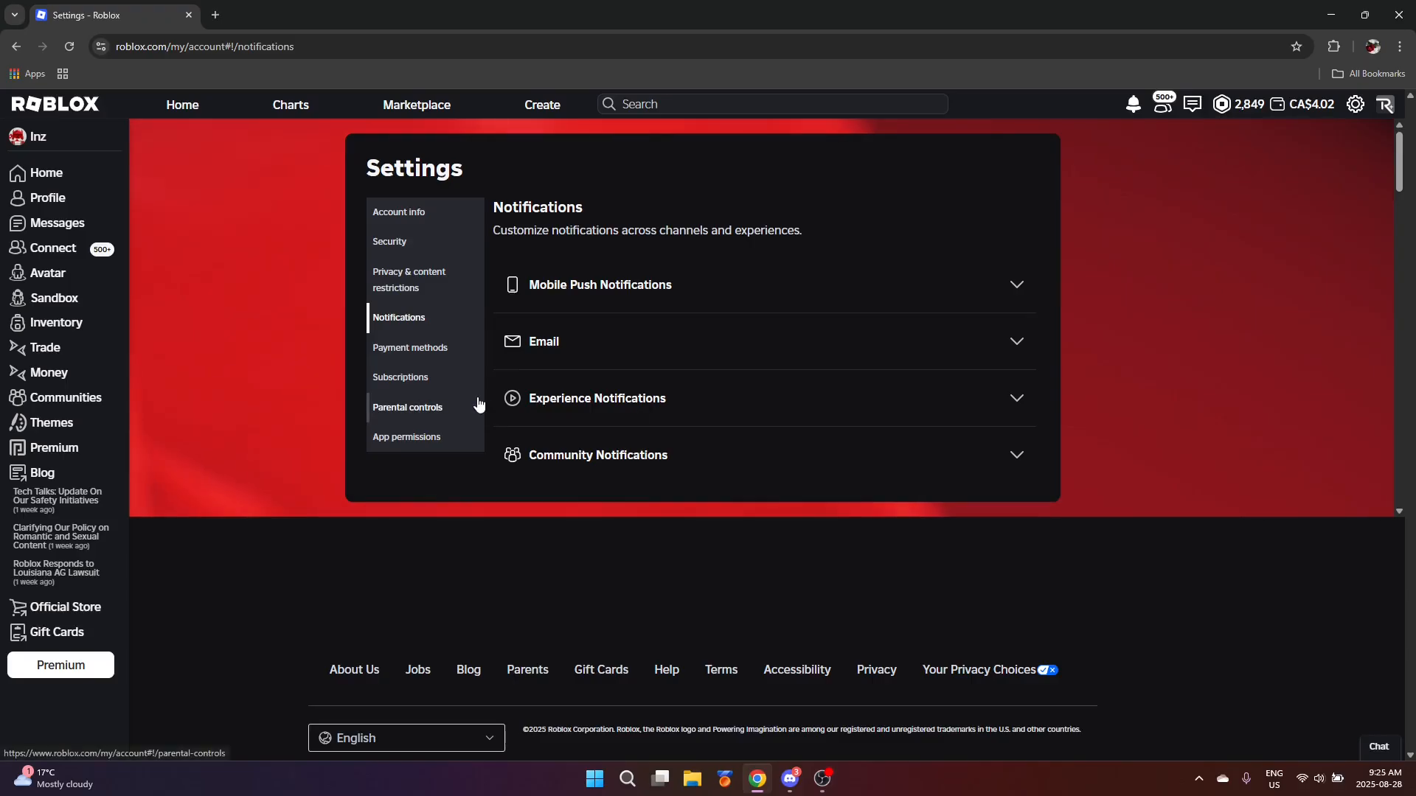
mouse_move(1021, 400)
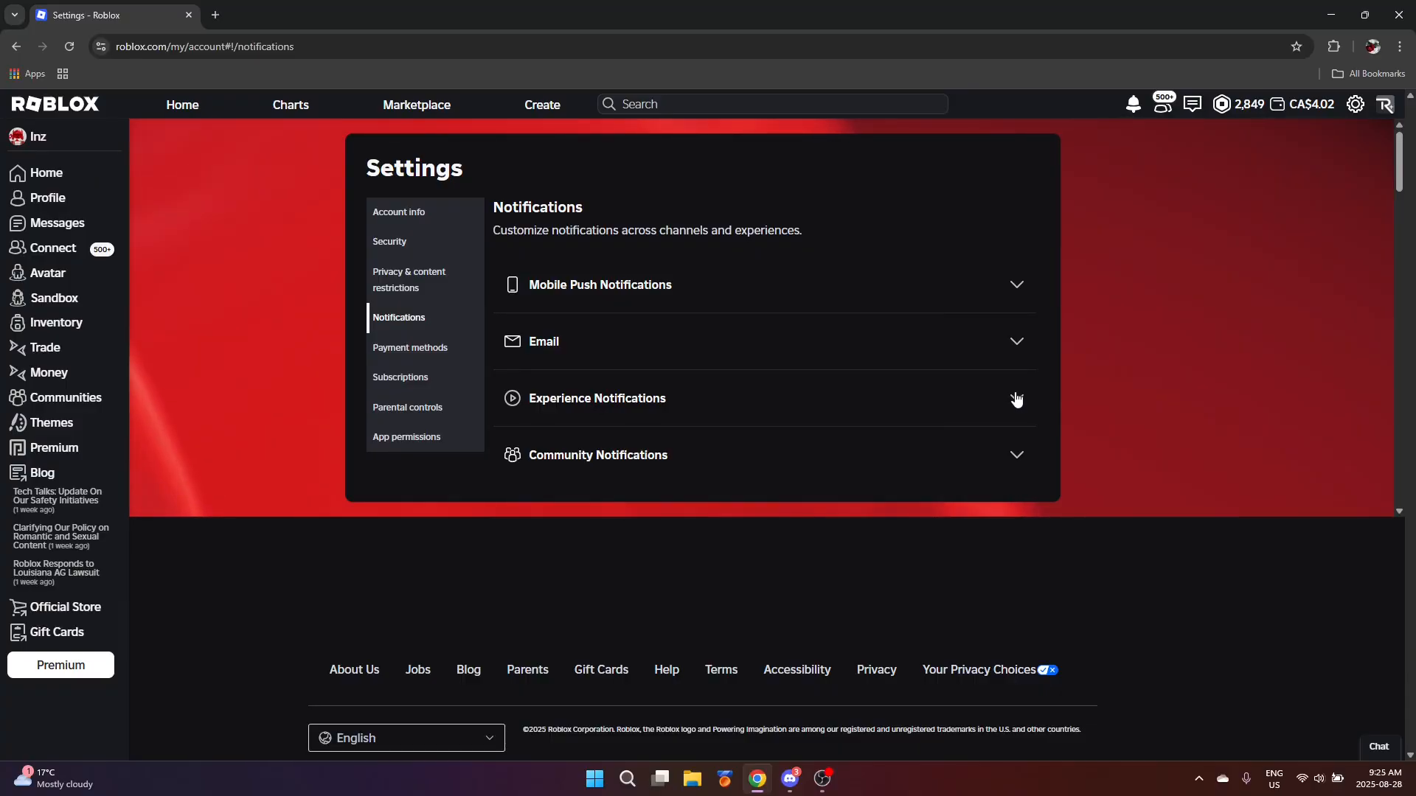
mouse_move(623, 462)
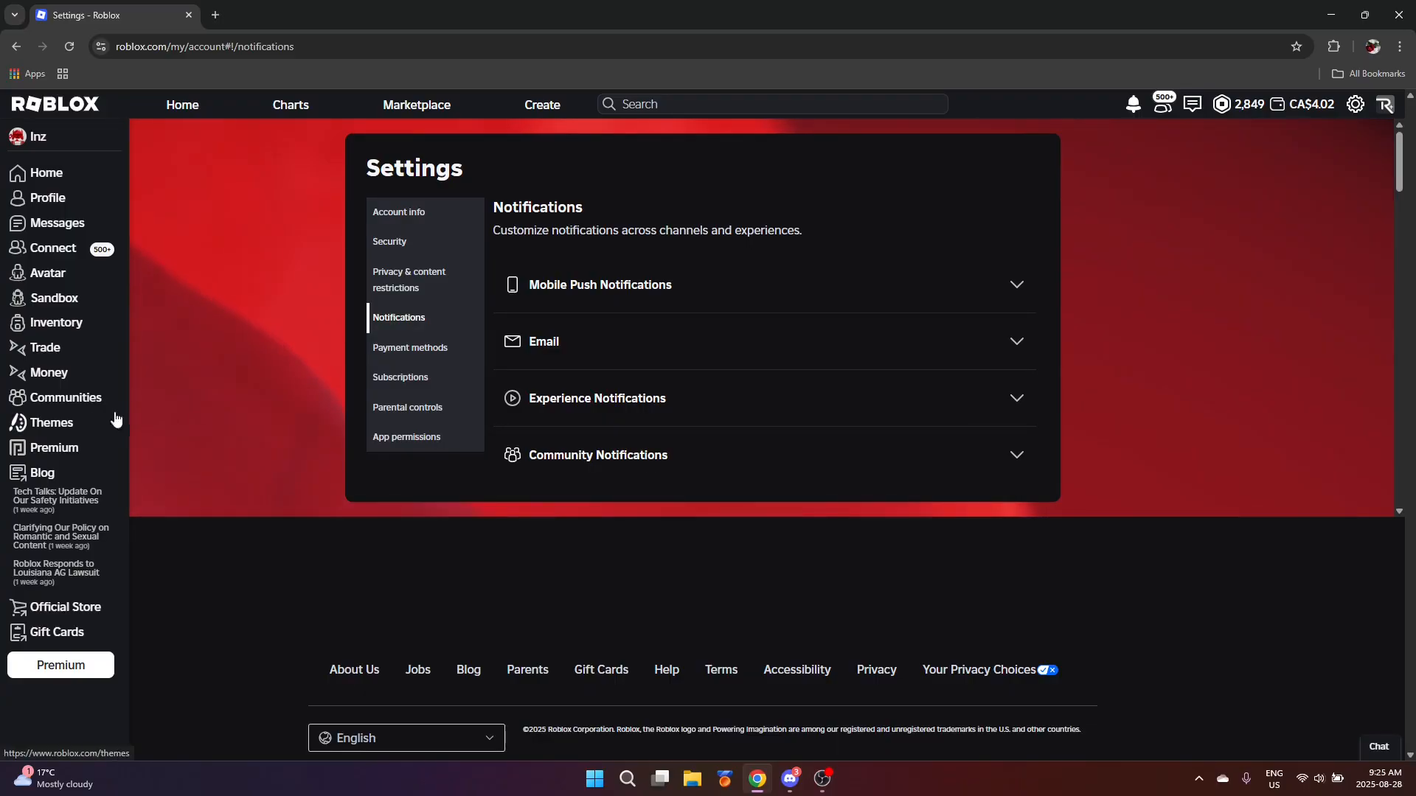
mouse_move(48, 410)
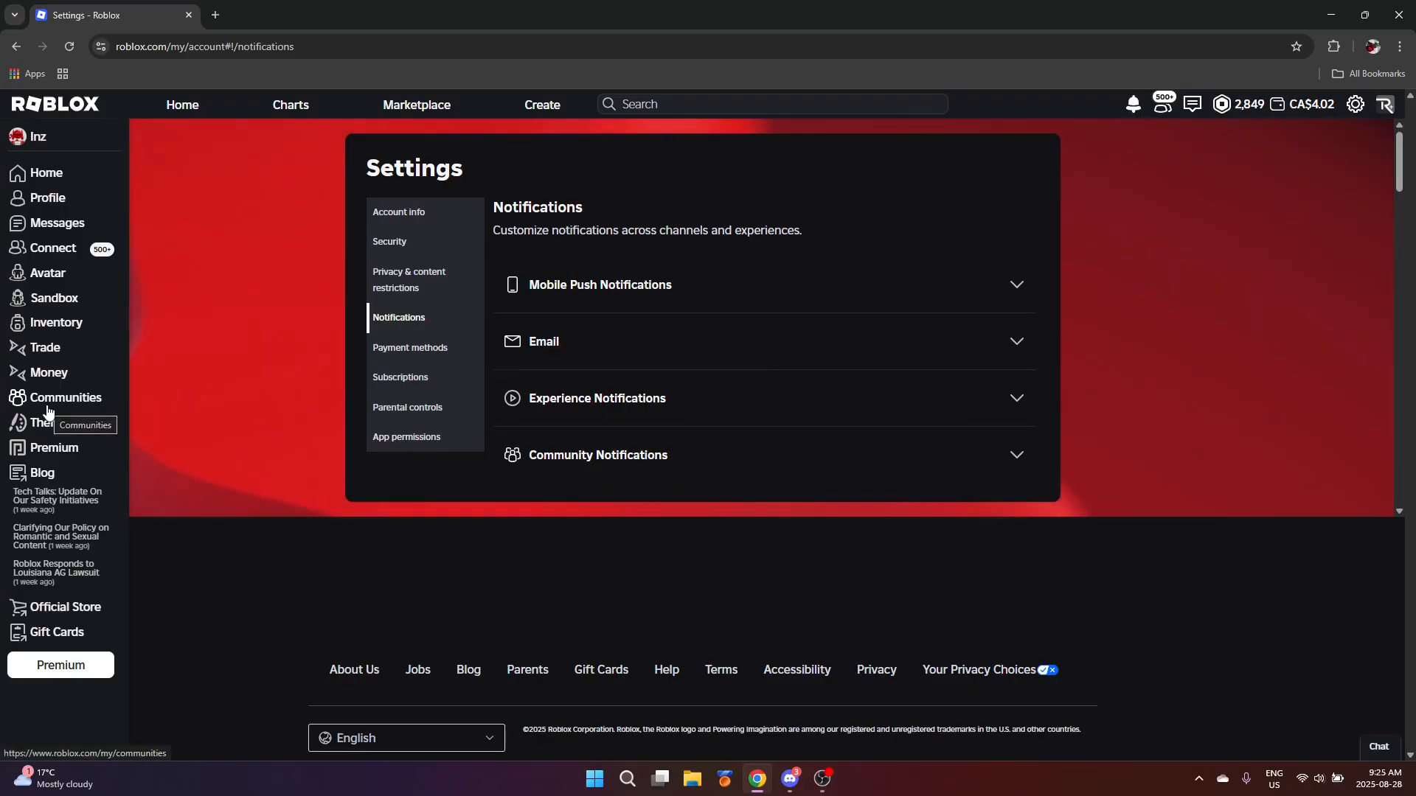
Step: Open Payment methods, showing no saved methods and CA$4.02 Roblox Credit
click(410, 347)
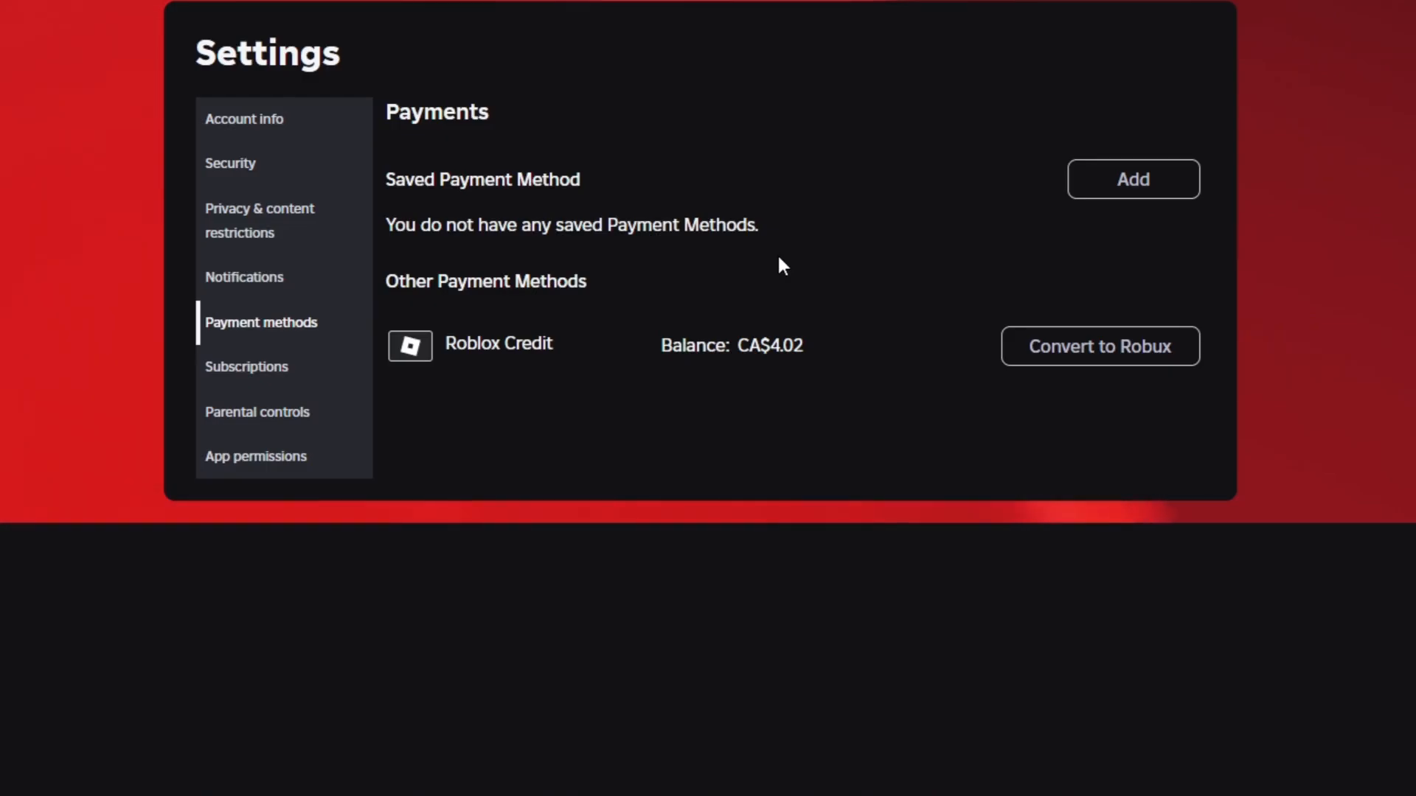
mouse_move(687, 358)
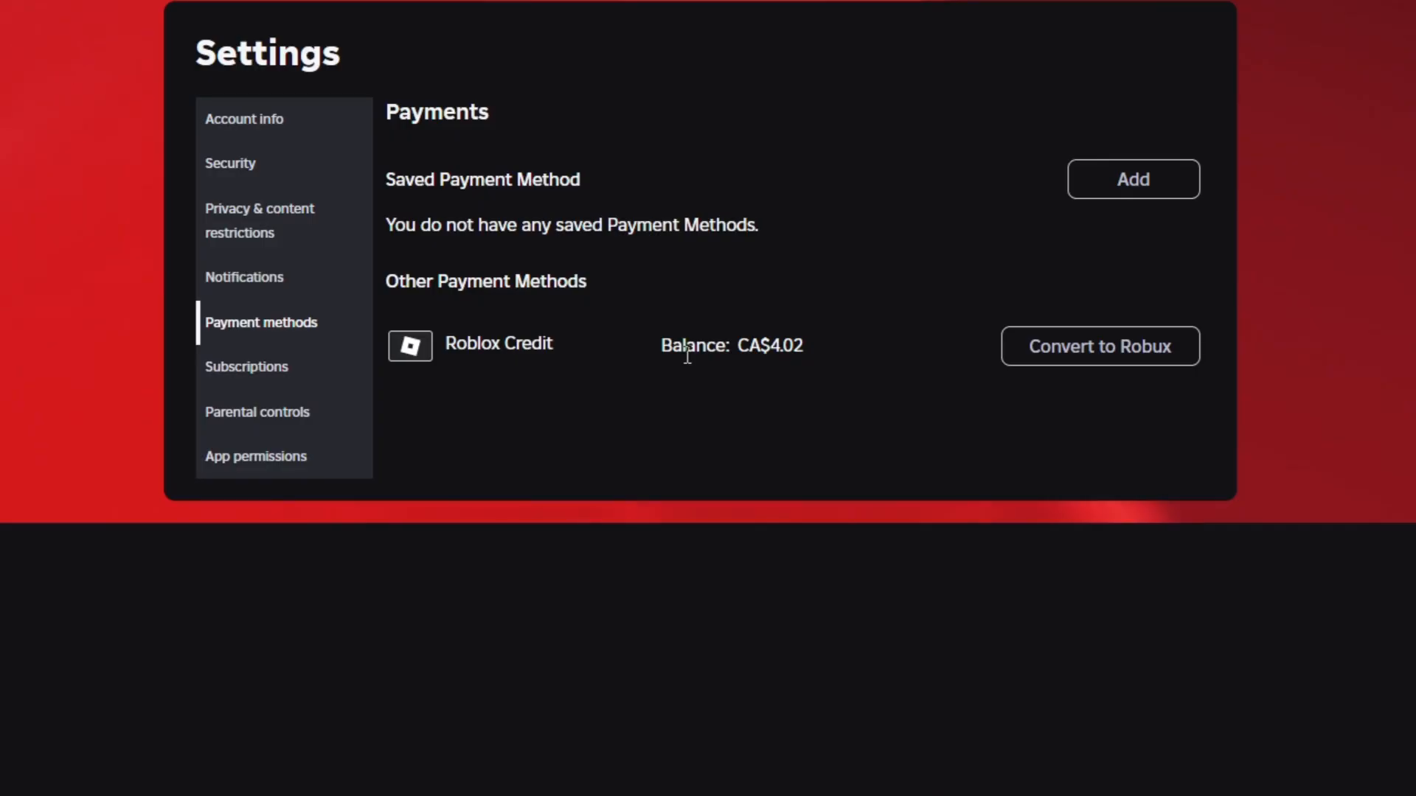
mouse_move(783, 374)
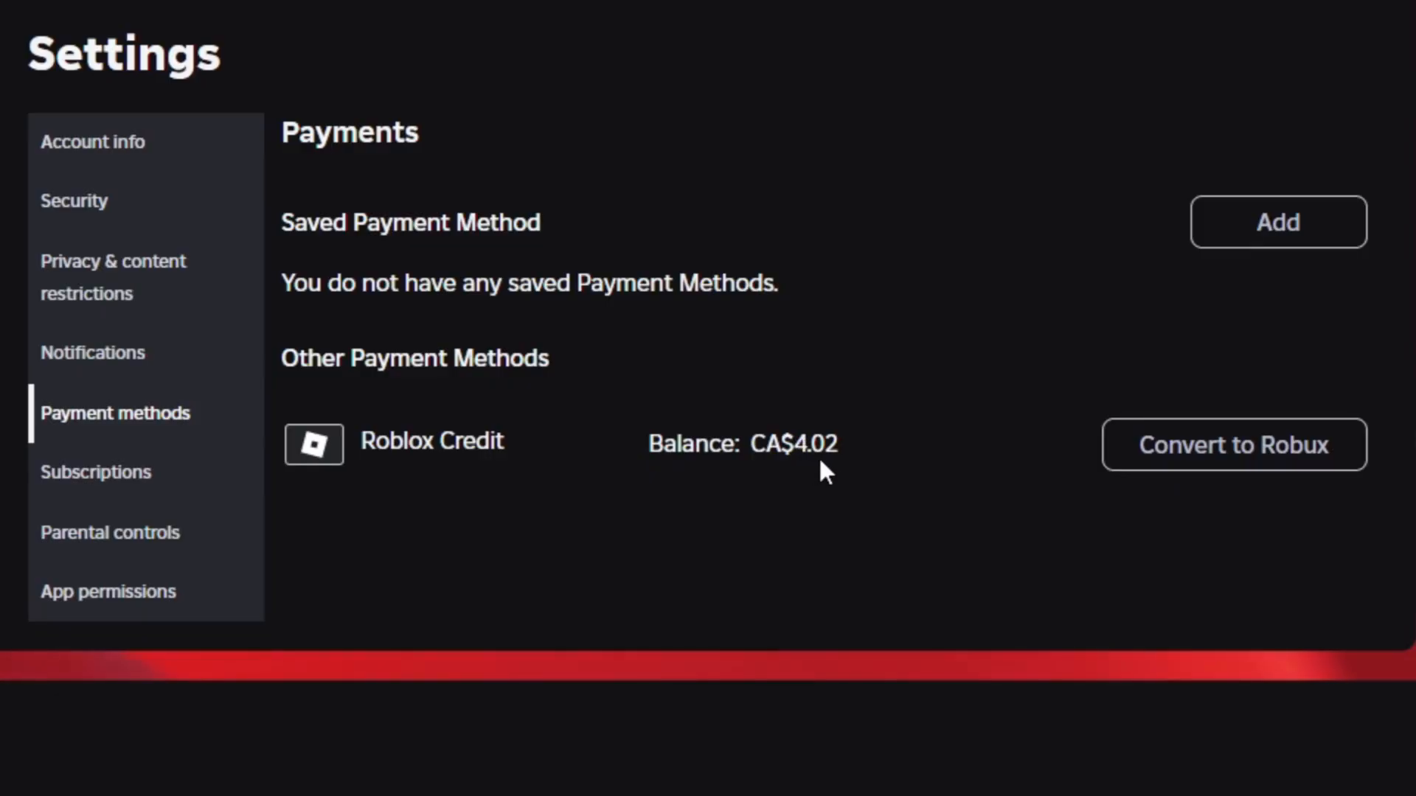
mouse_move(1266, 434)
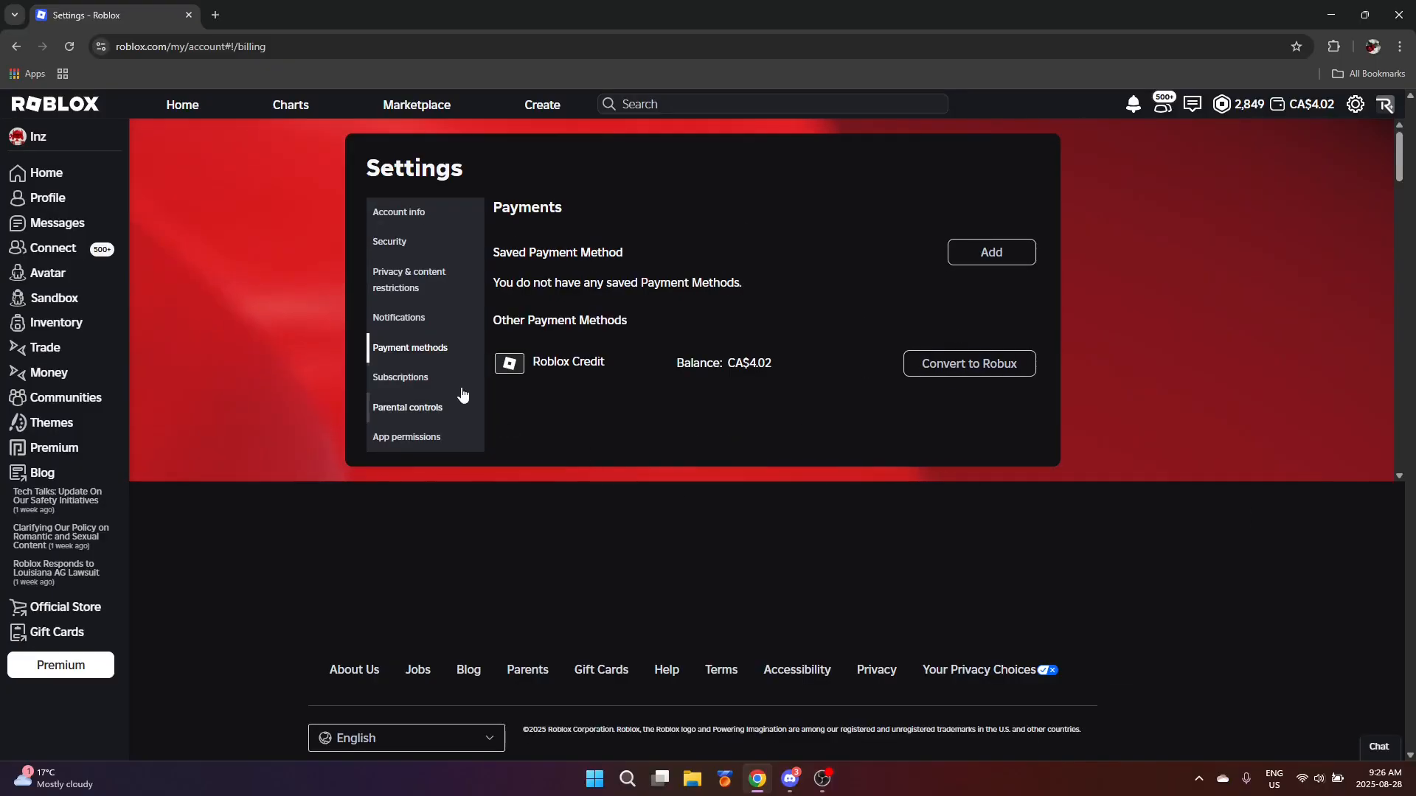
Step: Open Subscriptions to list the 12 active subscriptions, including Roblox Premium 450
click(400, 377)
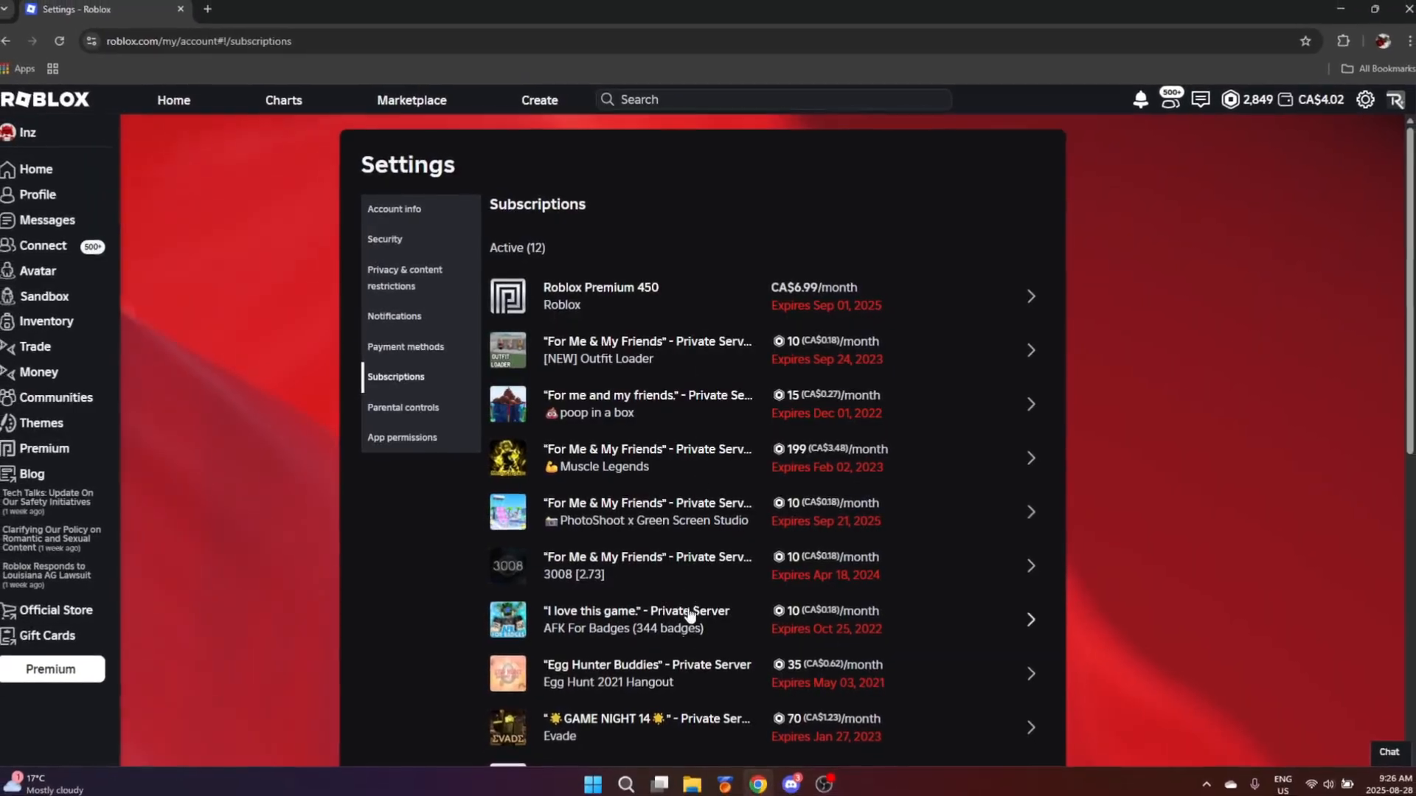
Step: Open Parental controls to read how to link to a child's account
click(402, 408)
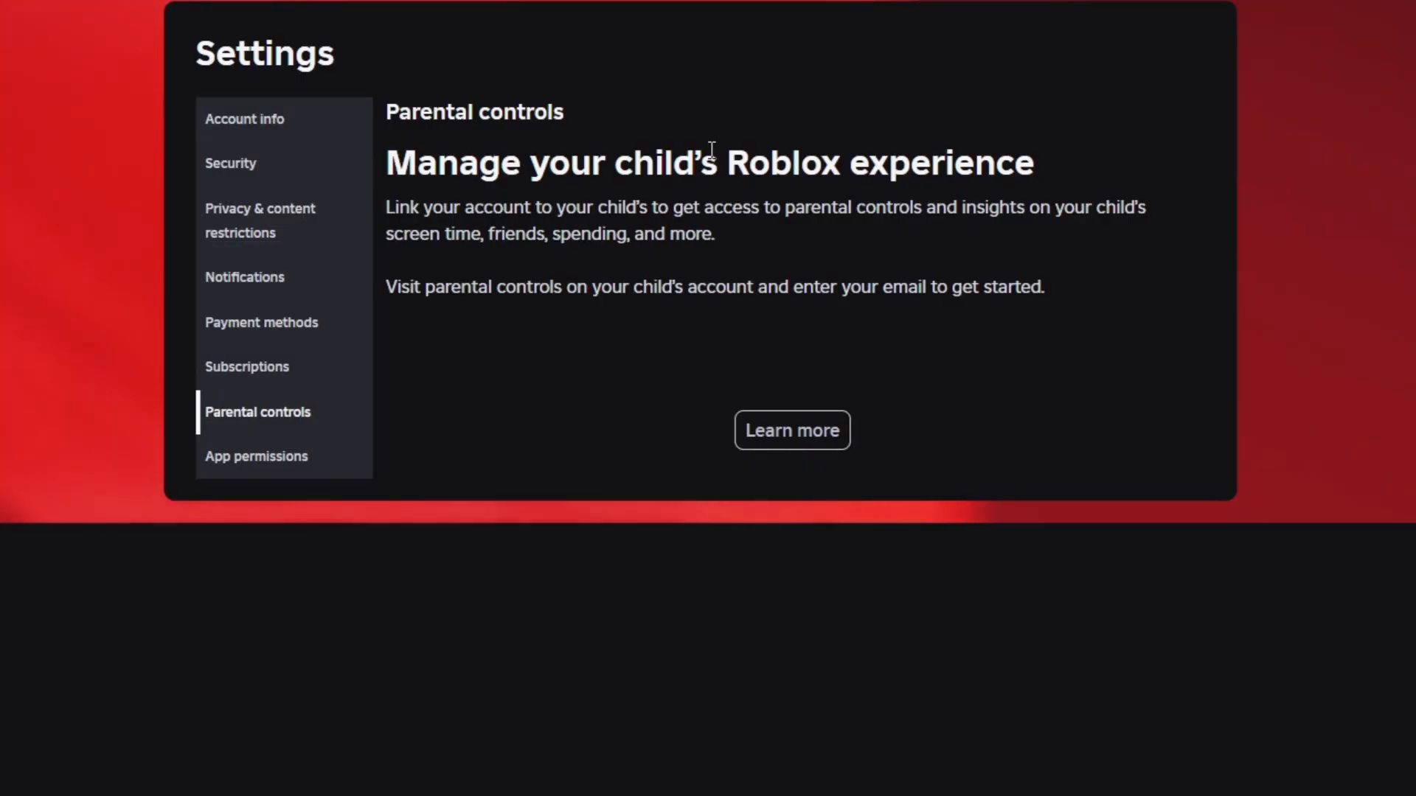
mouse_move(448, 322)
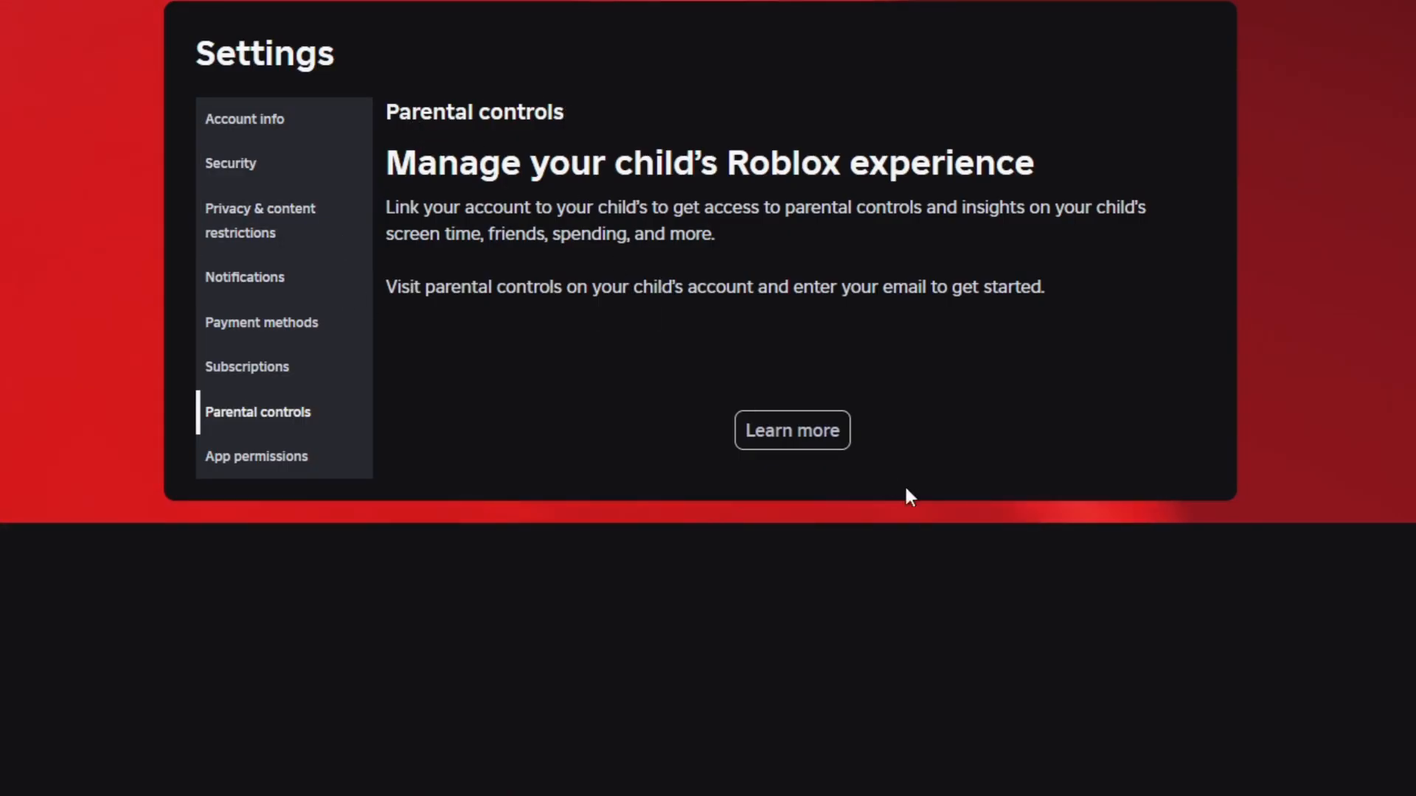
mouse_move(70, 334)
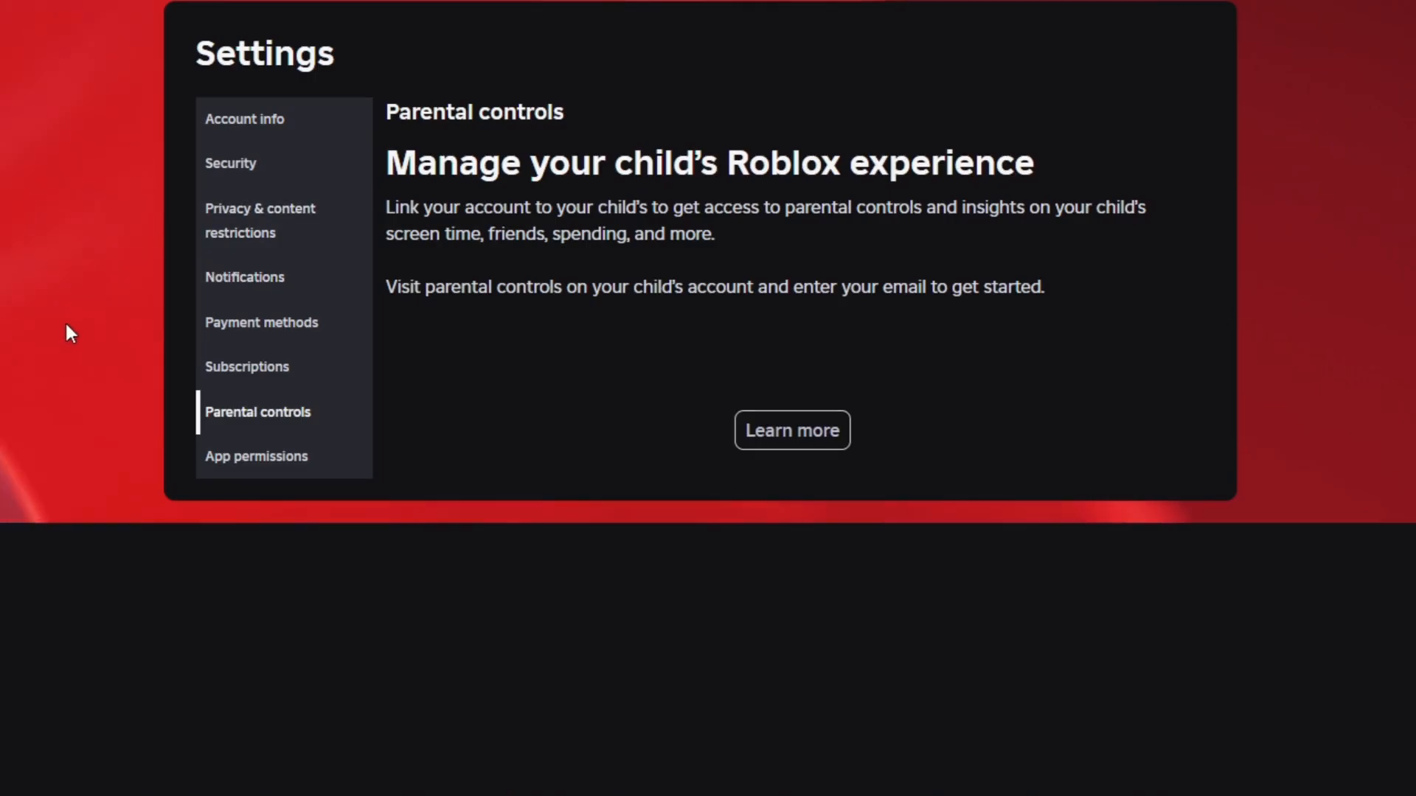
mouse_move(84, 331)
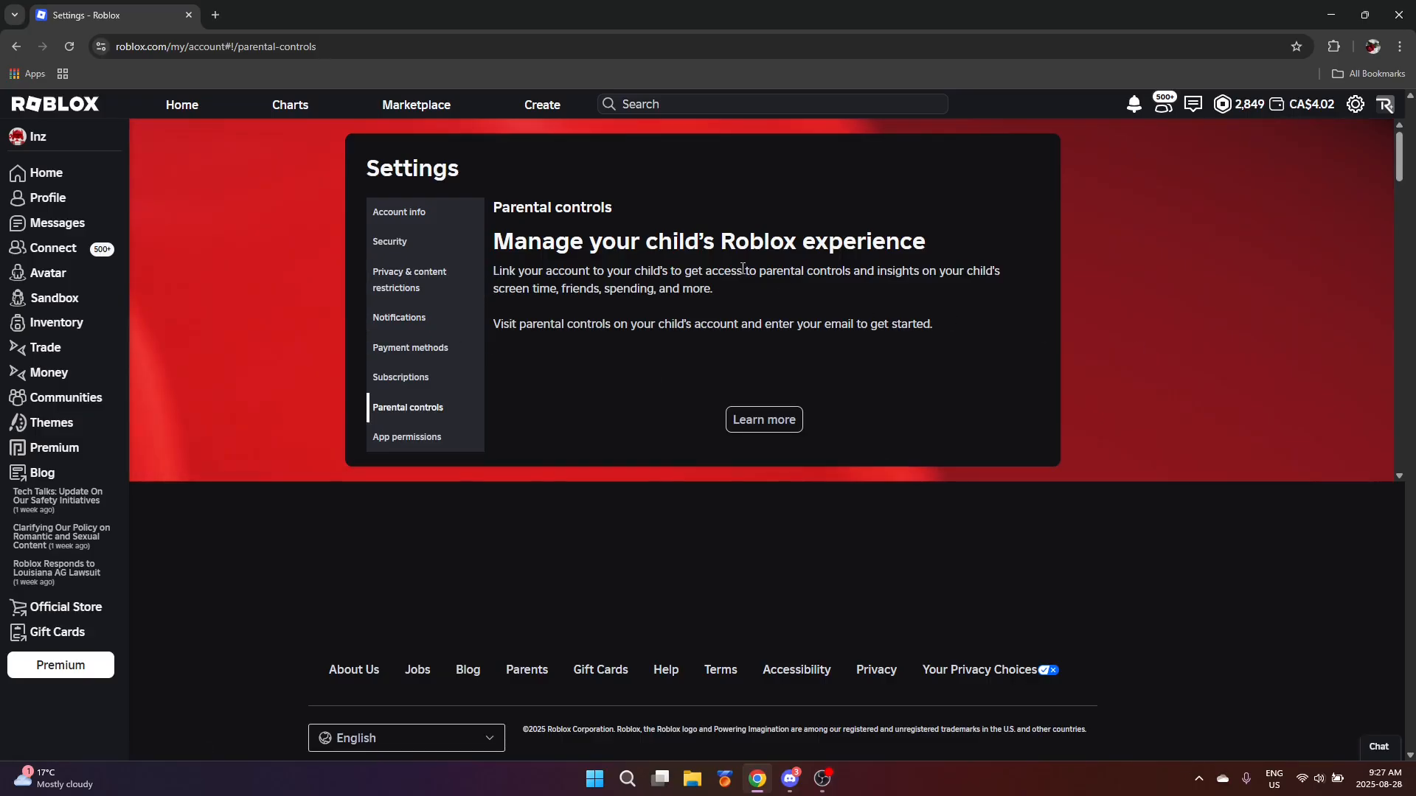
mouse_move(659, 317)
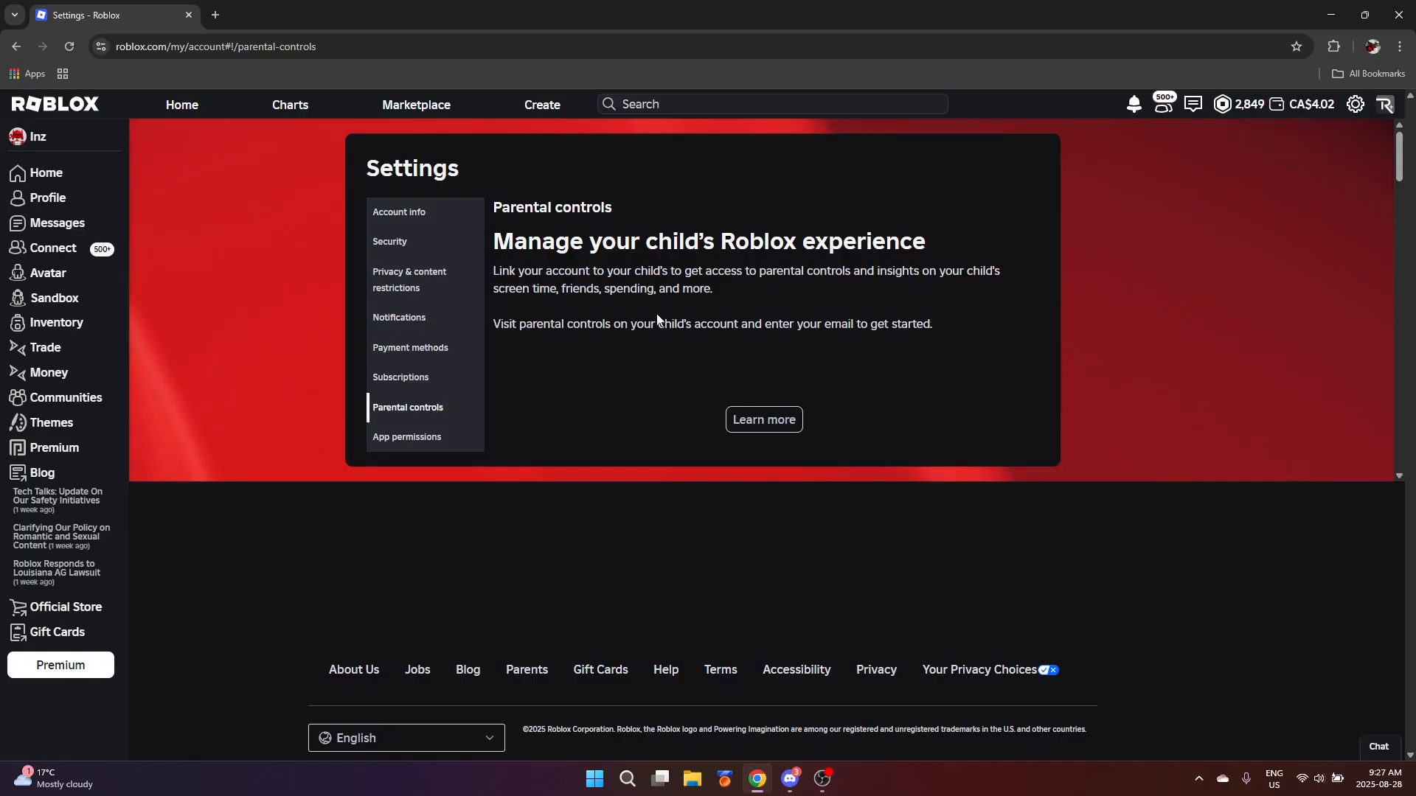
mouse_move(975, 345)
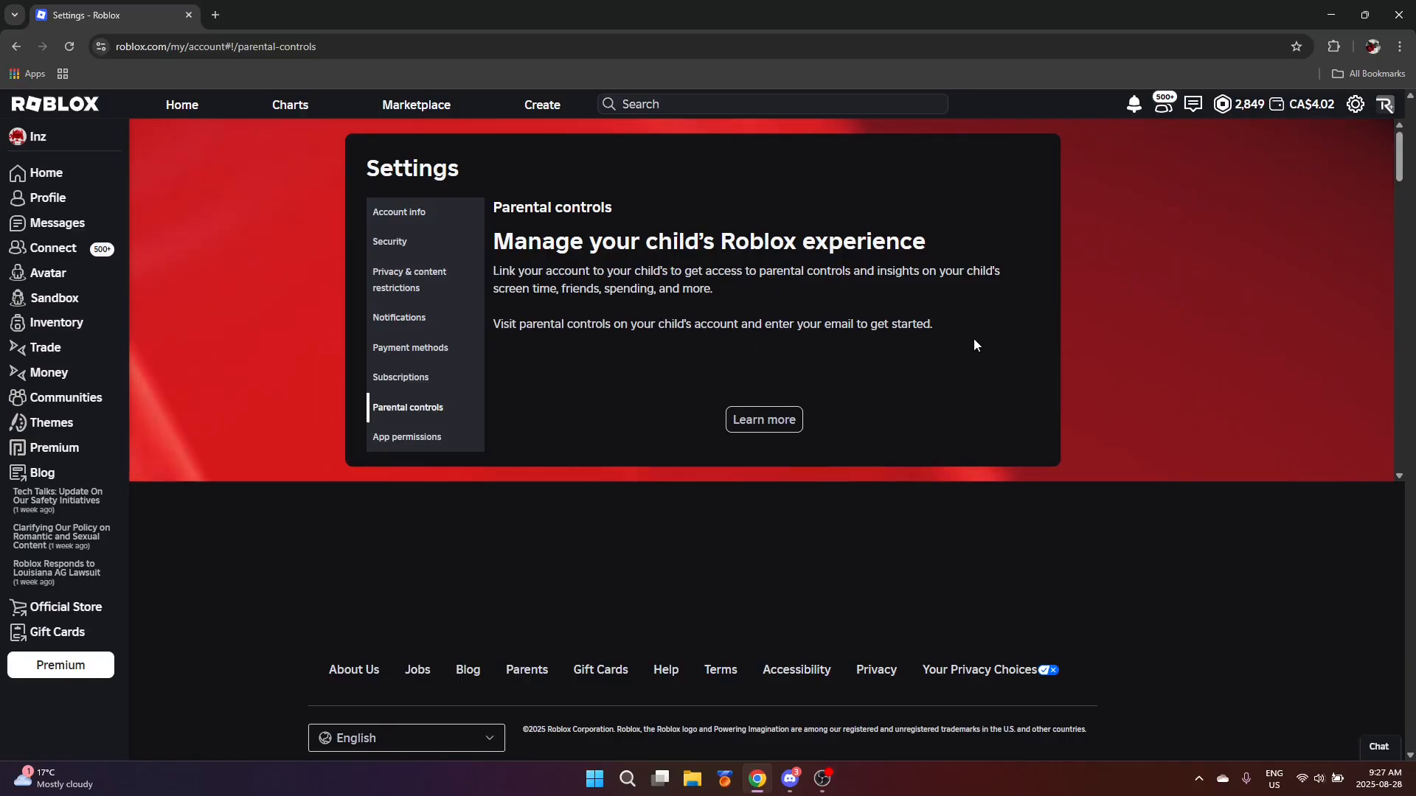
mouse_move(155, 374)
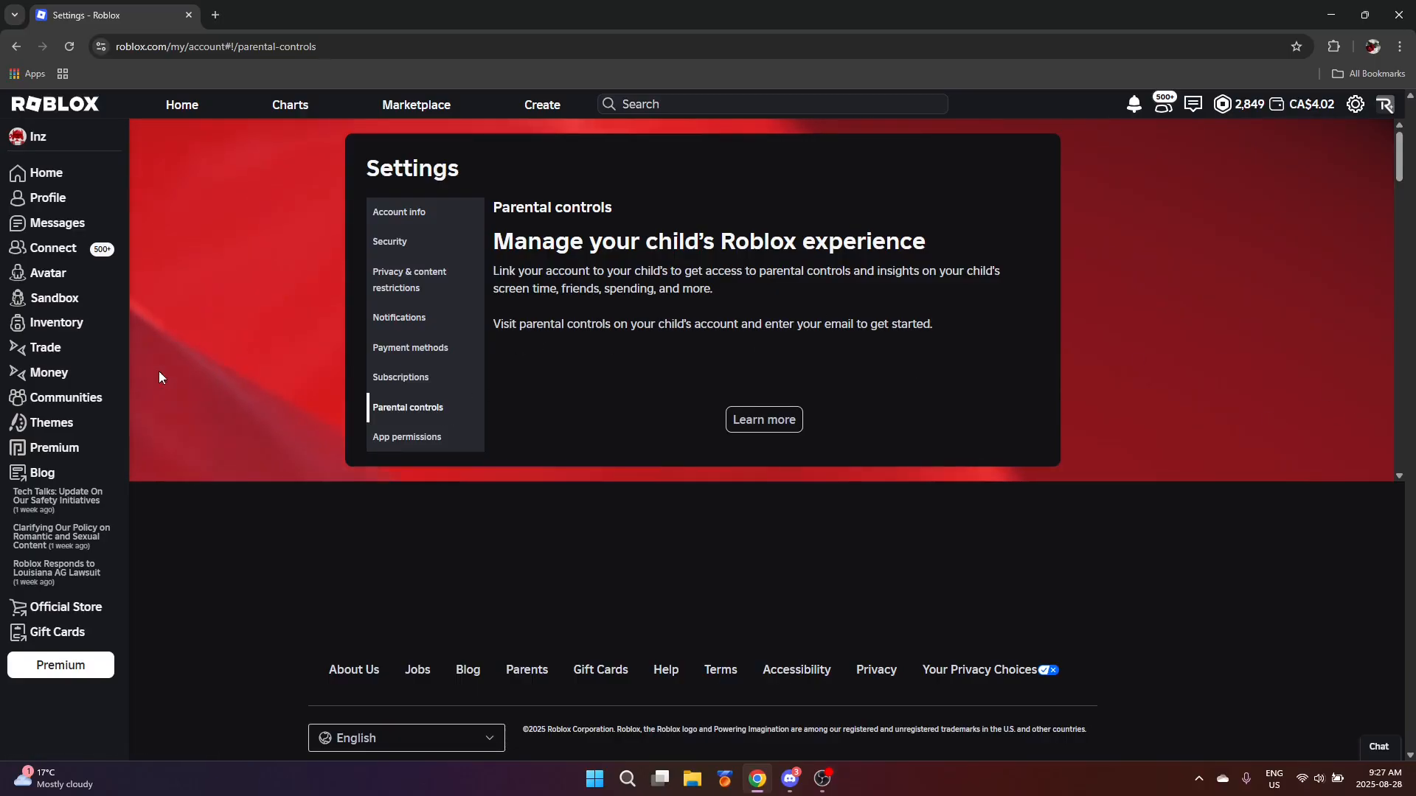
mouse_move(1149, 331)
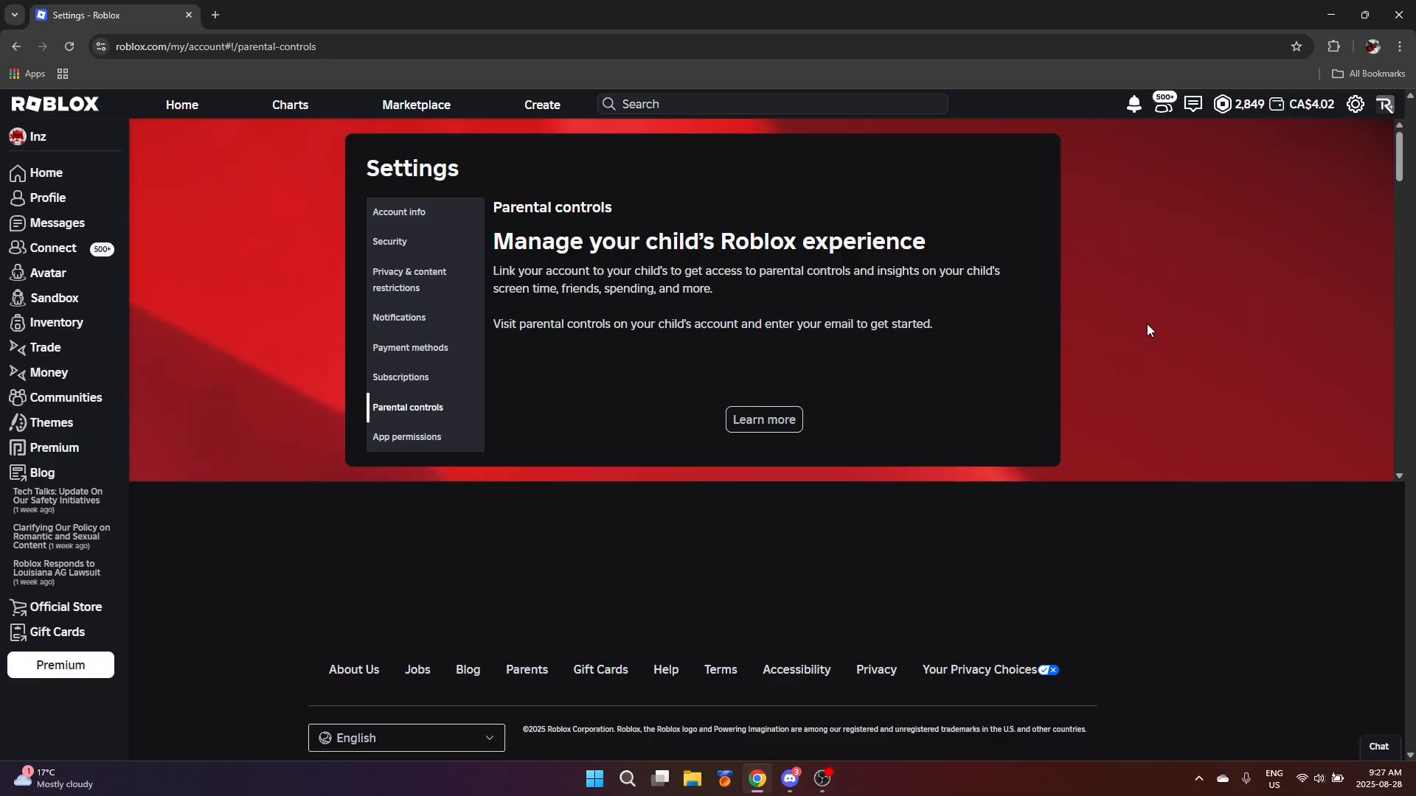
Step: Open App permissions listing Guilded, Medal and Gradual as connected apps
click(407, 436)
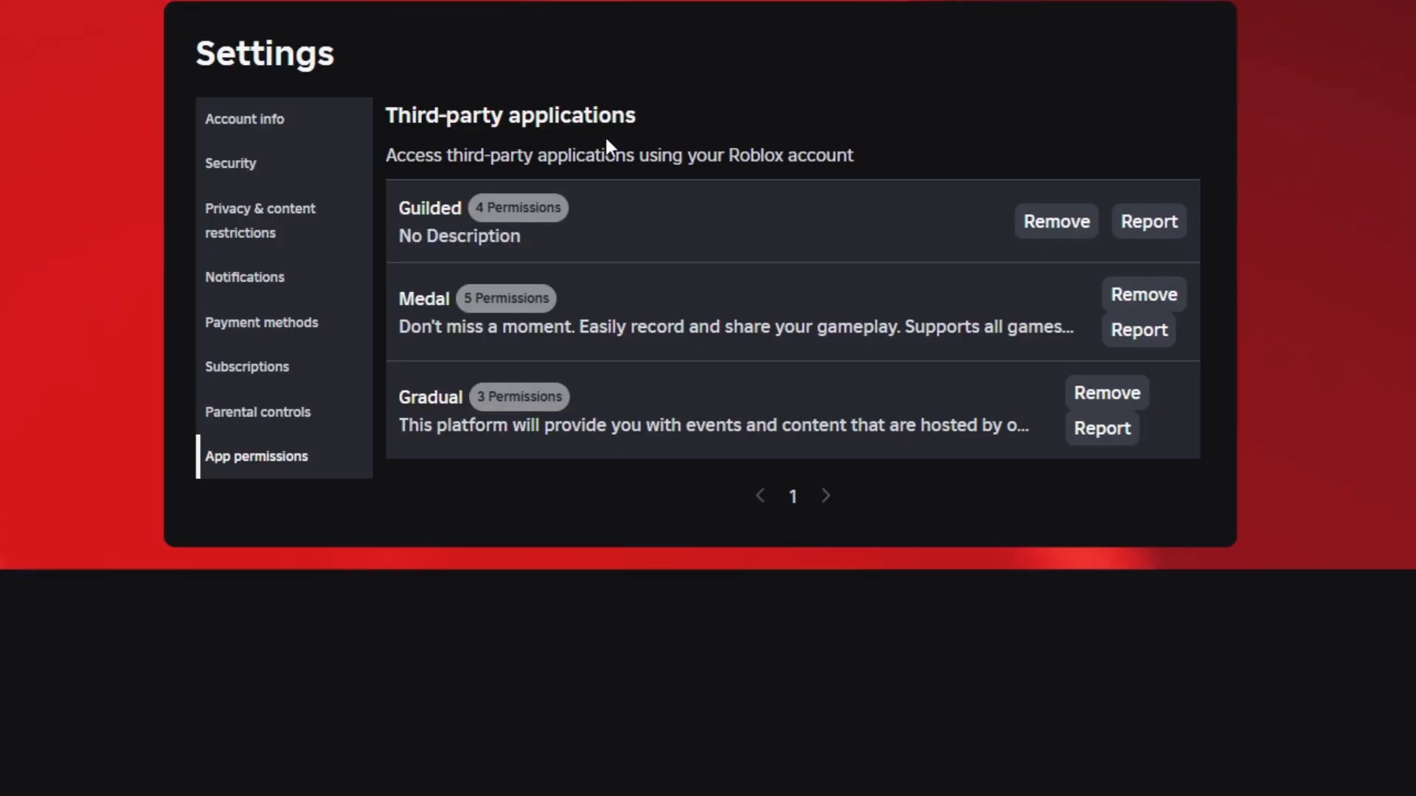
mouse_move(658, 254)
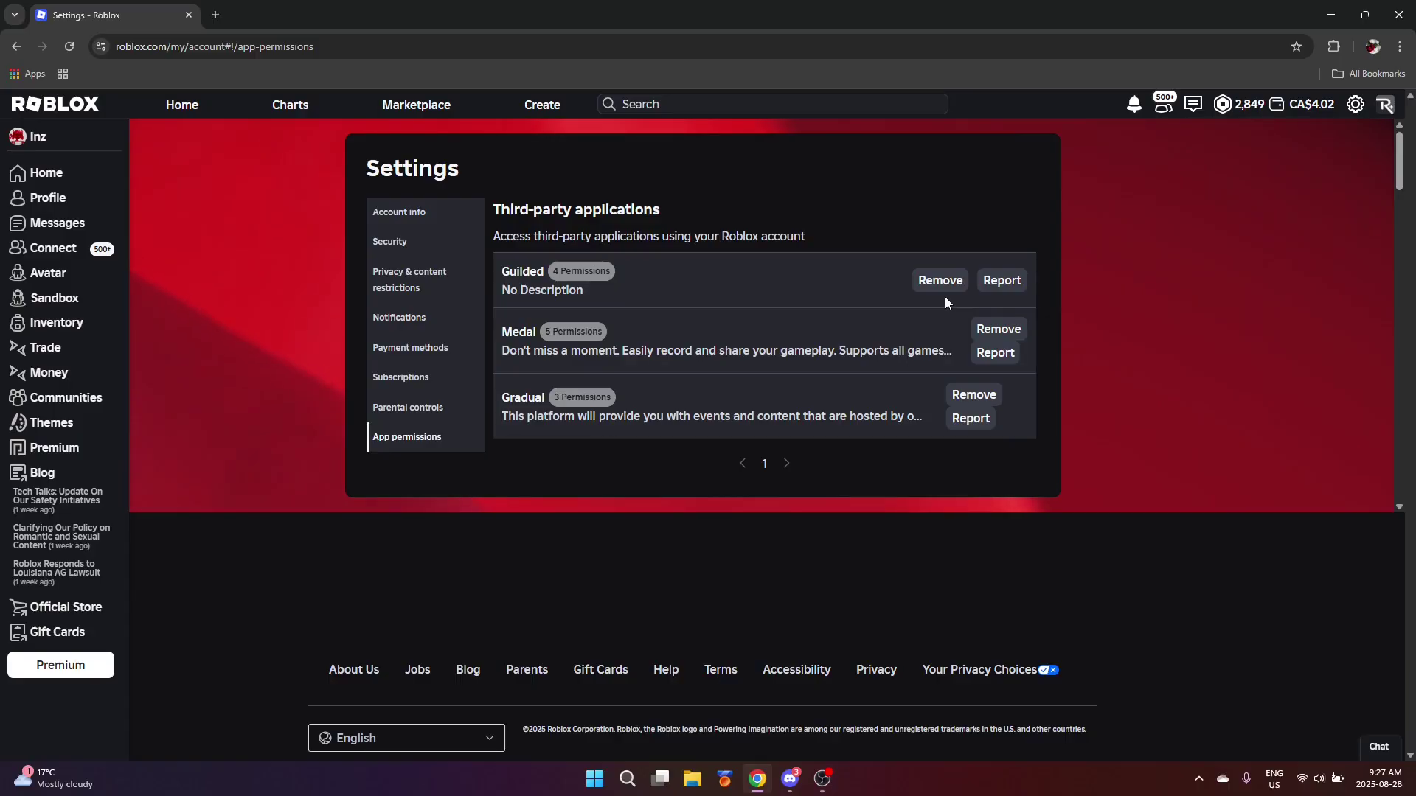
mouse_move(934, 316)
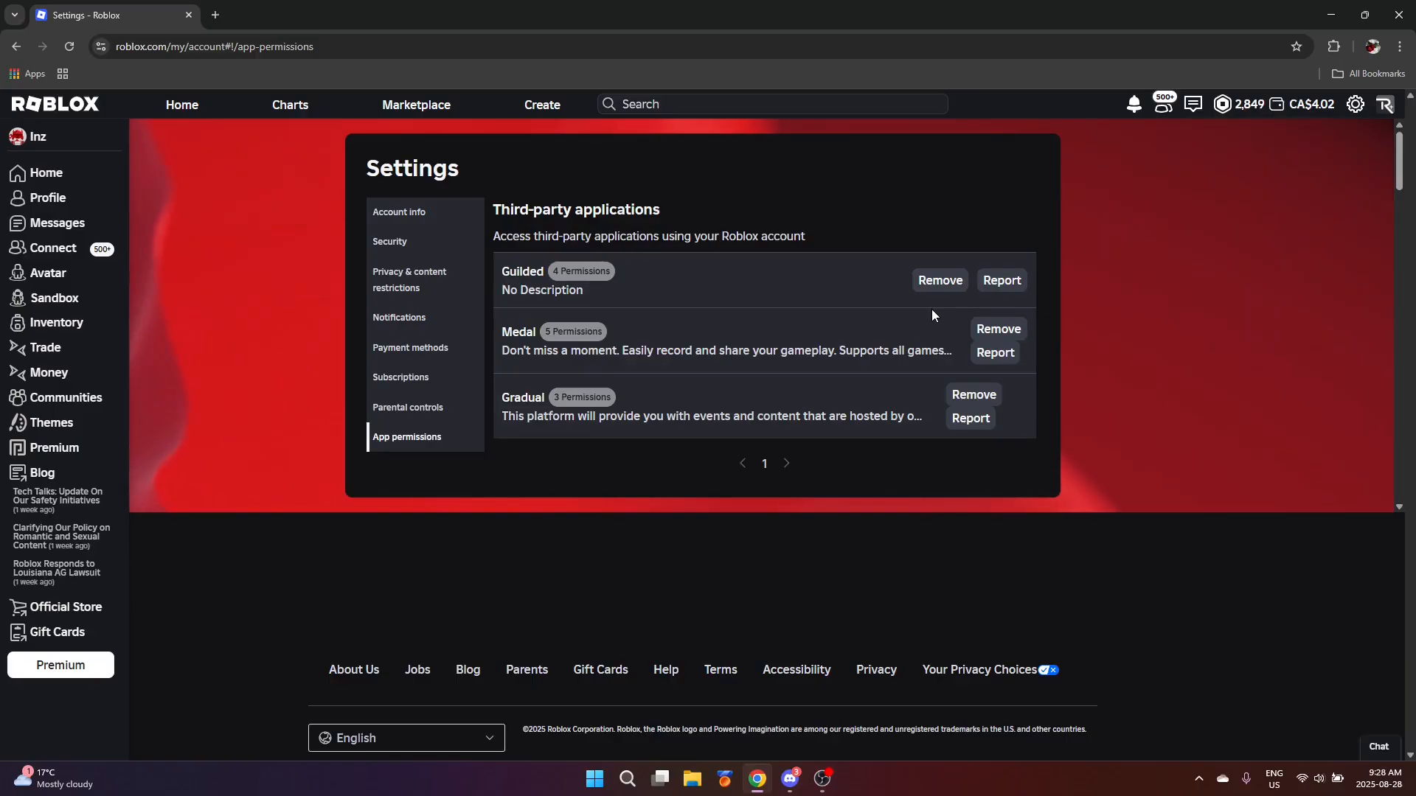